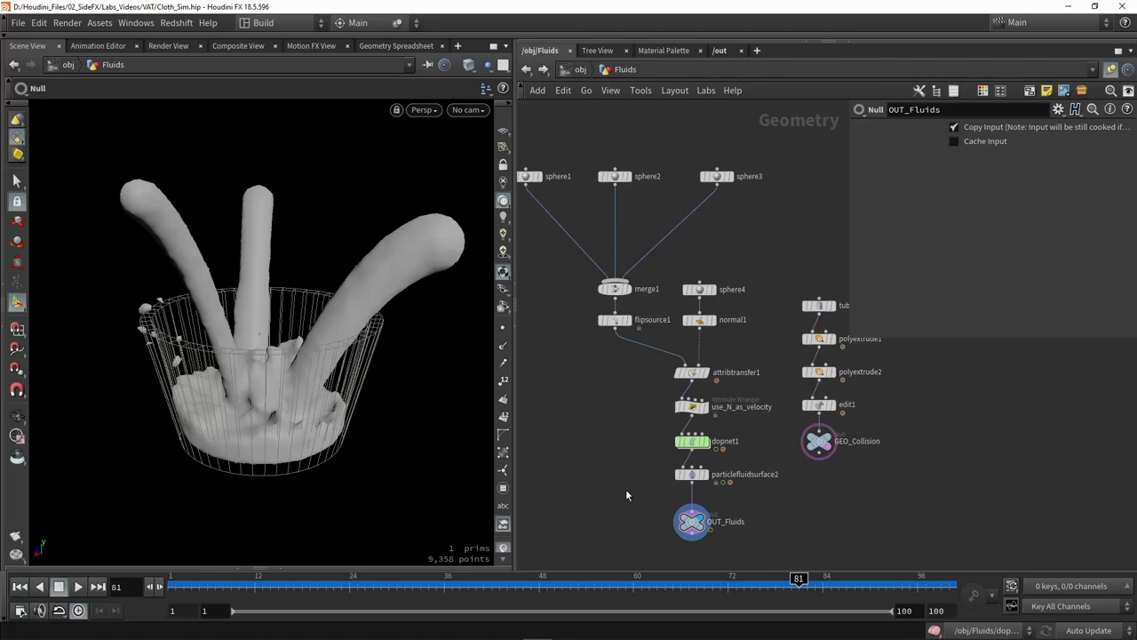
{"action": "mouse_move", "coordinate": [275, 482]}
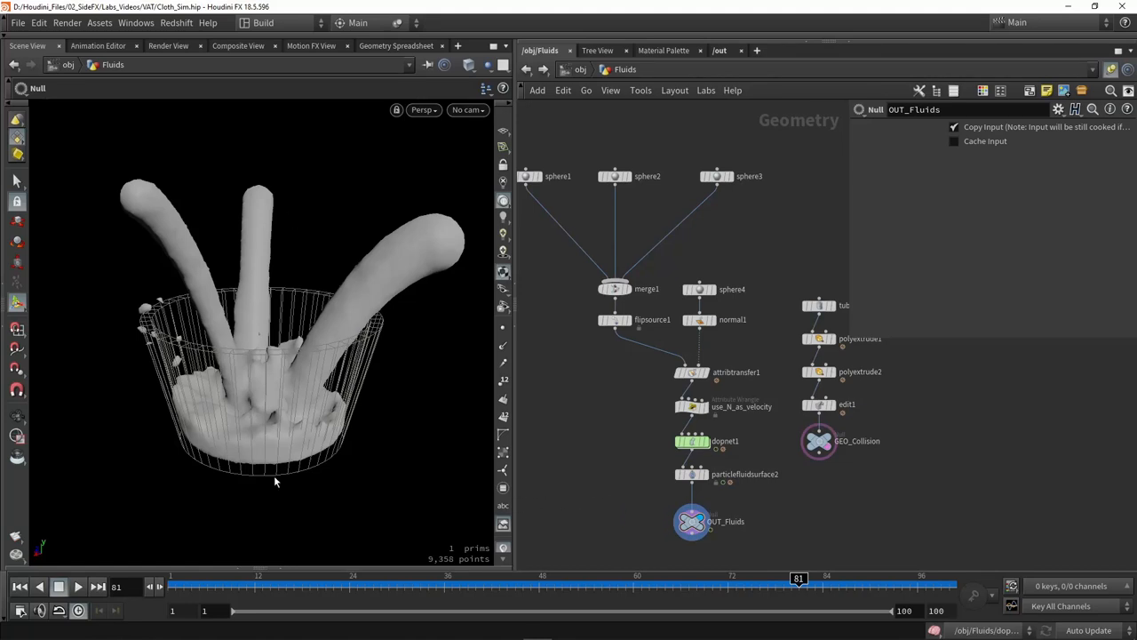
Play back the fluid simulation on the timeline, then stop it.
{"action": "left_click", "coordinate": [77, 586]}
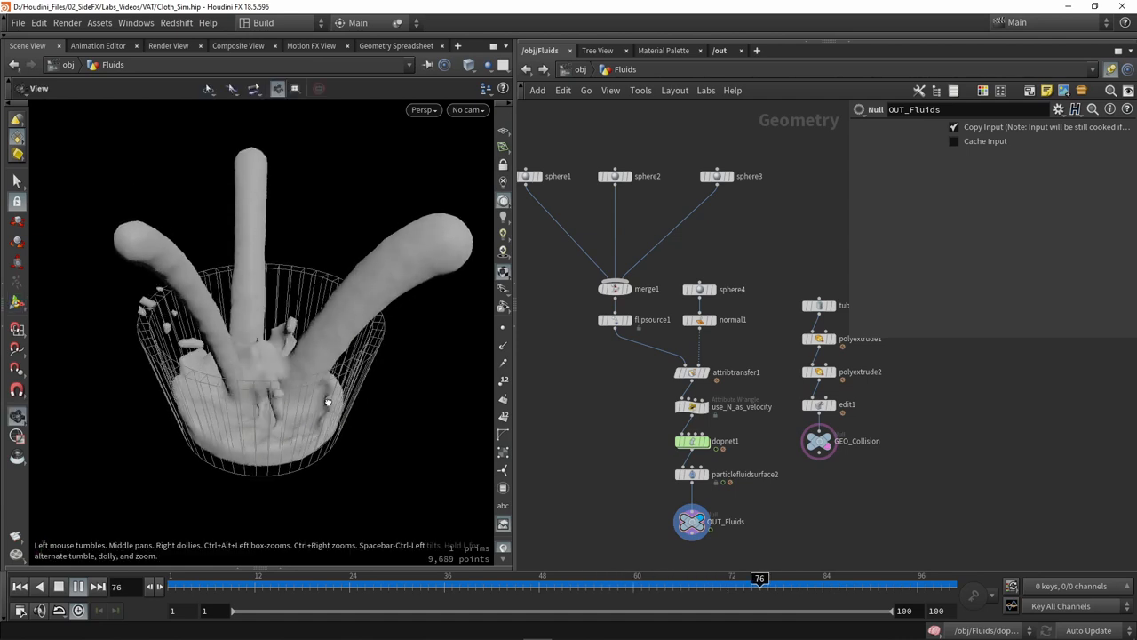
{"action": "left_click", "coordinate": [98, 586]}
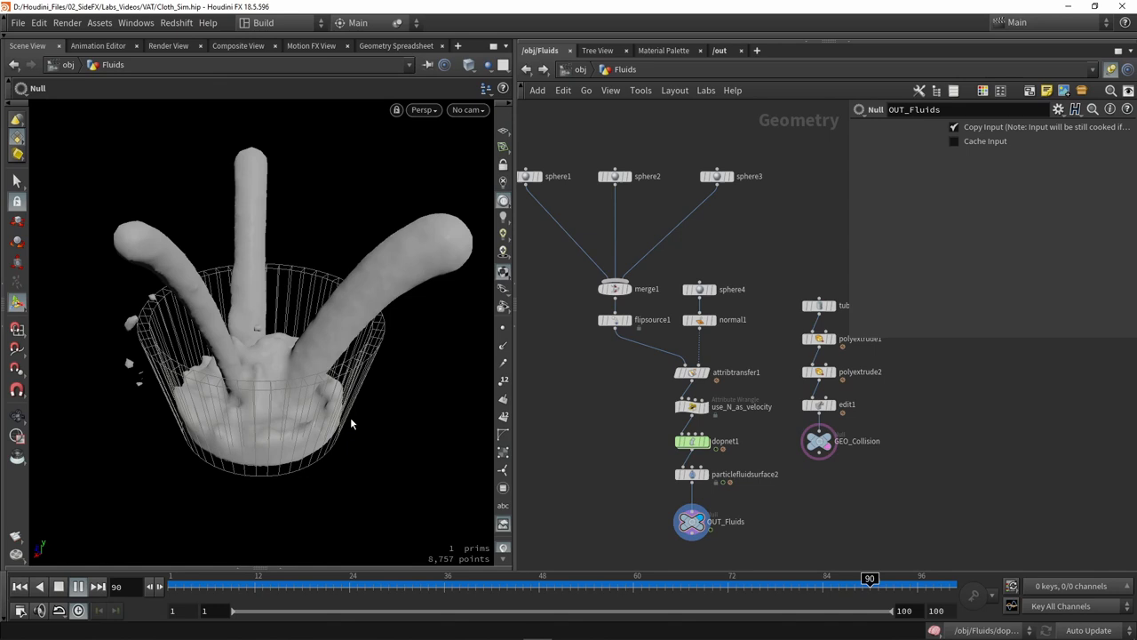
{"action": "left_click", "coordinate": [58, 586]}
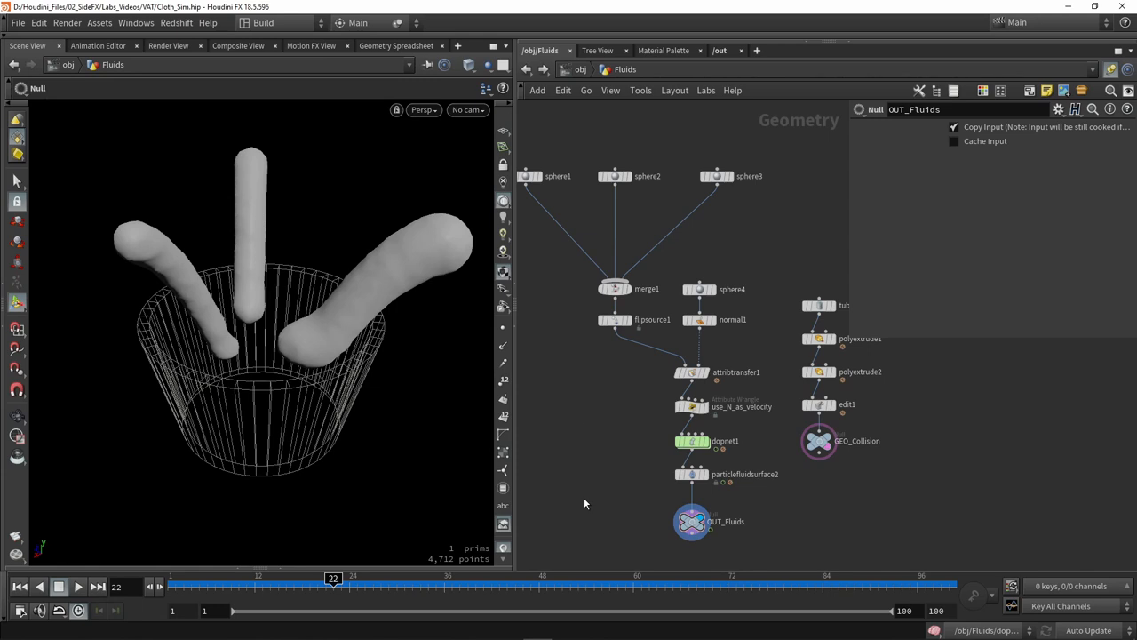
{"action": "mouse_move", "coordinate": [577, 410]}
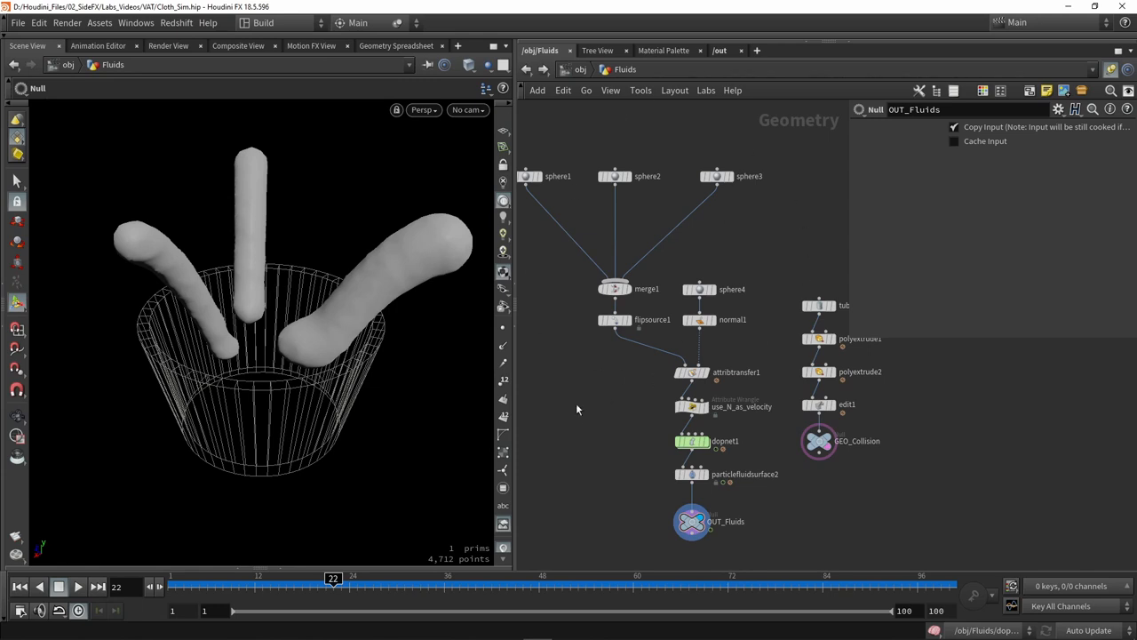
{"action": "mouse_move", "coordinate": [613, 385]}
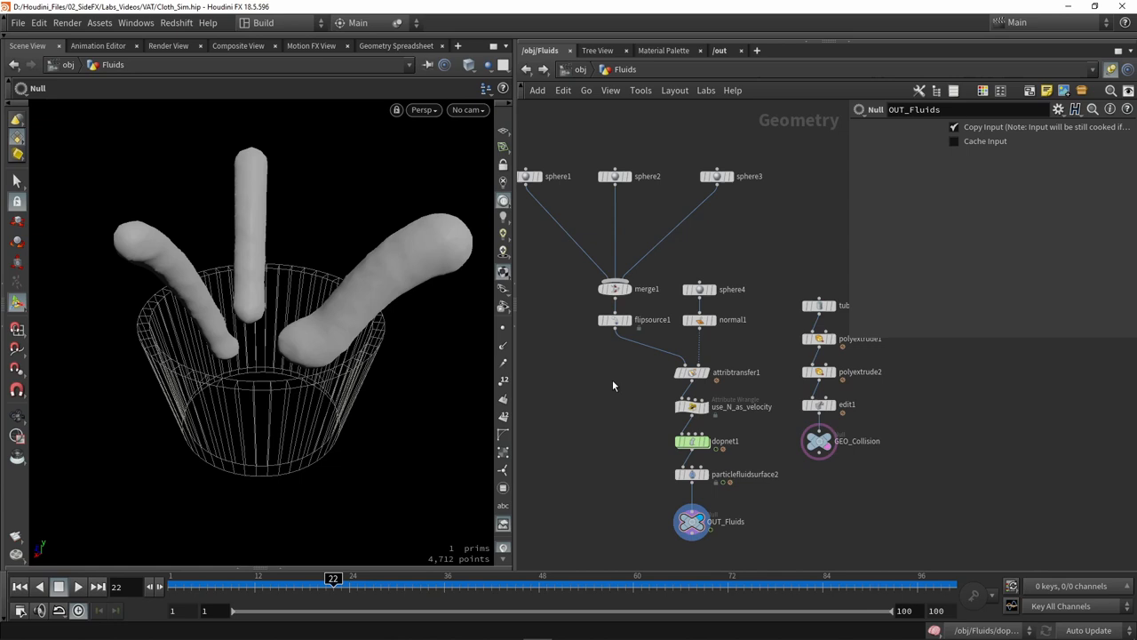
{"action": "mouse_move", "coordinate": [572, 382]}
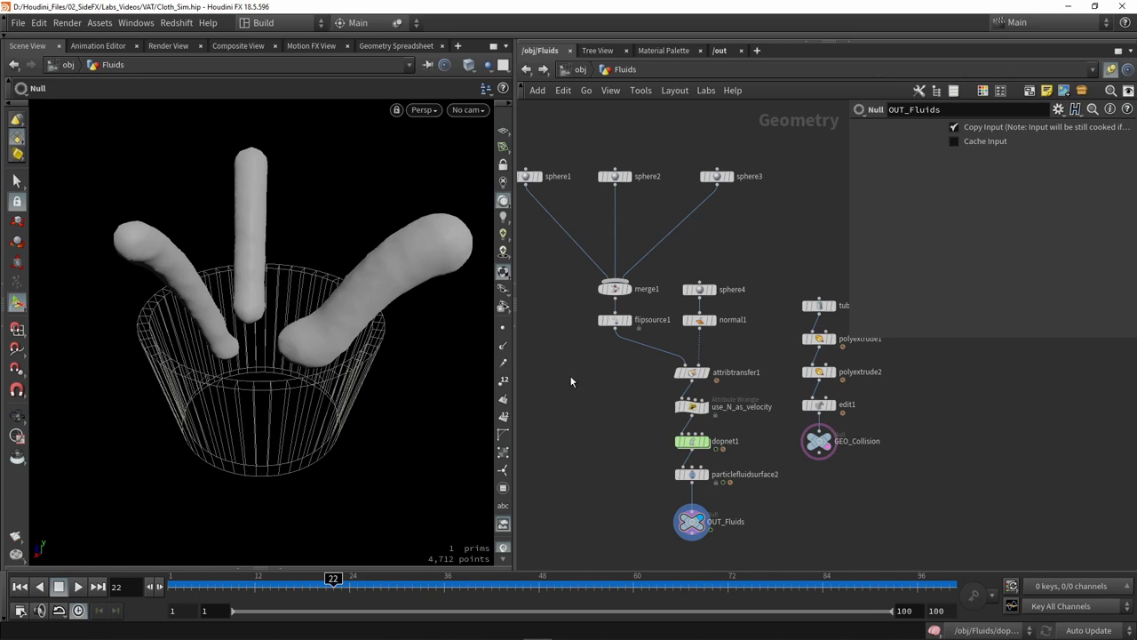
Inspect merge1 and sphere2, then display flipsource1 to show the sourced volumes.
{"action": "left_click", "coordinate": [615, 288]}
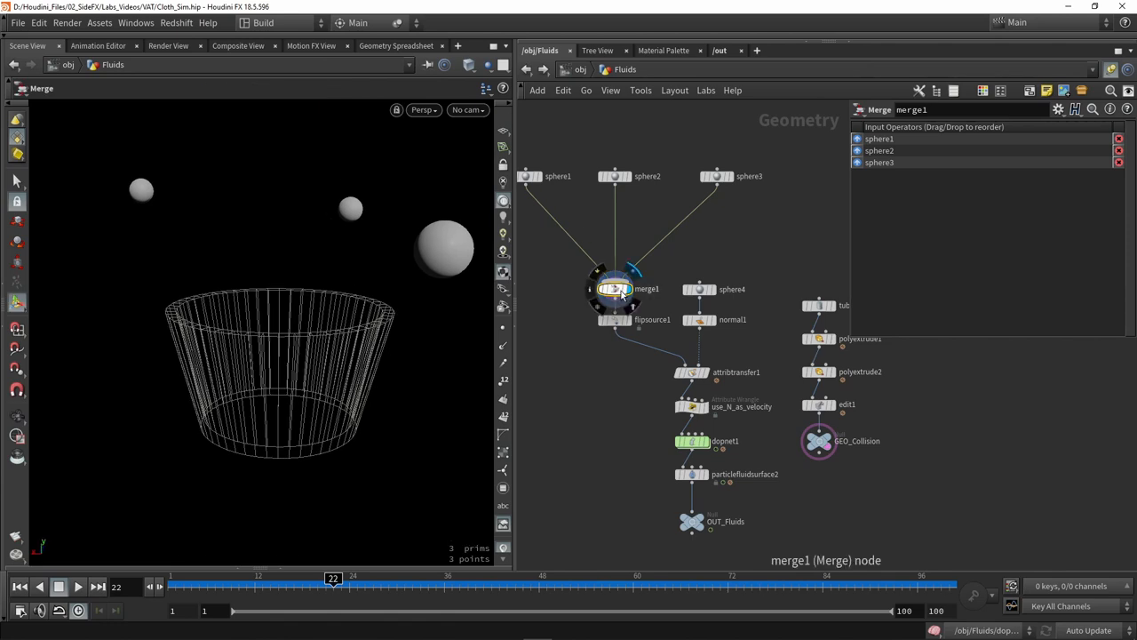
{"action": "left_click", "coordinate": [613, 175]}
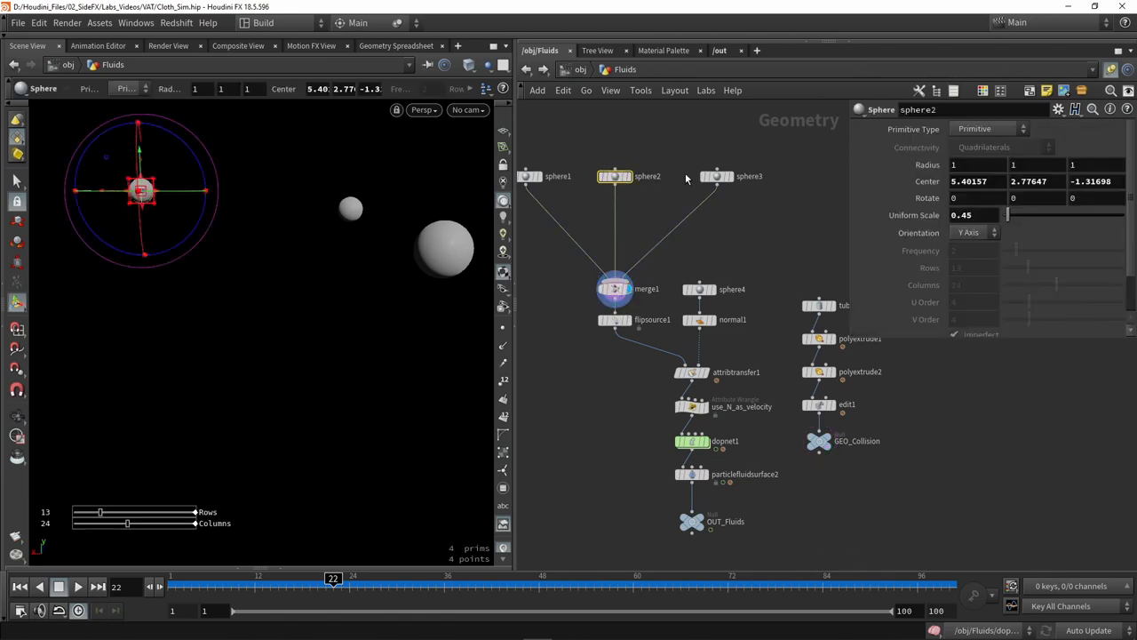
{"action": "left_click", "coordinate": [614, 288]}
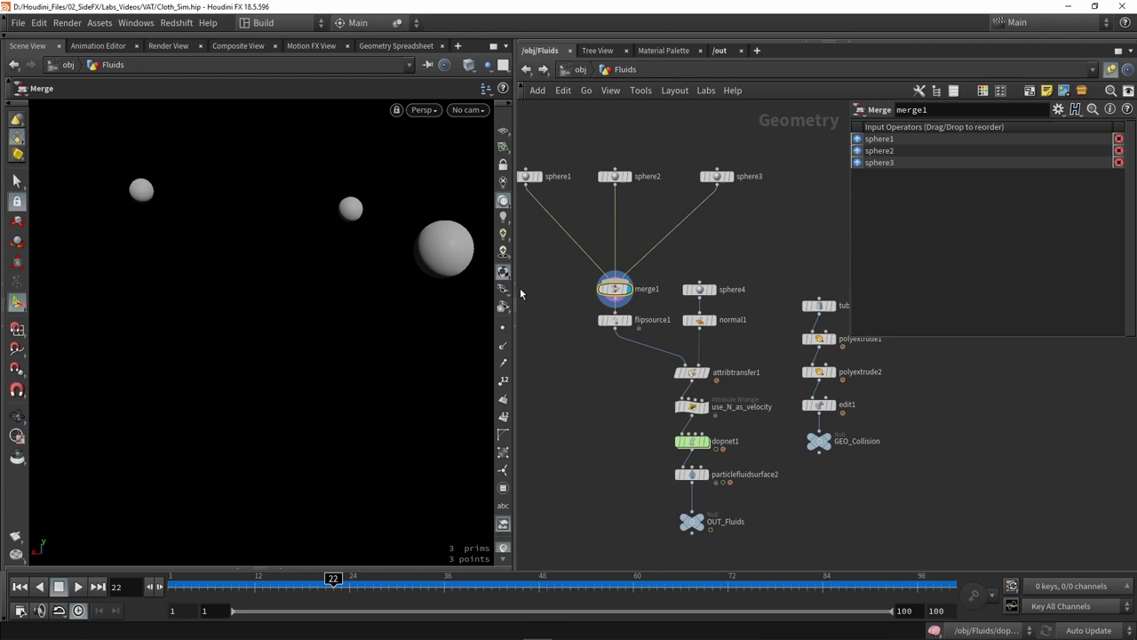
{"action": "left_click", "coordinate": [613, 318]}
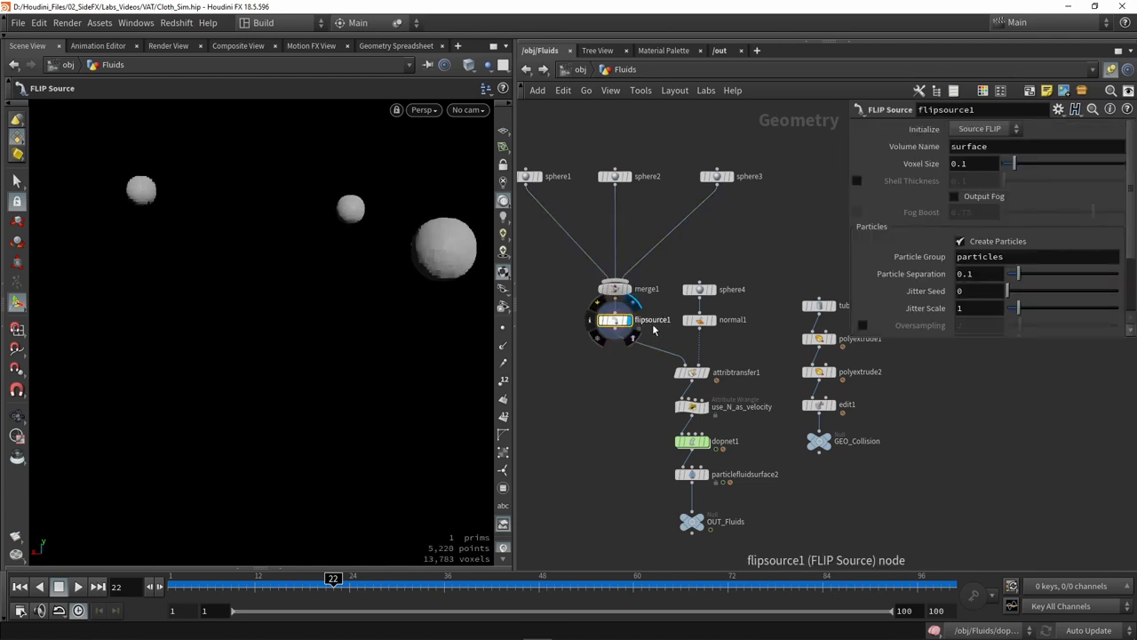
{"action": "scroll", "scroll_direction": "down", "scroll_amount": 3}
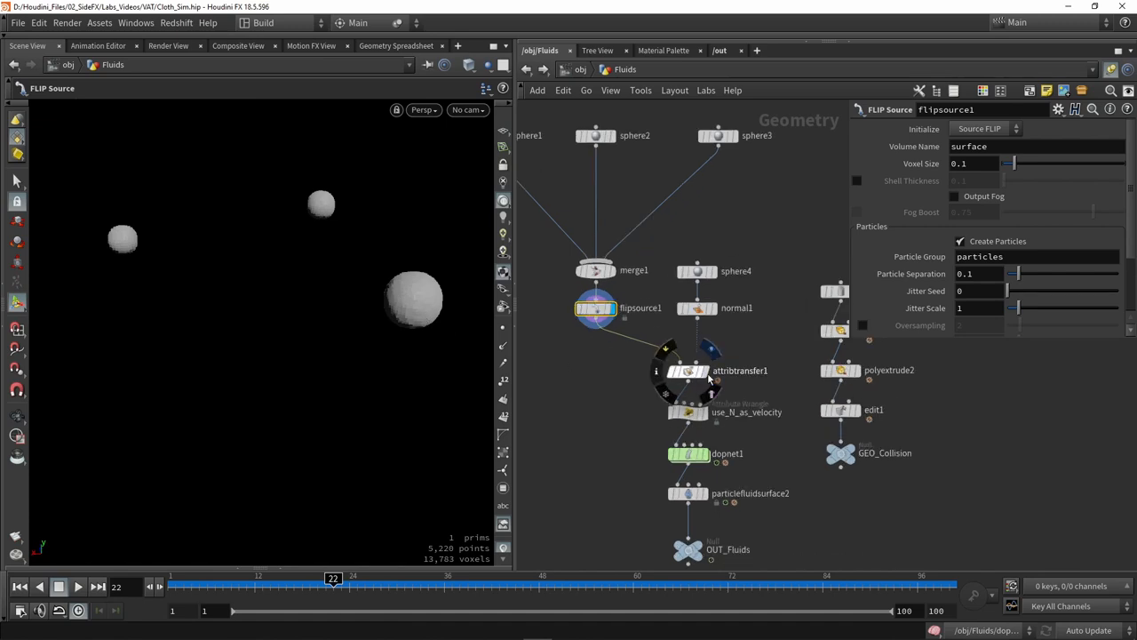
Display attribtransfer1 with sphere4 templated, then open the use_N_as_velocity wrangle's VEXpression.
{"action": "left_click", "coordinate": [693, 371]}
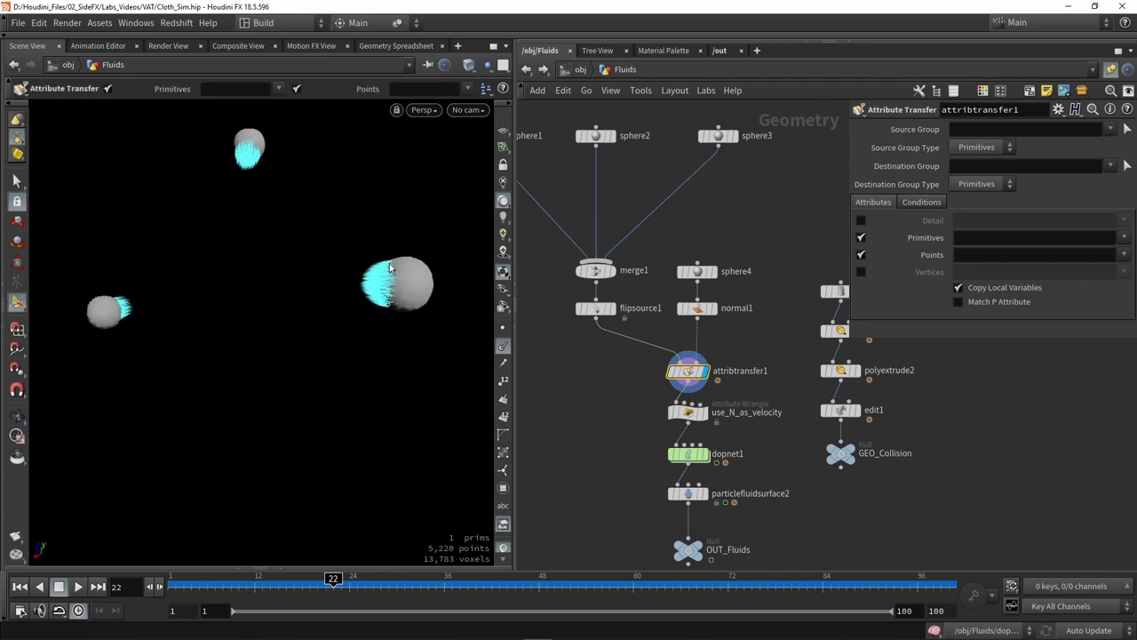
{"action": "left_click", "coordinate": [697, 271]}
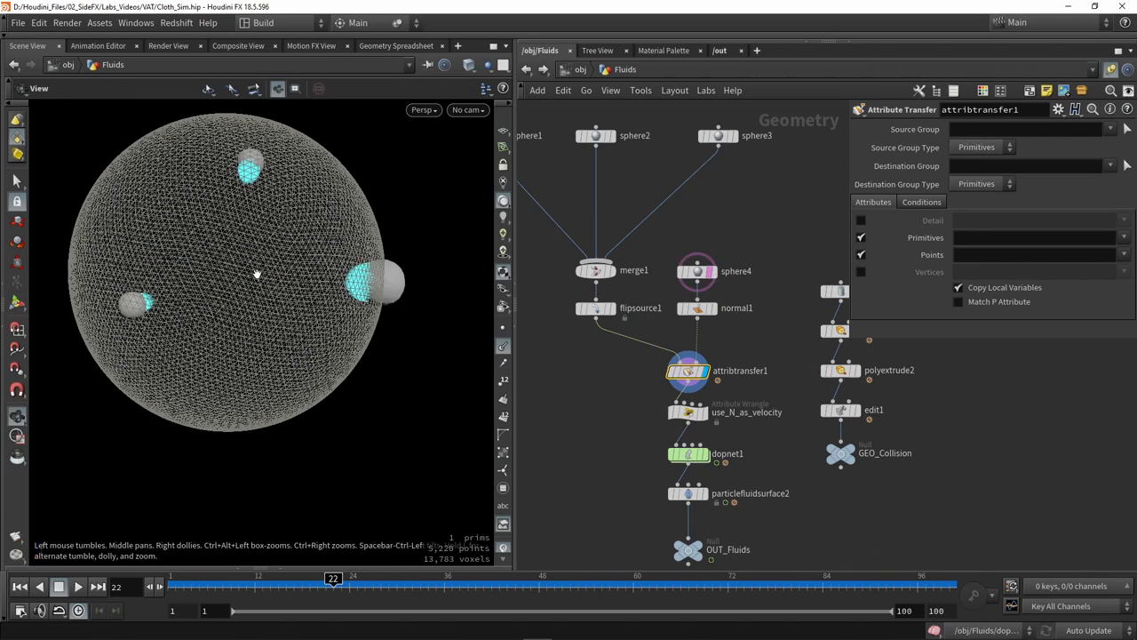
{"action": "left_click_drag", "start_coordinate": [258, 276], "coordinate": [333, 280]}
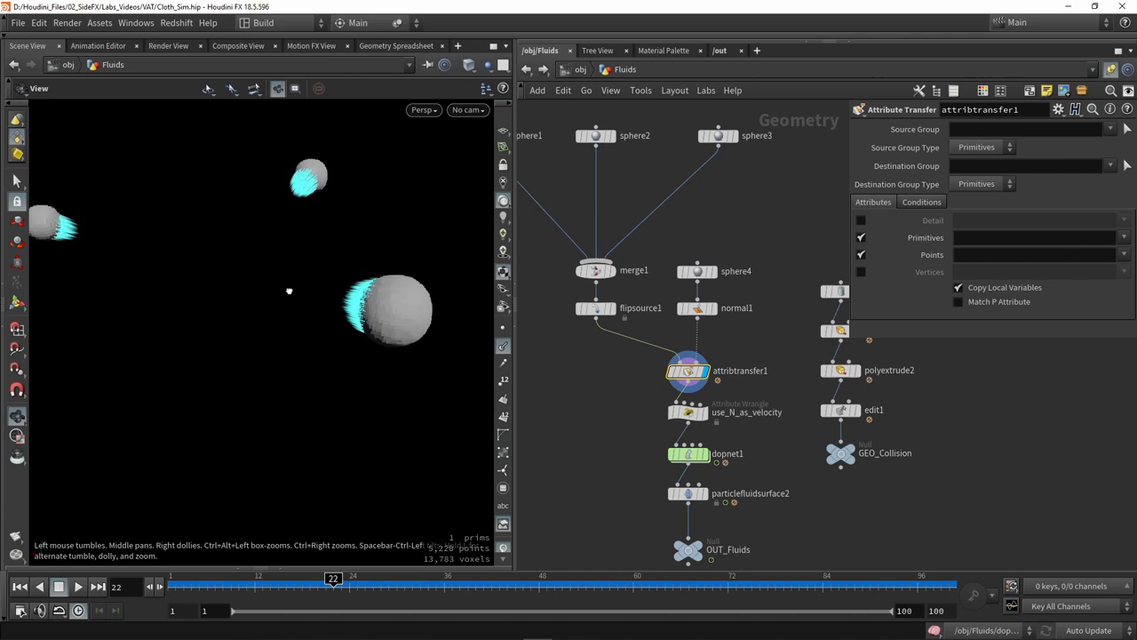
{"action": "left_click", "coordinate": [689, 411]}
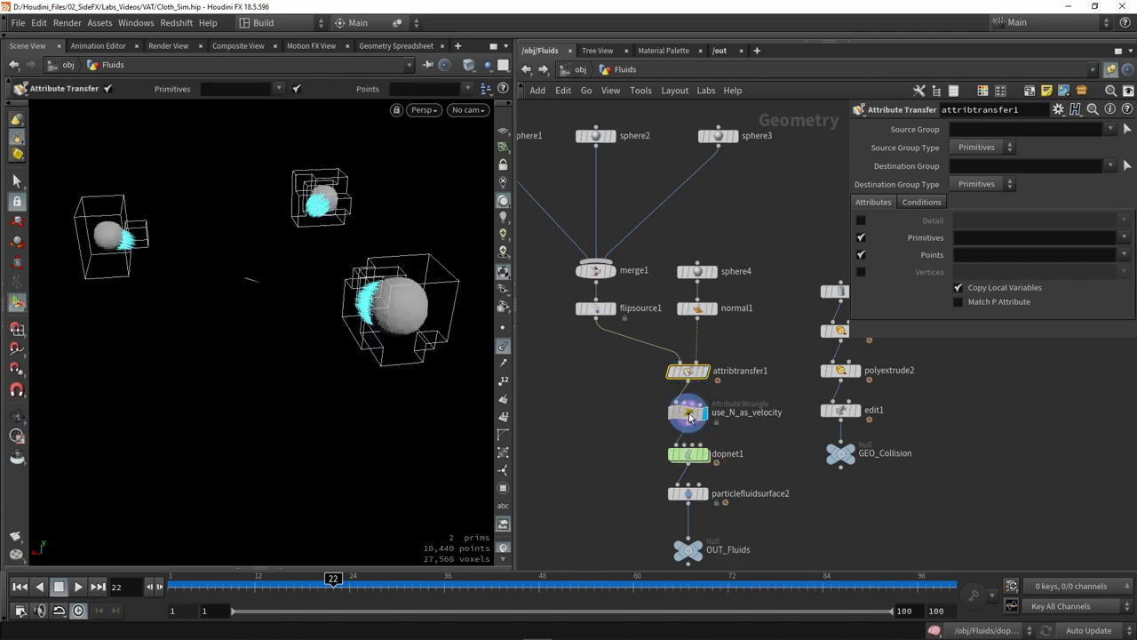
{"action": "left_click", "coordinate": [688, 411]}
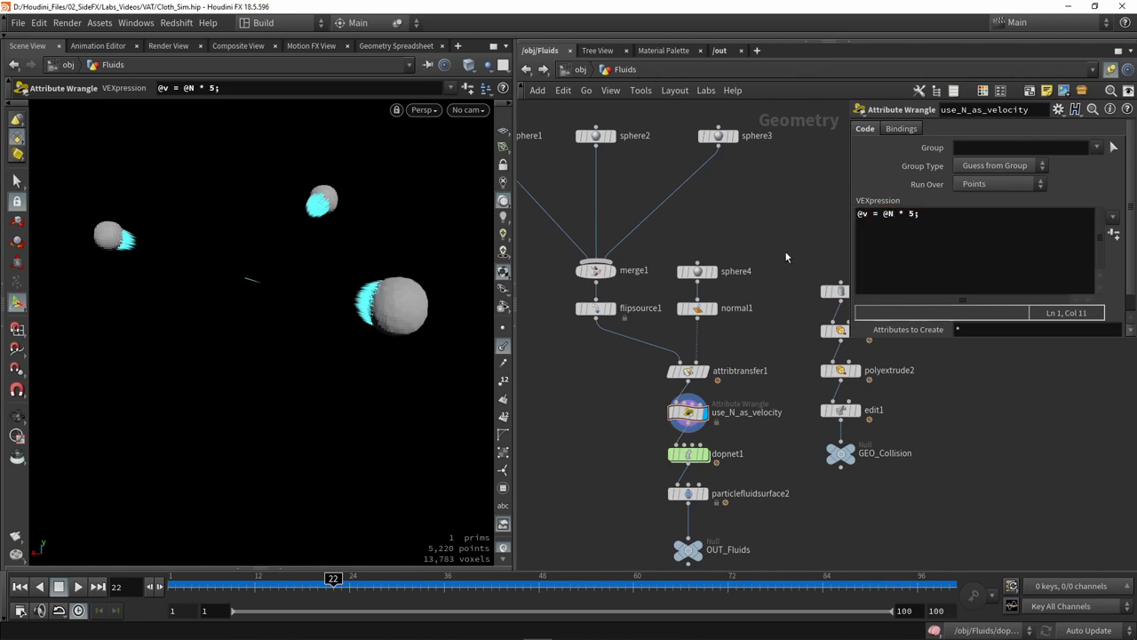
{"action": "scroll", "scroll_direction": "down", "scroll_amount": 3}
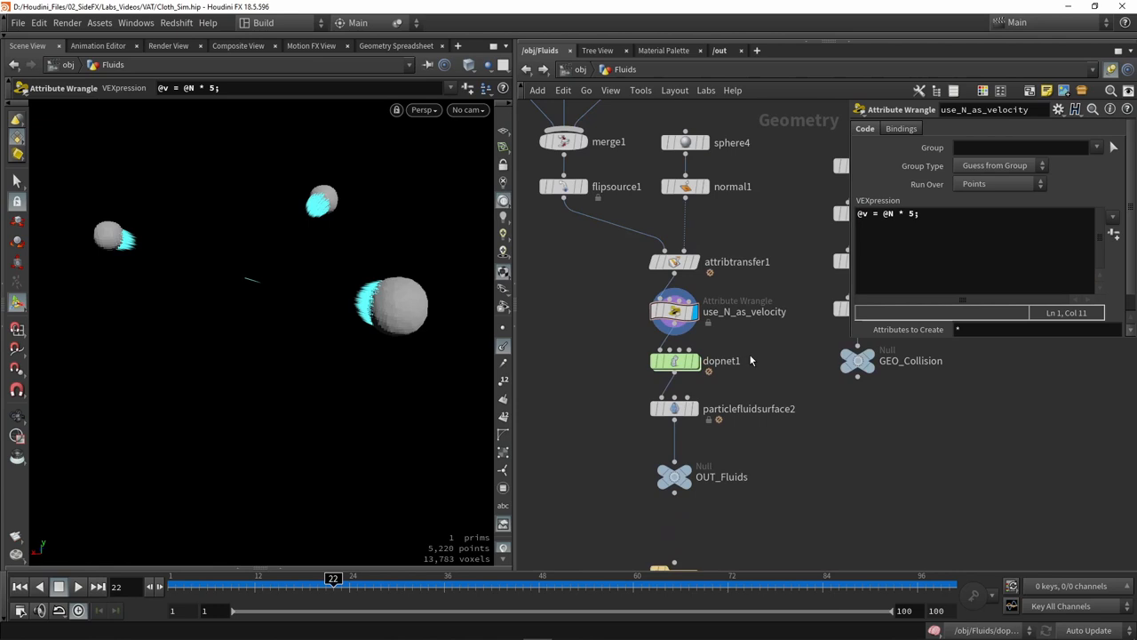
{"action": "mouse_move", "coordinate": [693, 368]}
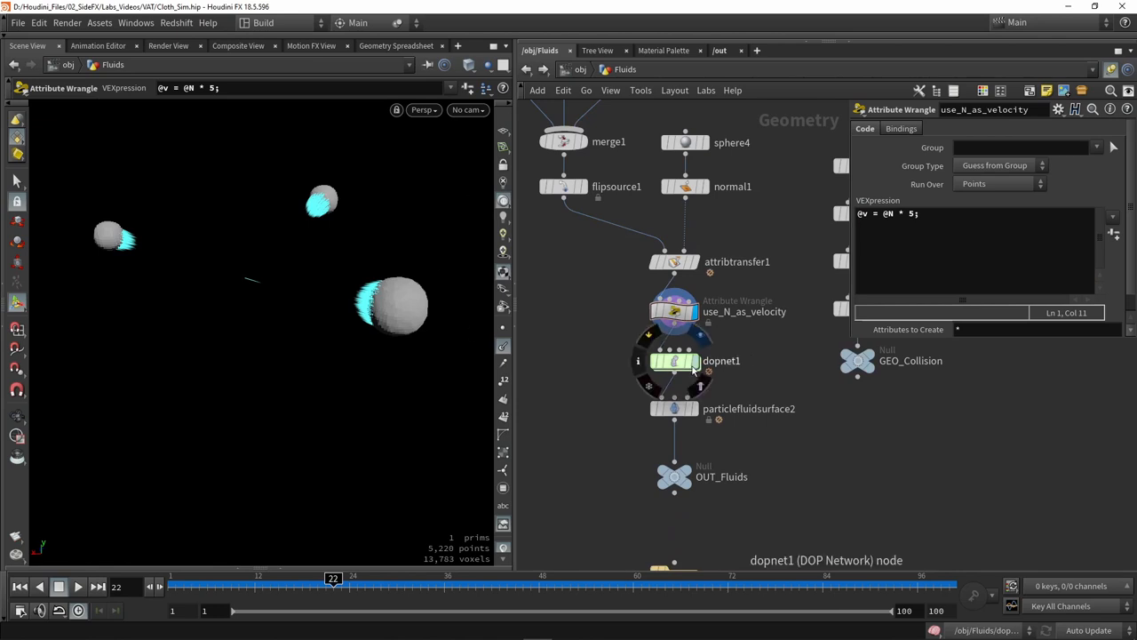
Display dopnet1's particles, tour its FLIP solver and static object nodes, and return to /obj/Fluids.
{"action": "left_click", "coordinate": [675, 360]}
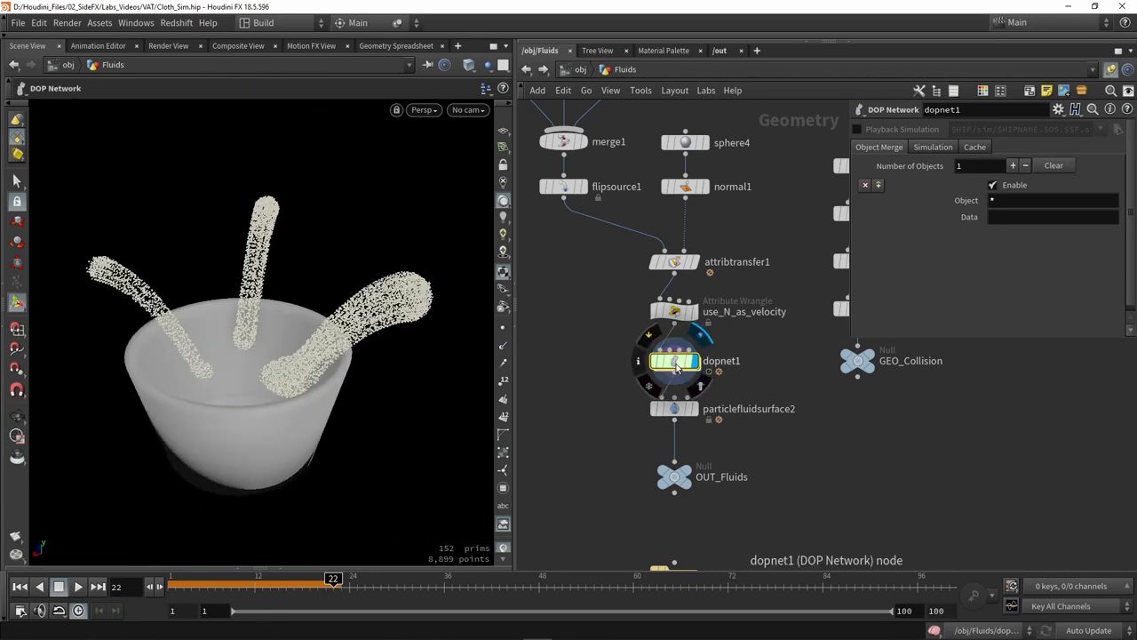
{"action": "double_click", "coordinate": [673, 360]}
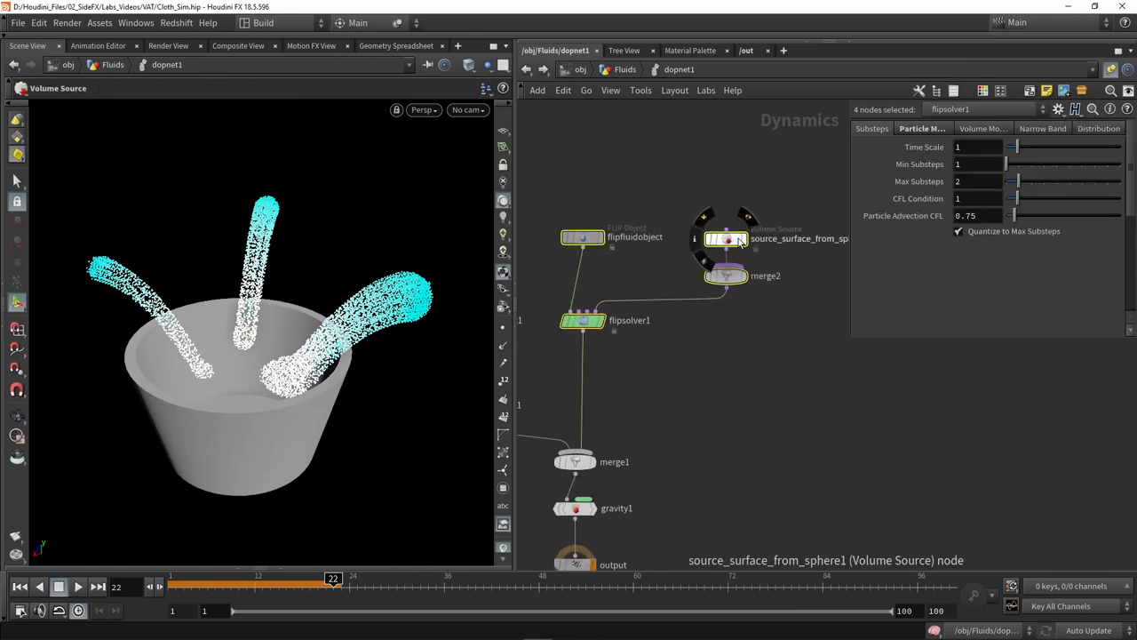
{"action": "left_click", "coordinate": [724, 238]}
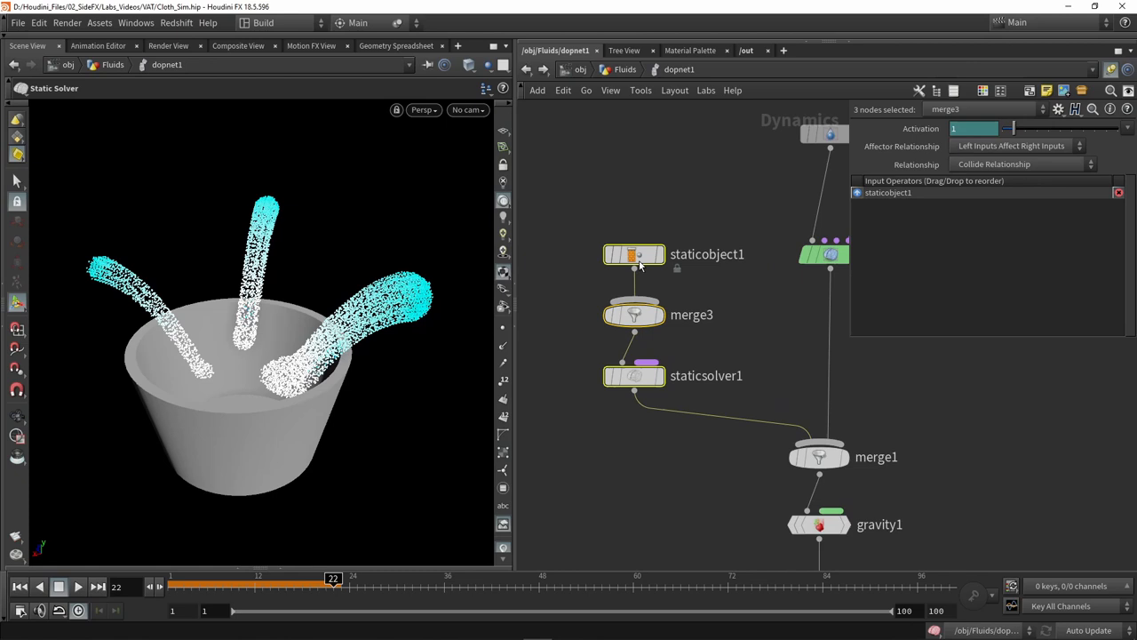
{"action": "left_click", "coordinate": [634, 255]}
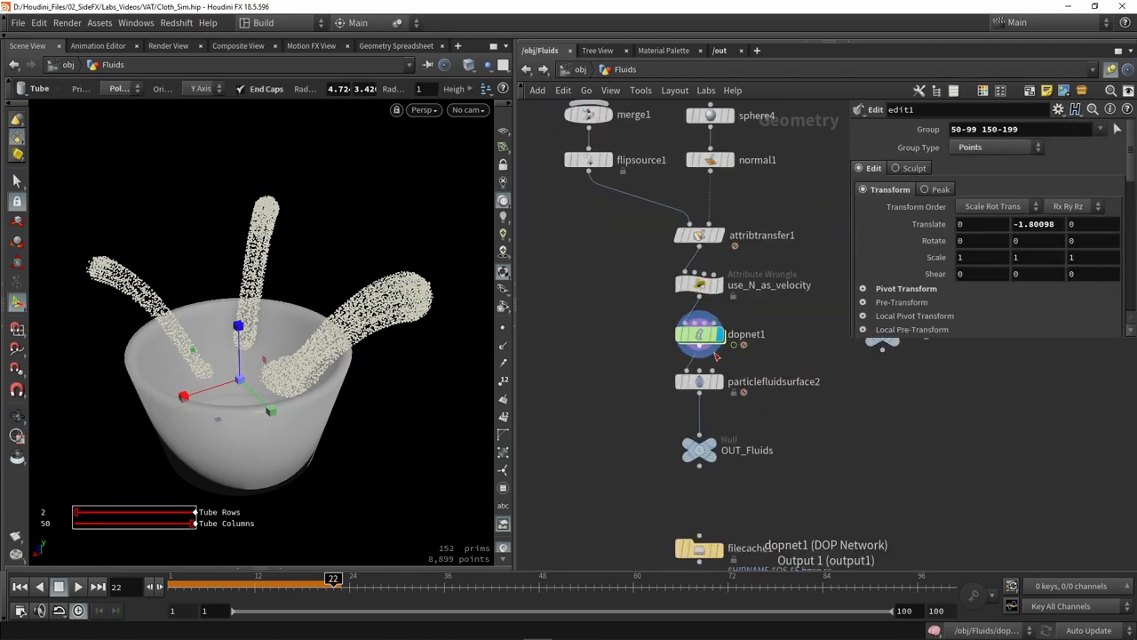
{"action": "double_click", "coordinate": [698, 334]}
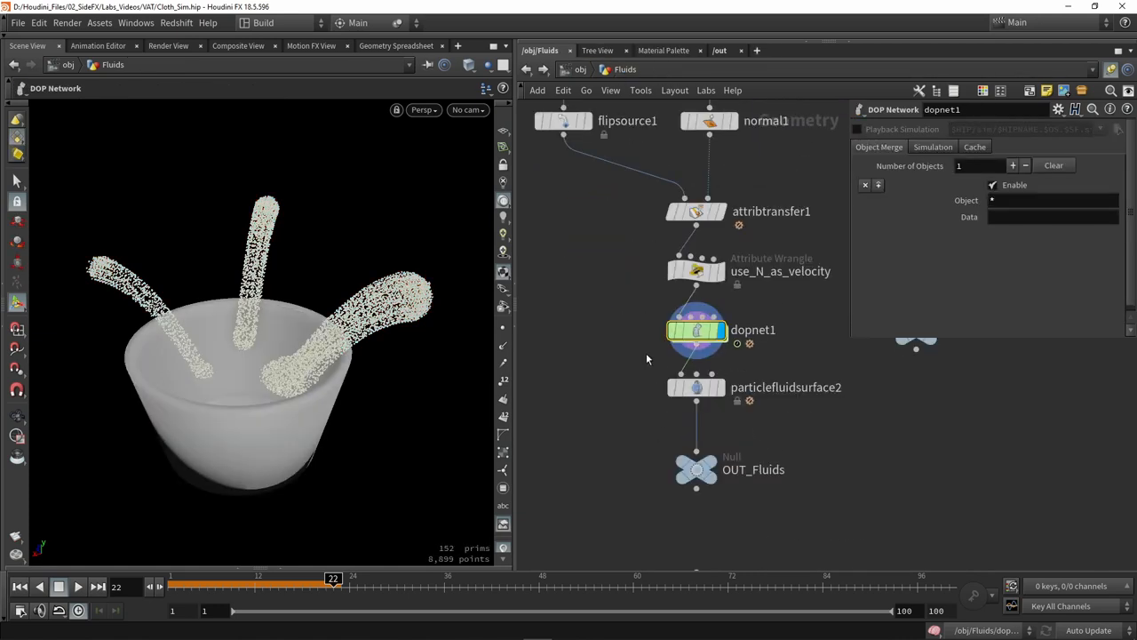
Play the timeline to cook the FLIP sim, orbiting to watch streams fill the bowl.
{"action": "left_click", "coordinate": [78, 585]}
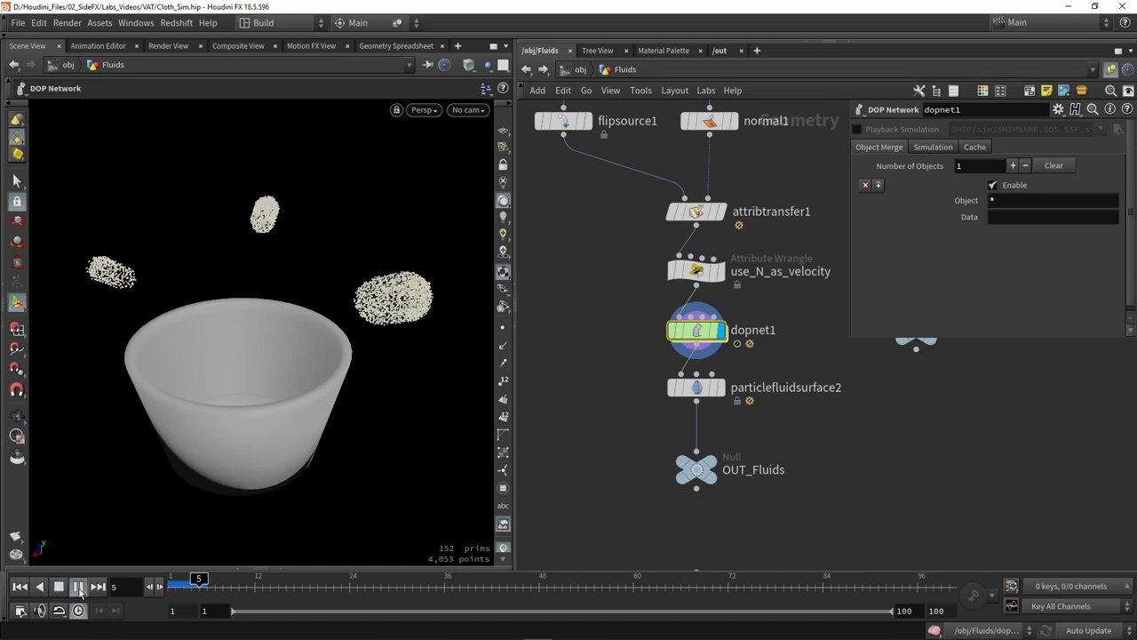
{"action": "left_click", "coordinate": [78, 586]}
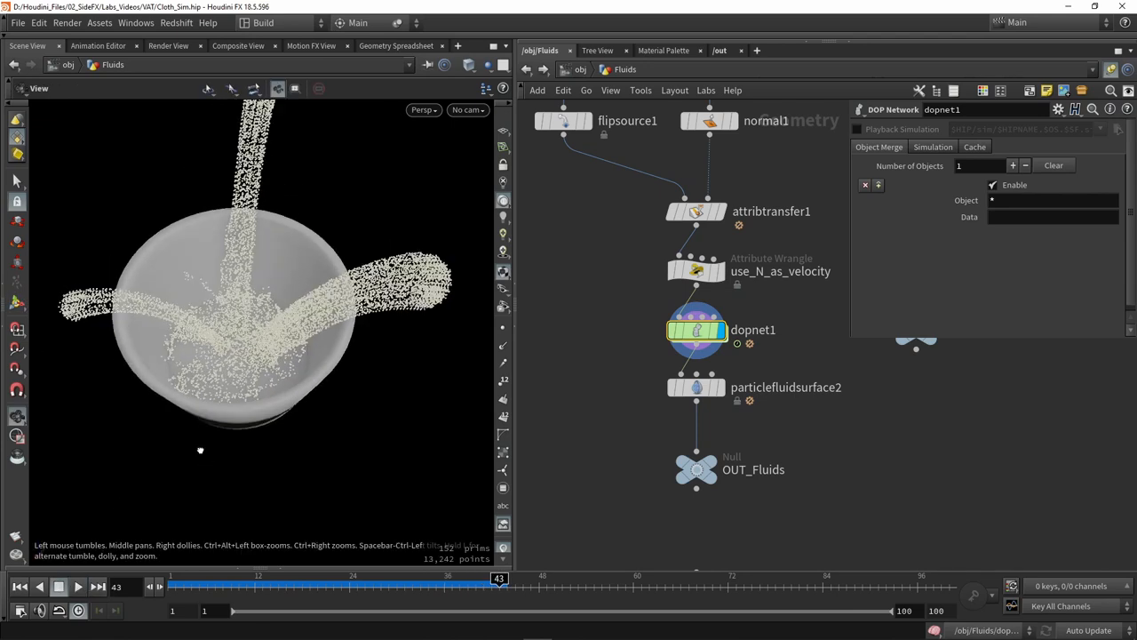
{"action": "left_click_drag", "start_coordinate": [267, 311], "coordinate": [302, 377]}
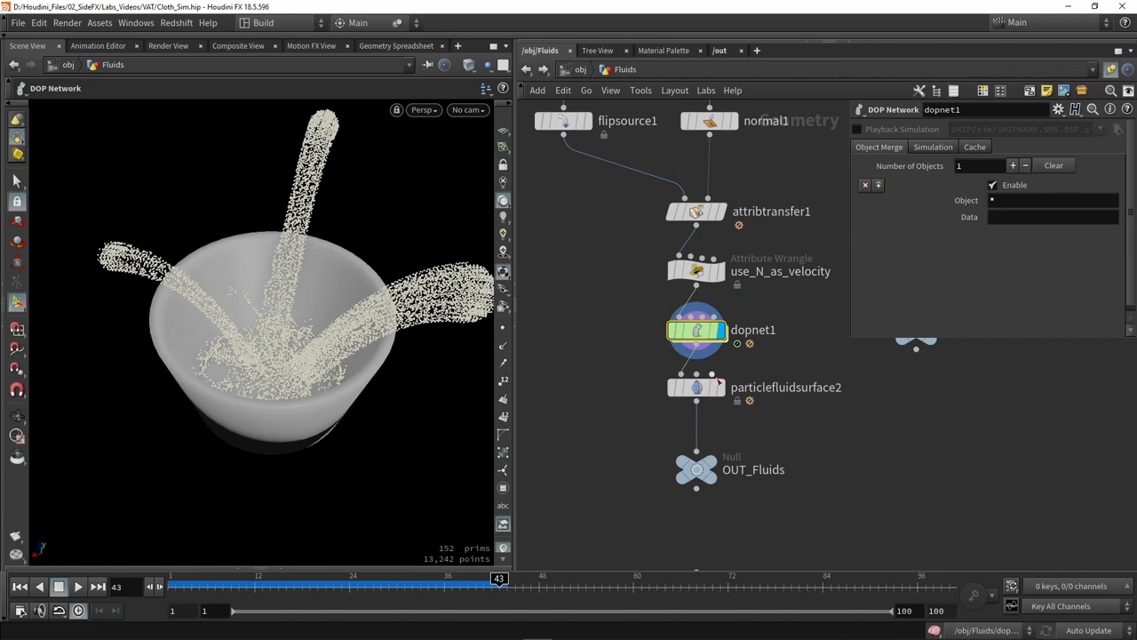
Display particlefluidsurface2, orbit to inspect the mesh, and keep Voxel Scale at 2.
{"action": "left_click", "coordinate": [696, 387]}
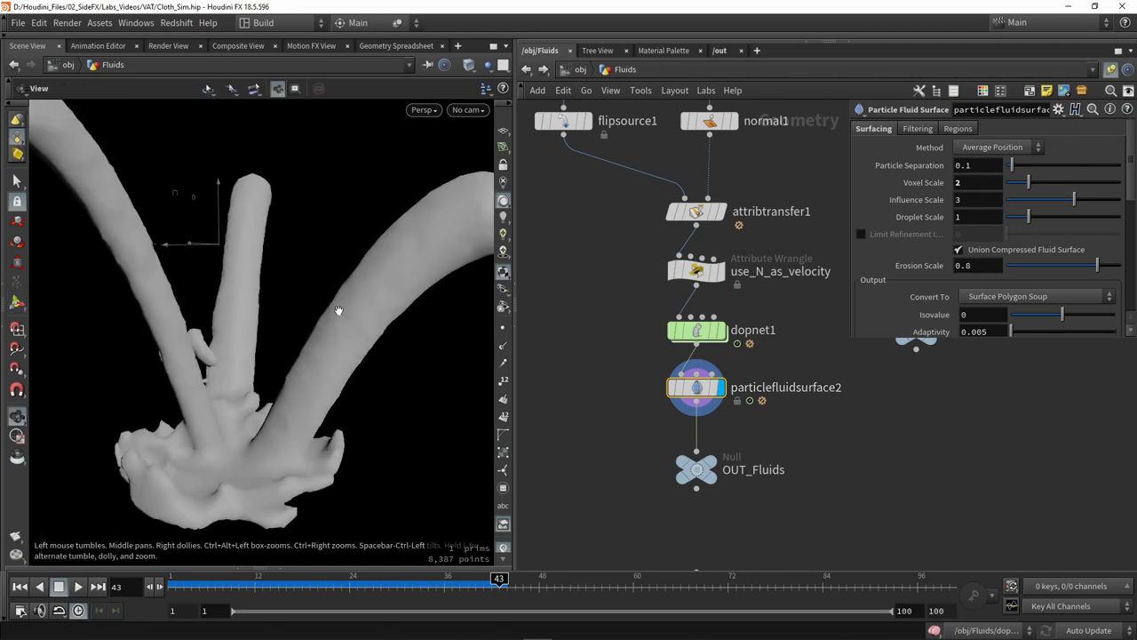
{"action": "left_click_drag", "start_coordinate": [337, 310], "coordinate": [354, 293]}
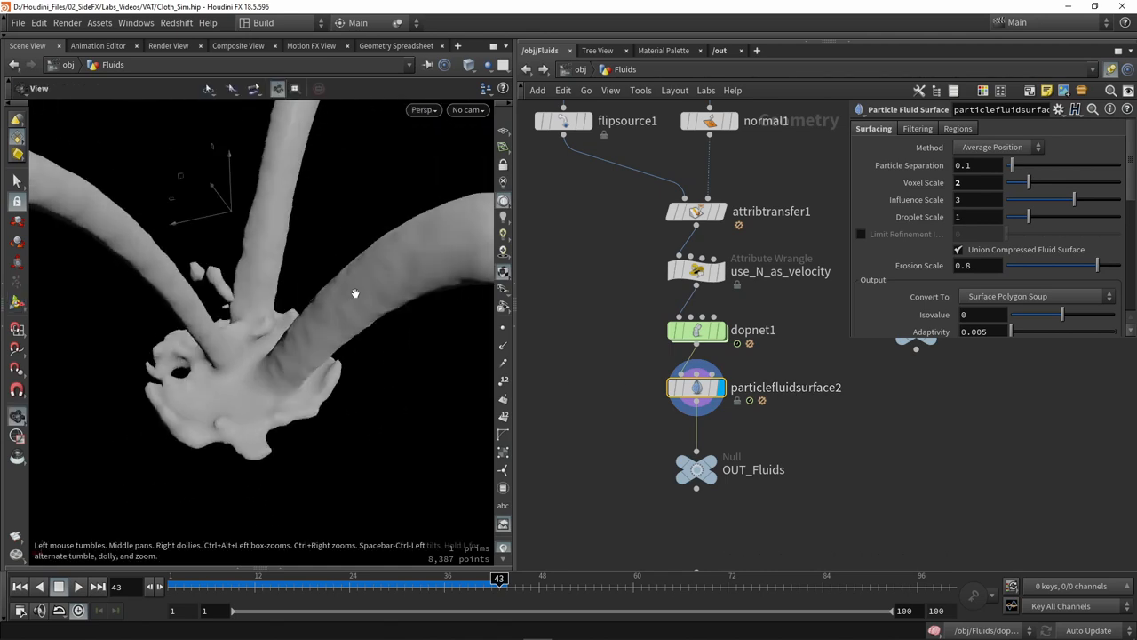
{"action": "left_click_drag", "start_coordinate": [355, 293], "coordinate": [320, 295]}
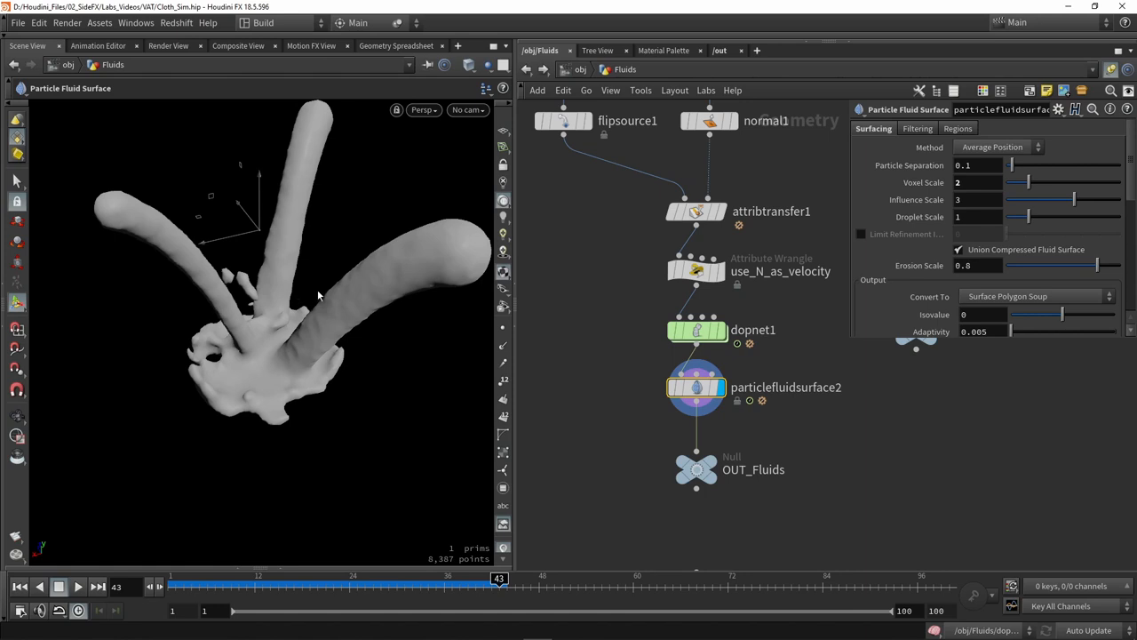
{"action": "mouse_move", "coordinate": [477, 366]}
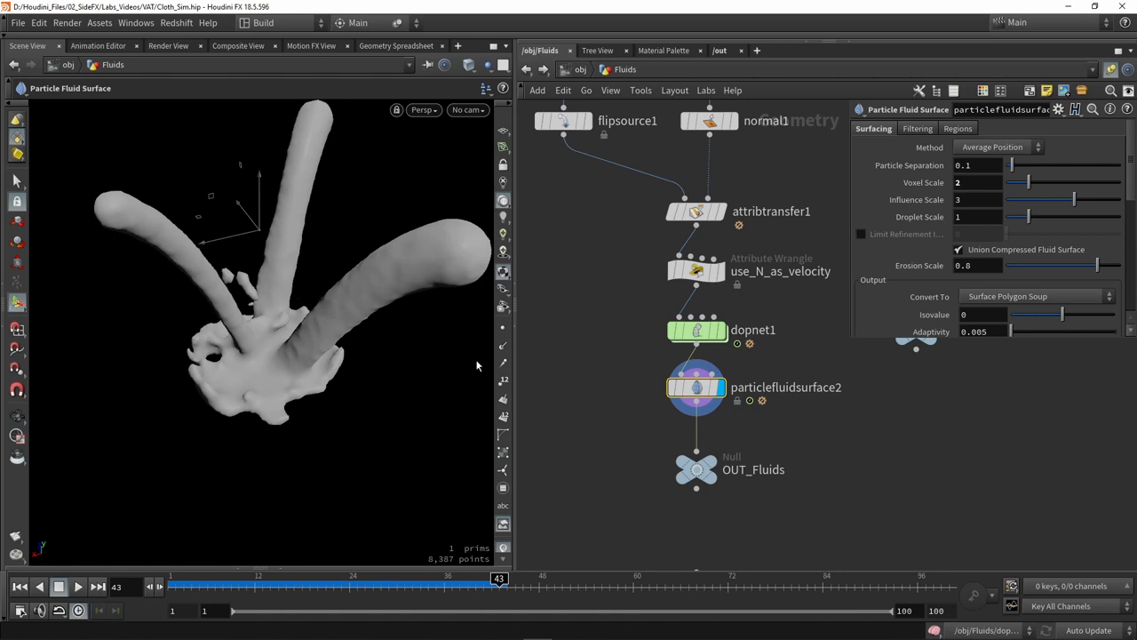
{"action": "mouse_move", "coordinate": [340, 402]}
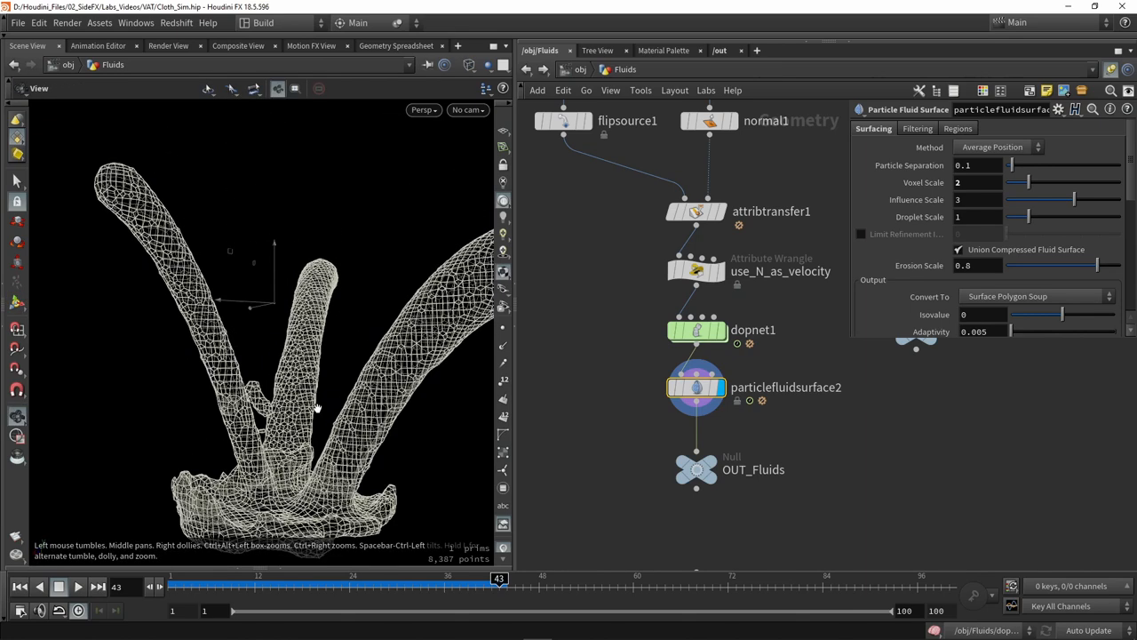
{"action": "left_click_drag", "start_coordinate": [315, 409], "coordinate": [202, 384]}
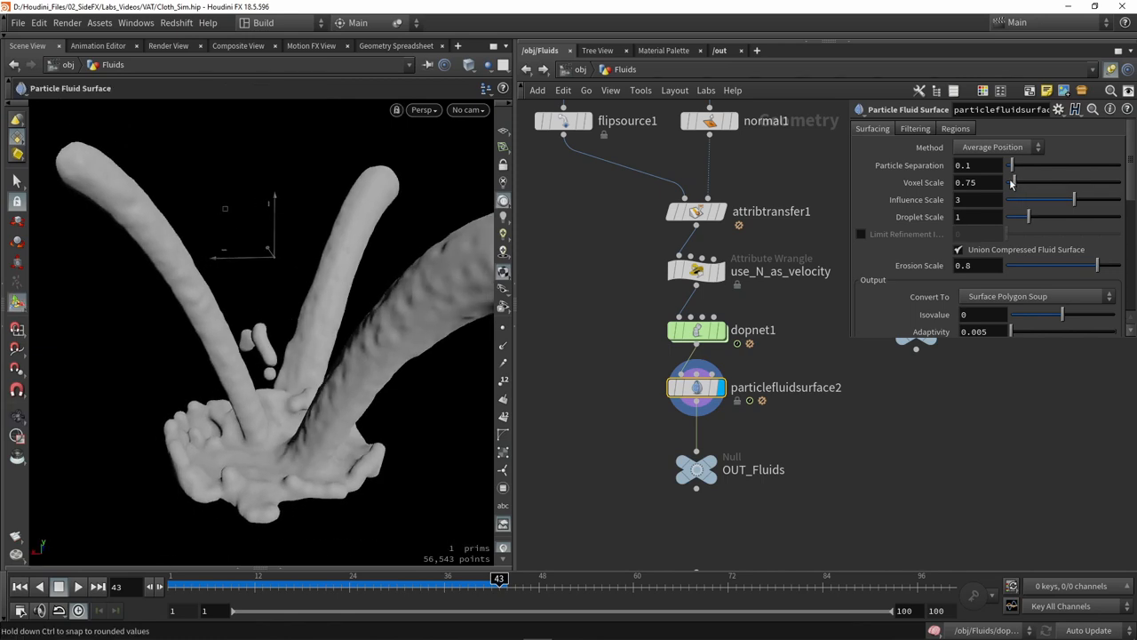
{"action": "left_click_drag", "start_coordinate": [1026, 182], "coordinate": [1017, 182]}
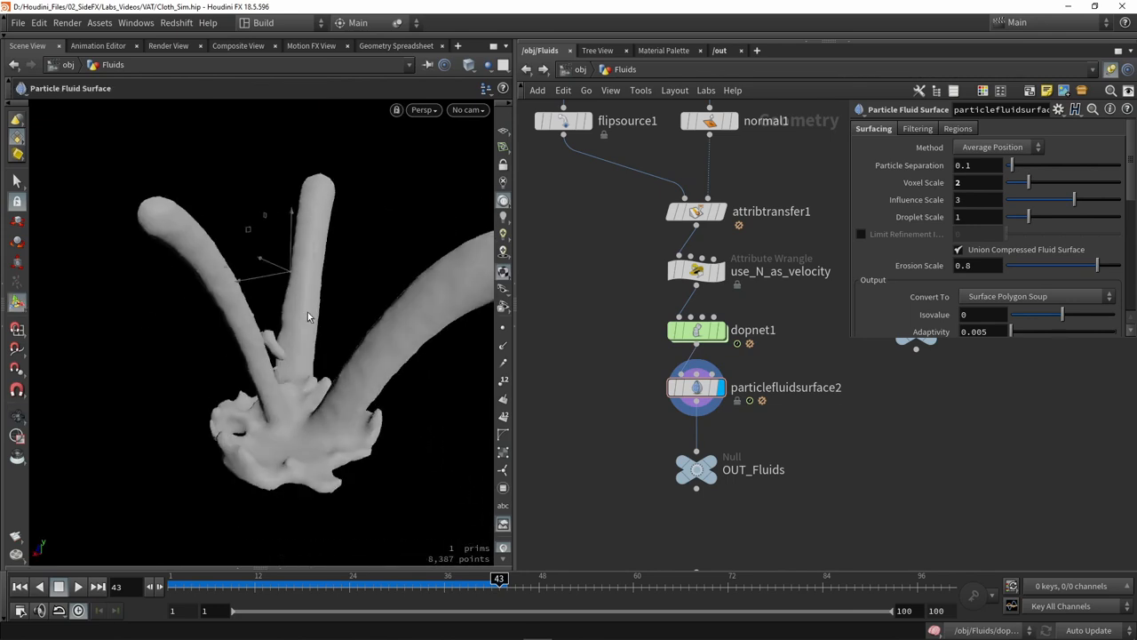
{"action": "scroll", "scroll_direction": "down", "scroll_amount": 3}
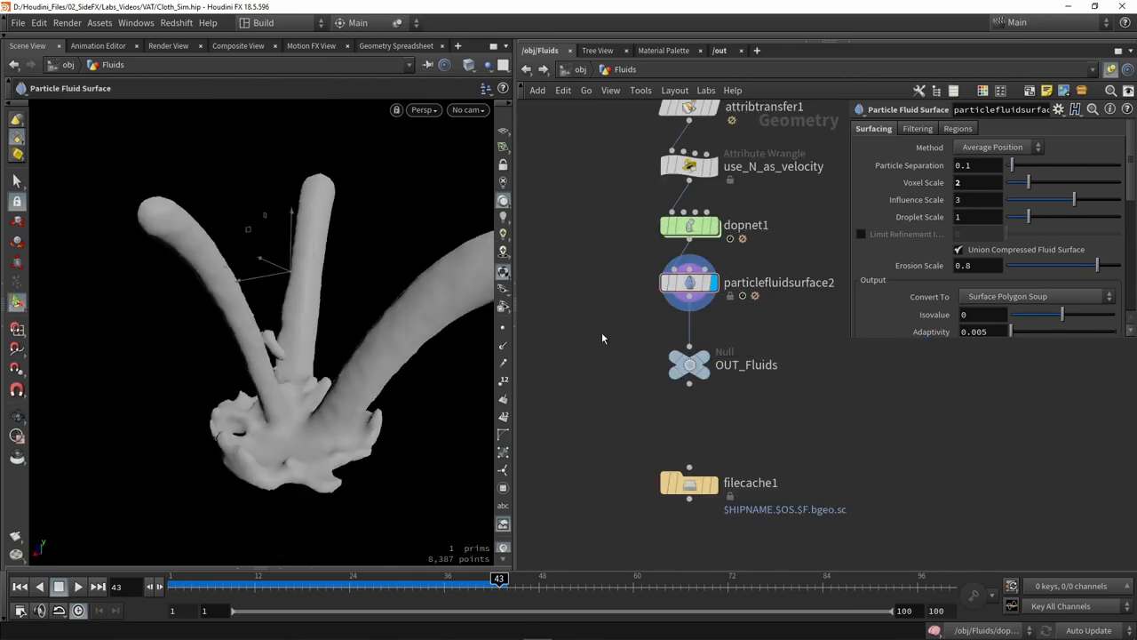
{"action": "mouse_move", "coordinate": [664, 423]}
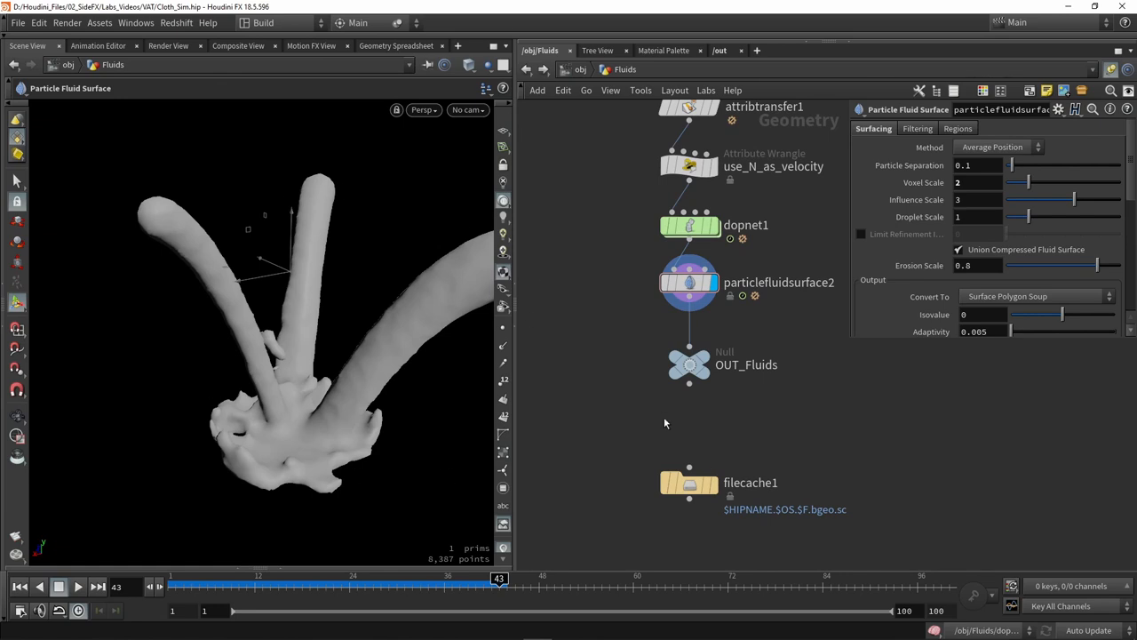
Position filecache1 below OUT_Fluids, view its cache settings, and display OUT_Fluids.
{"action": "left_click_drag", "start_coordinate": [689, 483], "coordinate": [688, 455]}
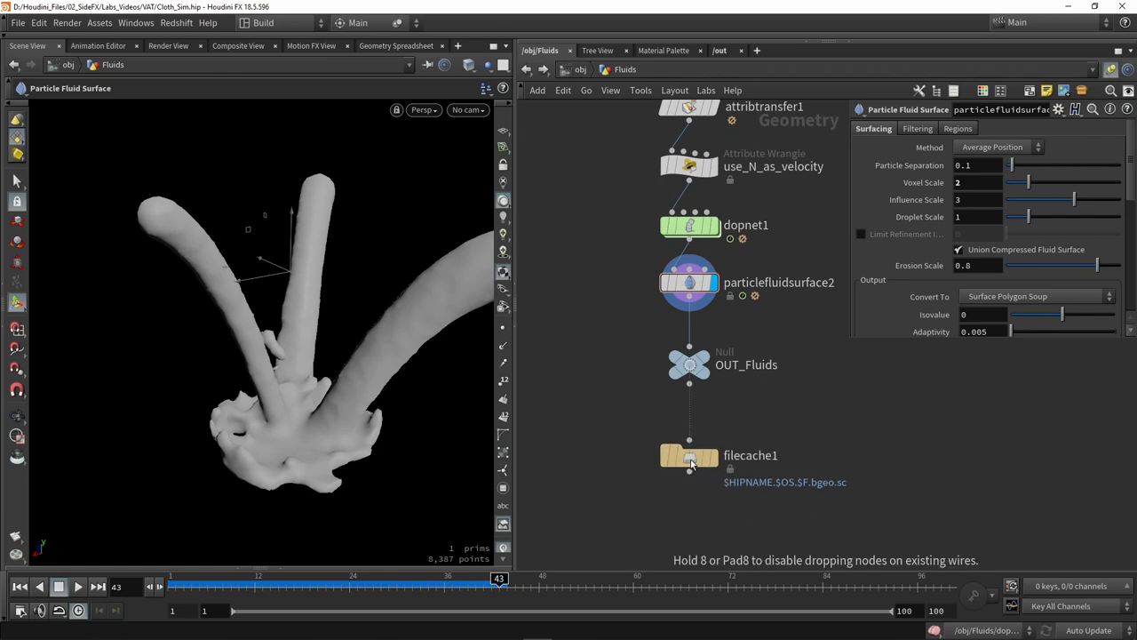
{"action": "left_click", "coordinate": [689, 455]}
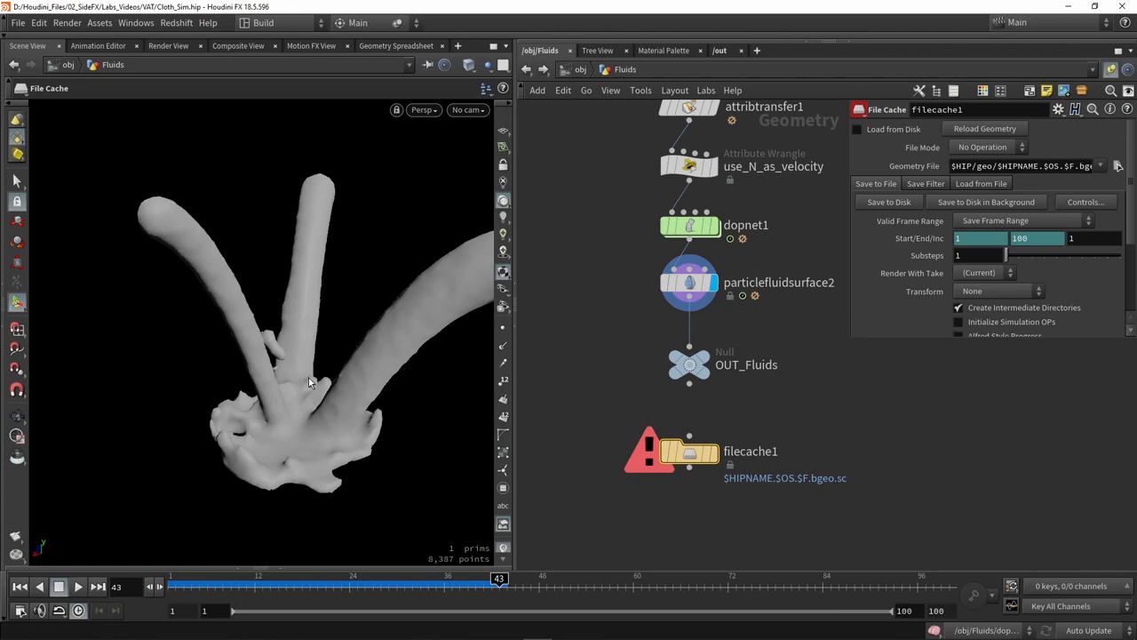
{"action": "mouse_move", "coordinate": [597, 396]}
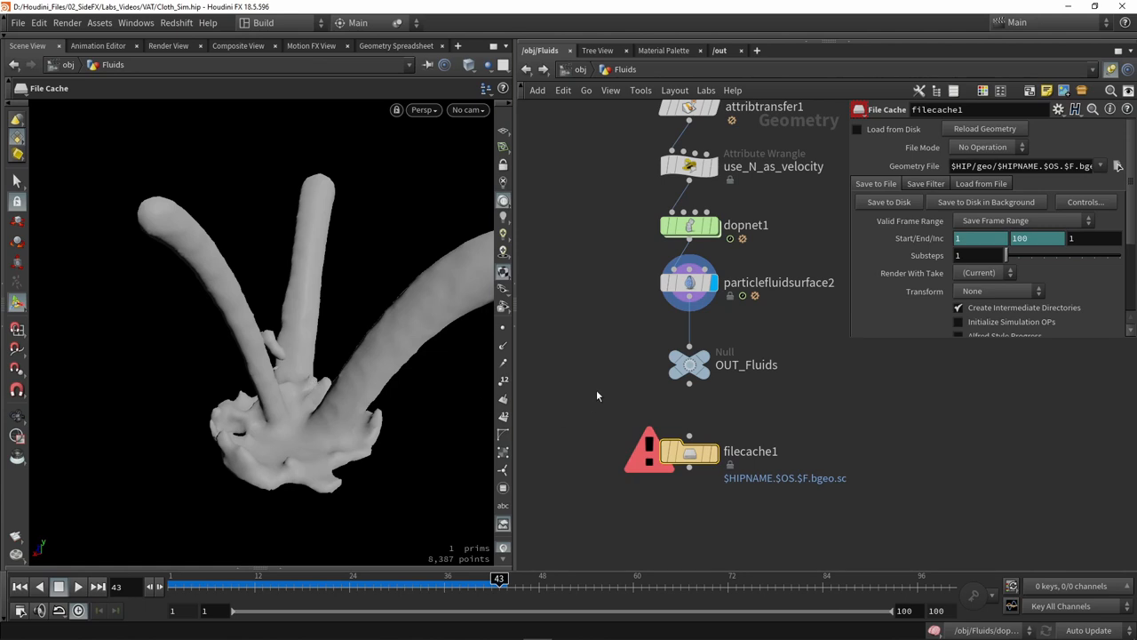
{"action": "mouse_move", "coordinate": [609, 408]}
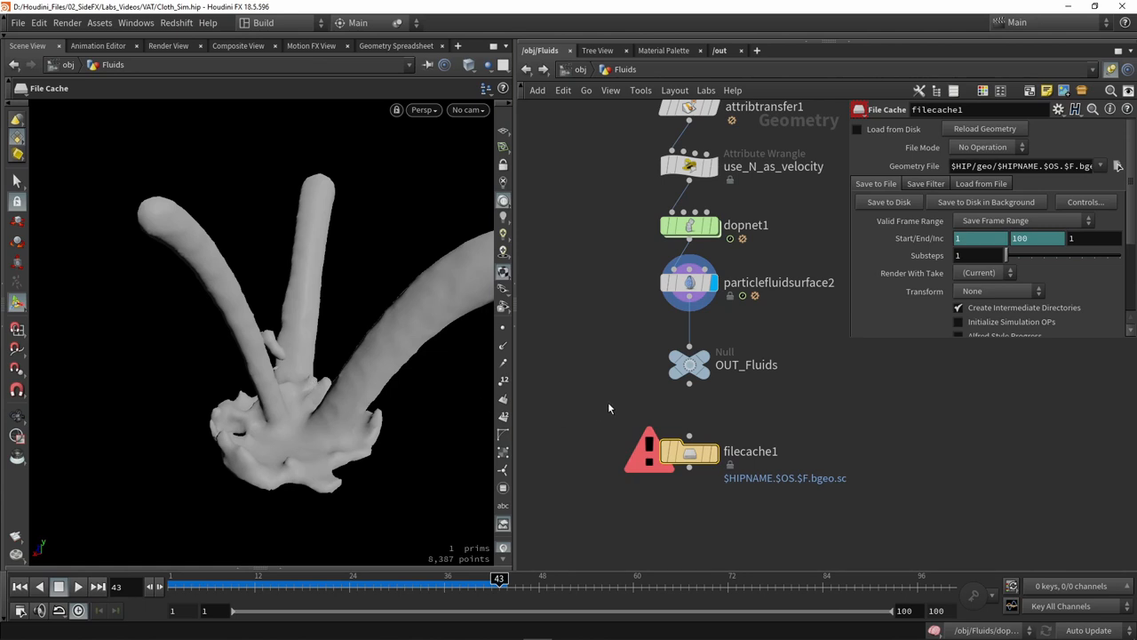
{"action": "left_click_drag", "start_coordinate": [688, 450], "coordinate": [689, 321]}
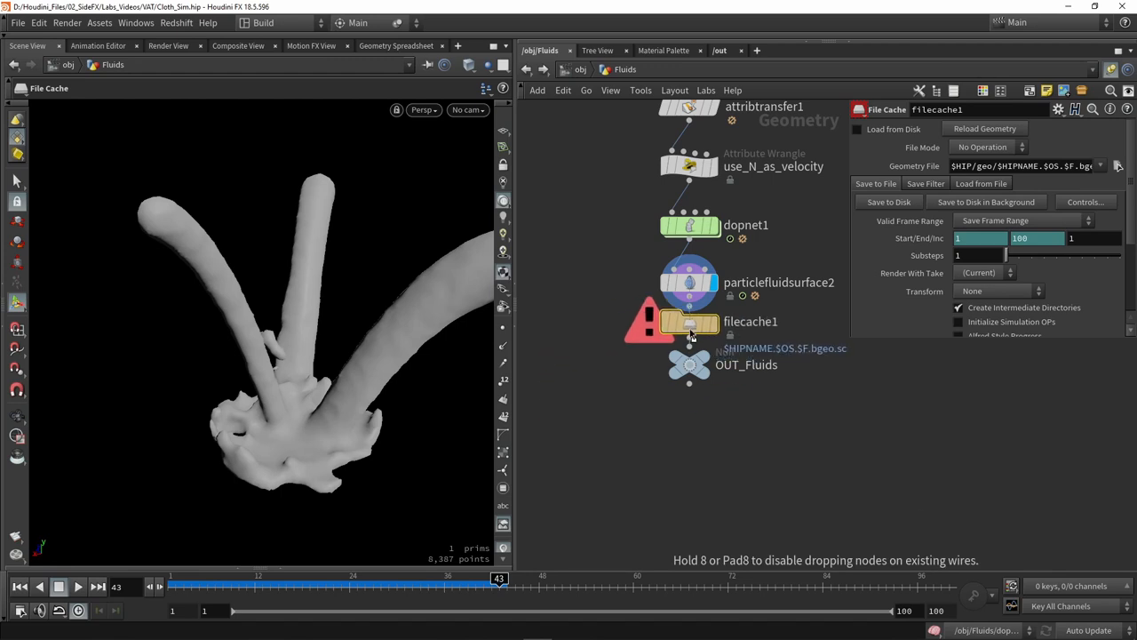
{"action": "left_click_drag", "start_coordinate": [690, 321], "coordinate": [691, 451]}
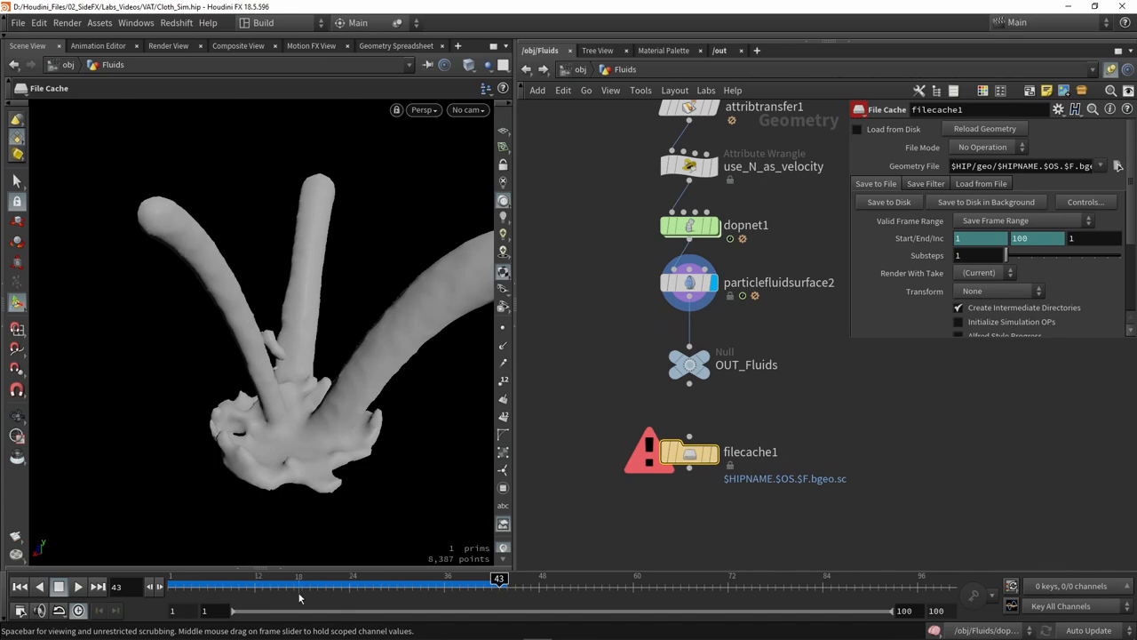
{"action": "mouse_move", "coordinate": [803, 505]}
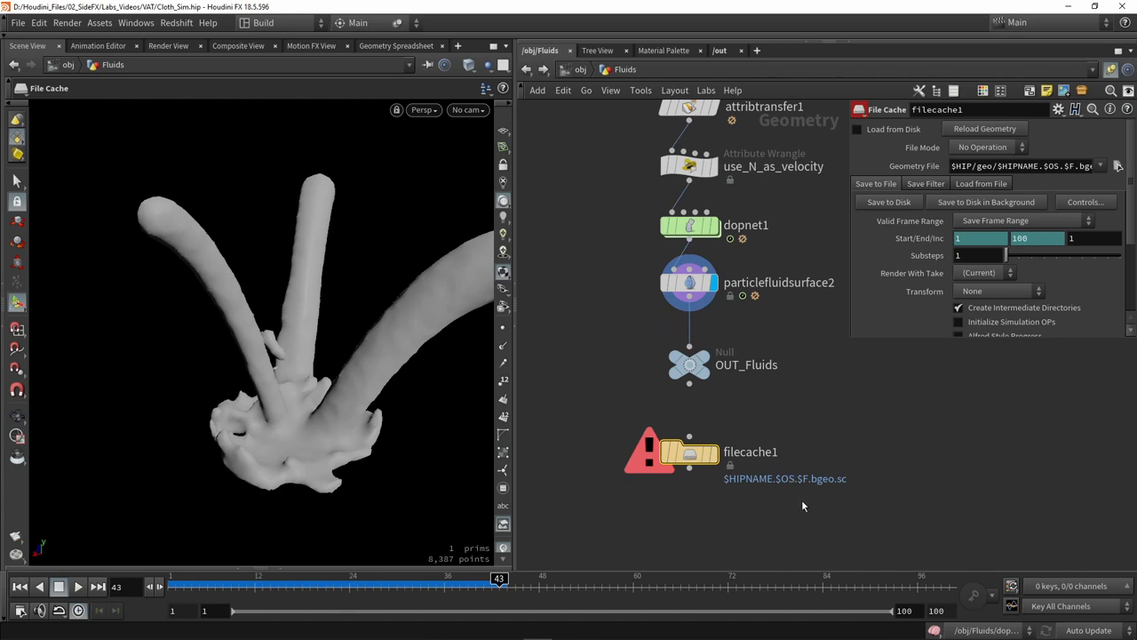
{"action": "mouse_move", "coordinate": [712, 388]}
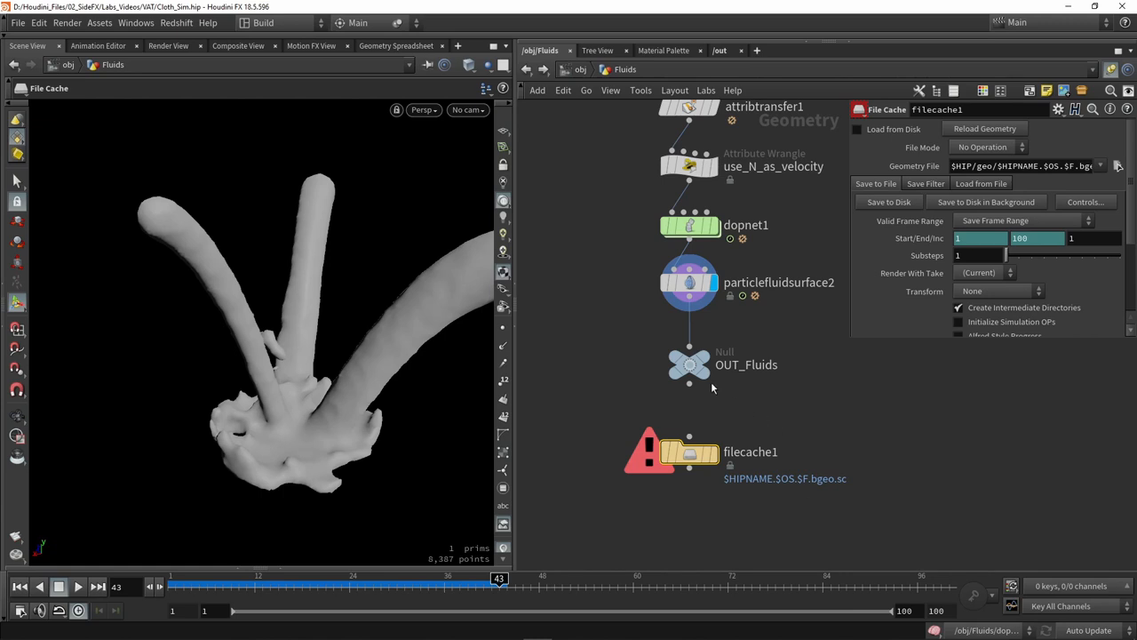
{"action": "left_click", "coordinate": [689, 364]}
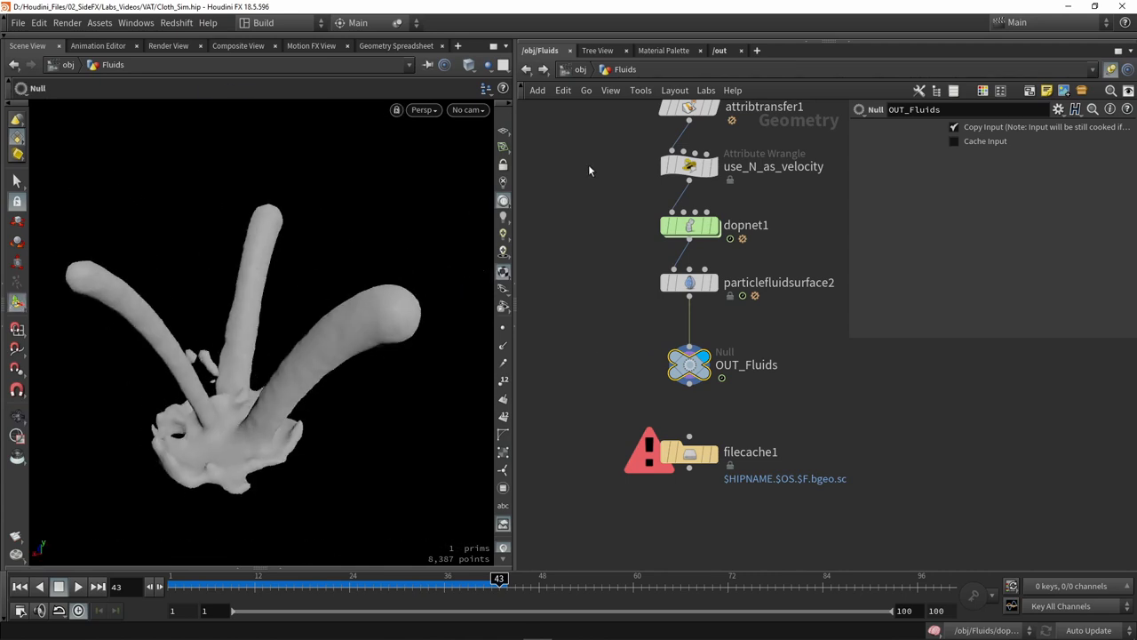
Create a Labs Vertex Animation Textures ROP in the /out network.
{"action": "left_click", "coordinate": [718, 50]}
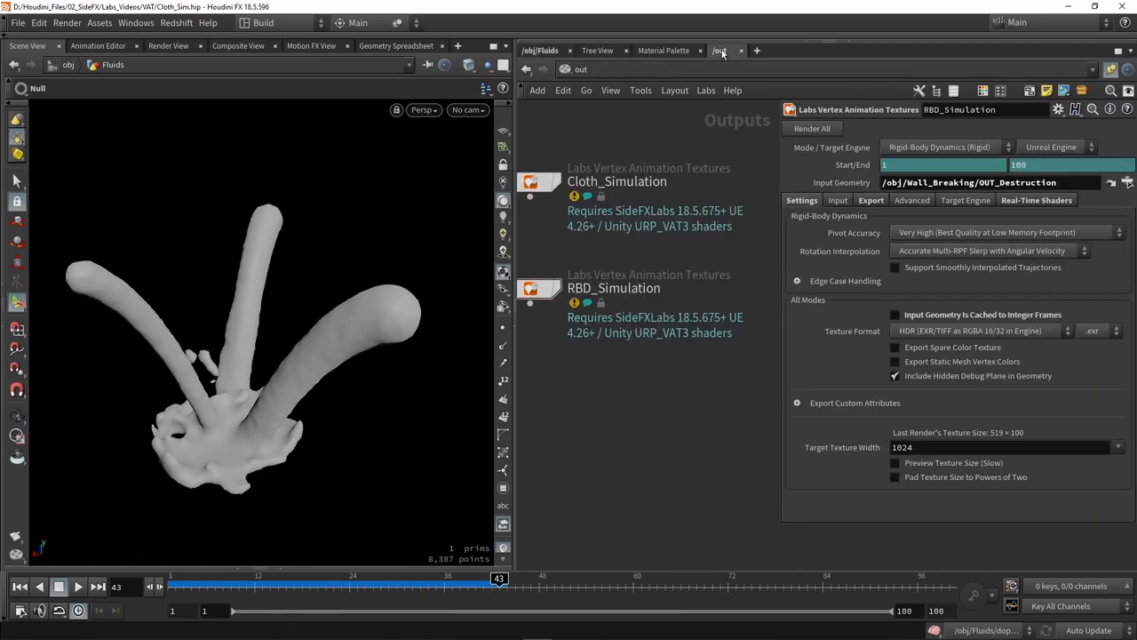
{"action": "left_click", "coordinate": [756, 50]}
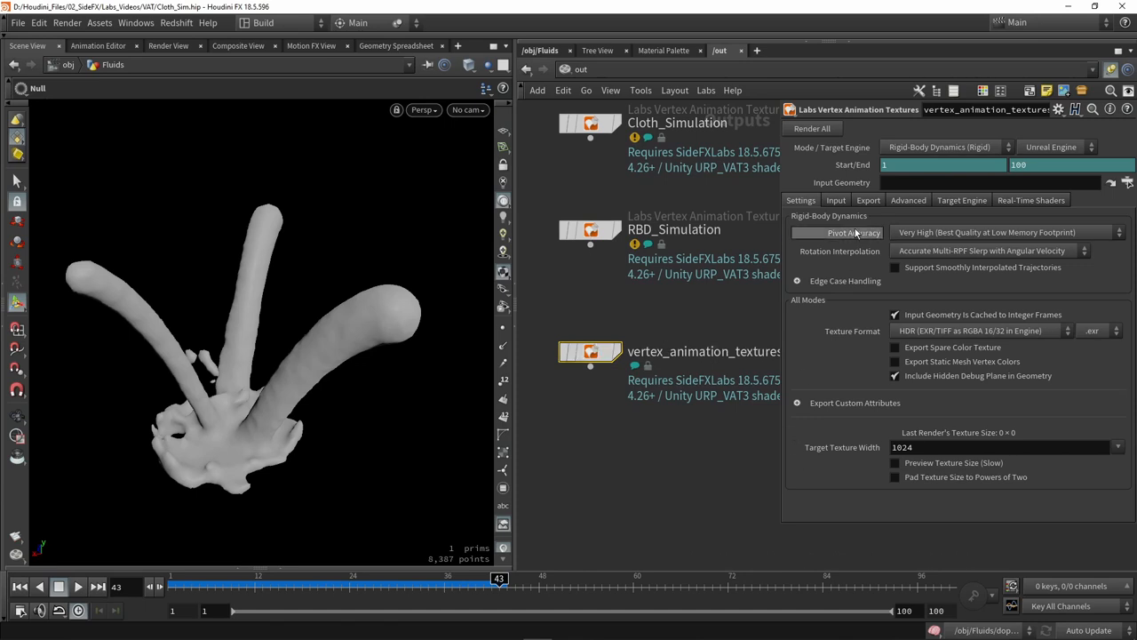
Set the vertex_animation_textures Mode to Dynamic Remeshing (Fluid).
{"action": "left_click", "coordinate": [941, 148]}
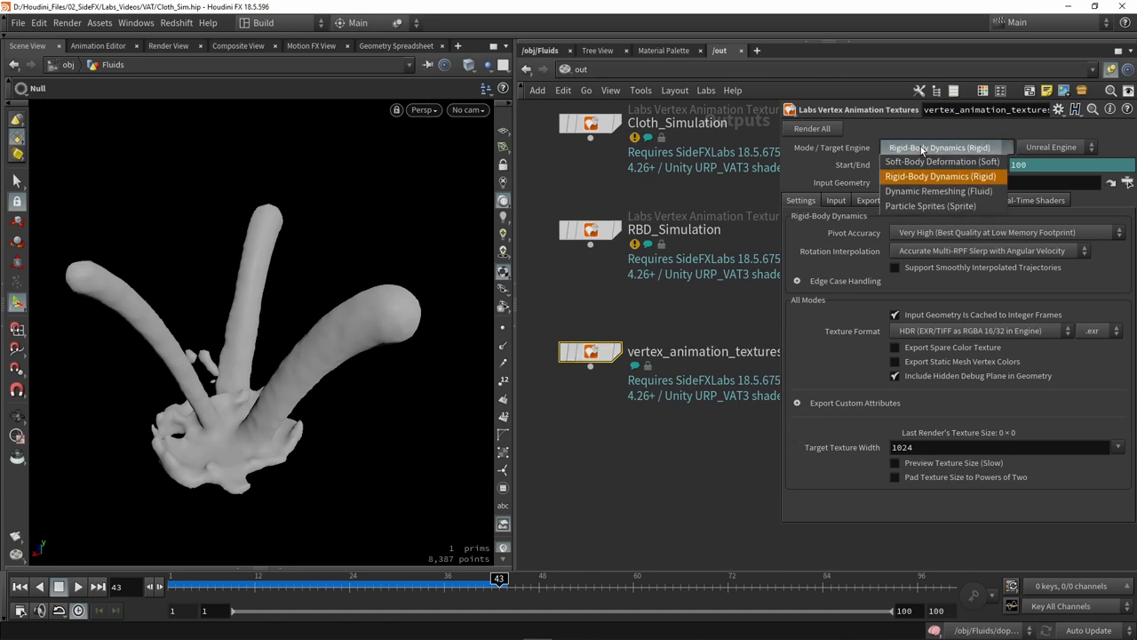
{"action": "mouse_move", "coordinate": [909, 197]}
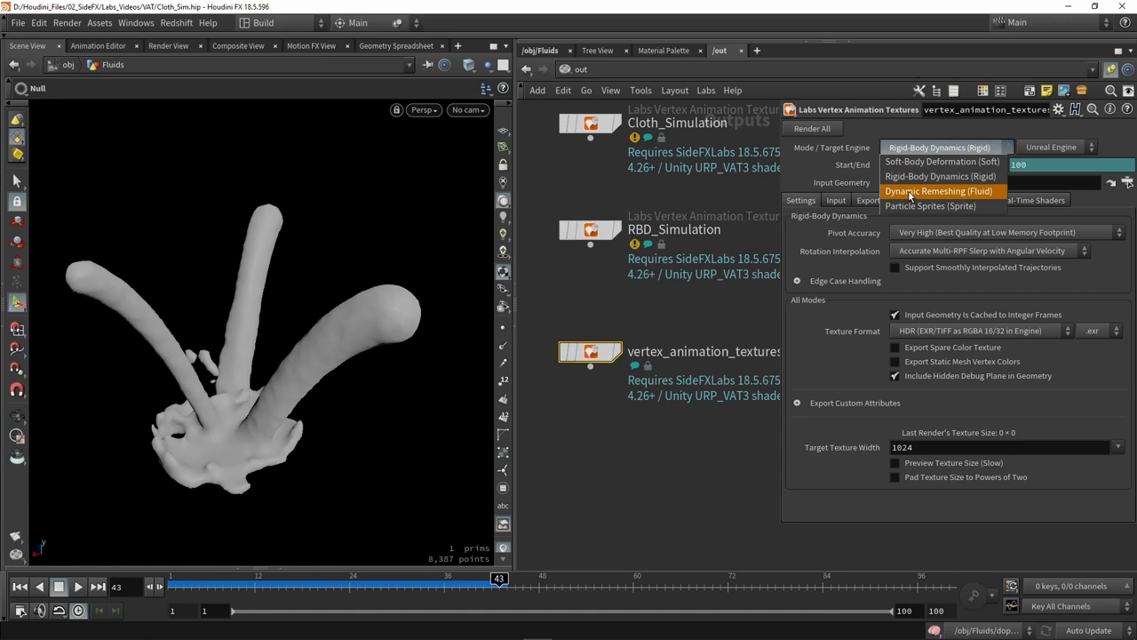
{"action": "mouse_move", "coordinate": [929, 193]}
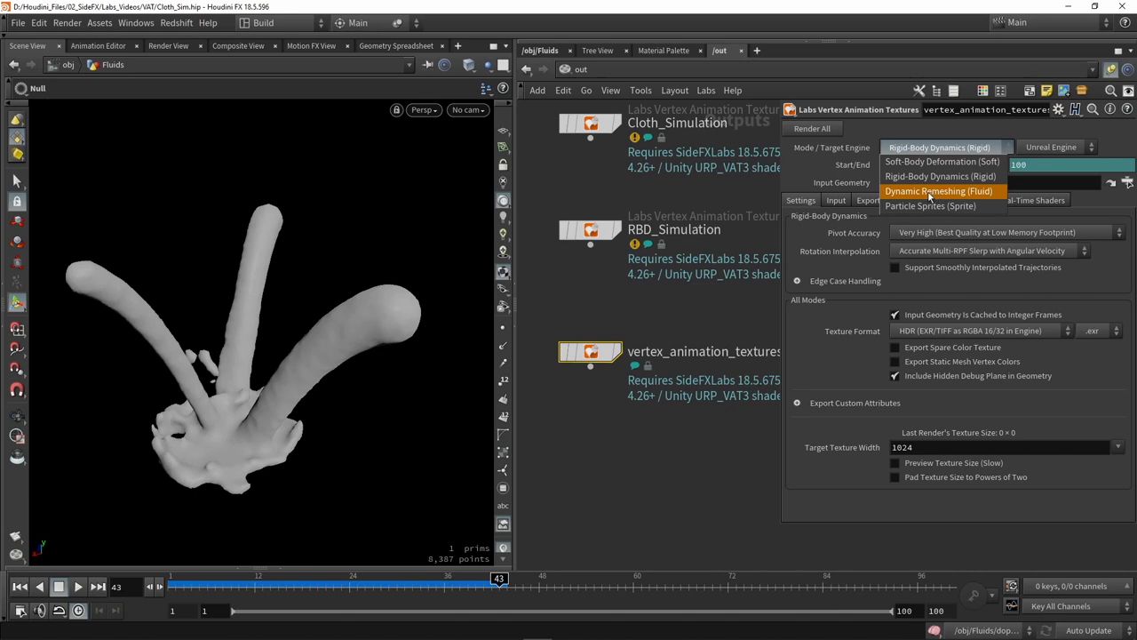
{"action": "left_click", "coordinate": [938, 191]}
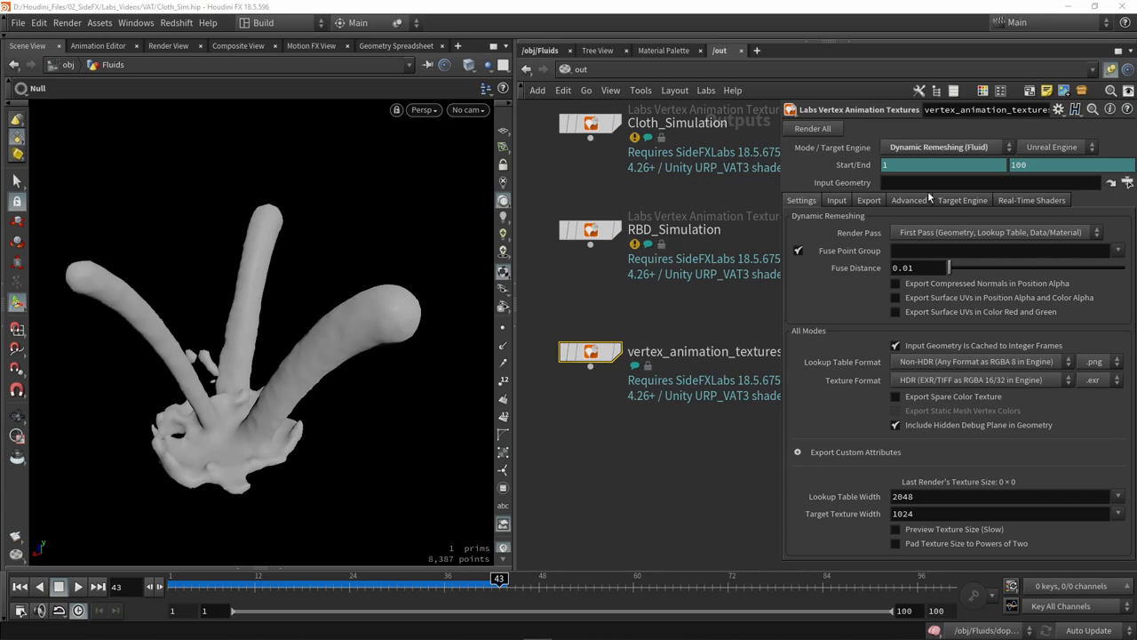
{"action": "mouse_move", "coordinate": [928, 147]}
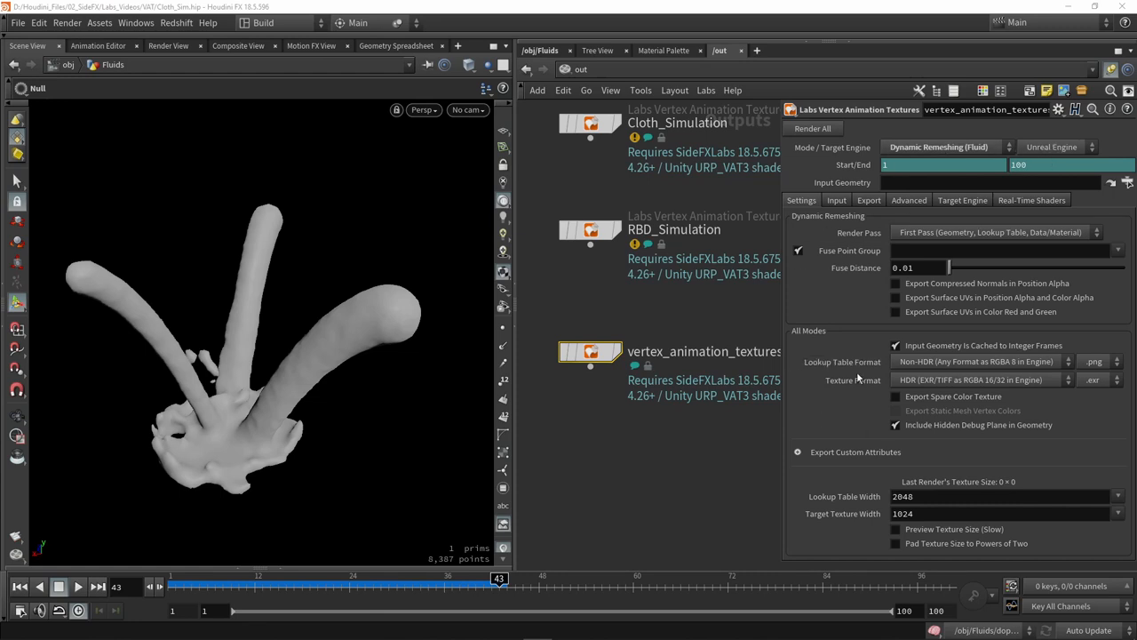
{"action": "mouse_move", "coordinate": [840, 379]}
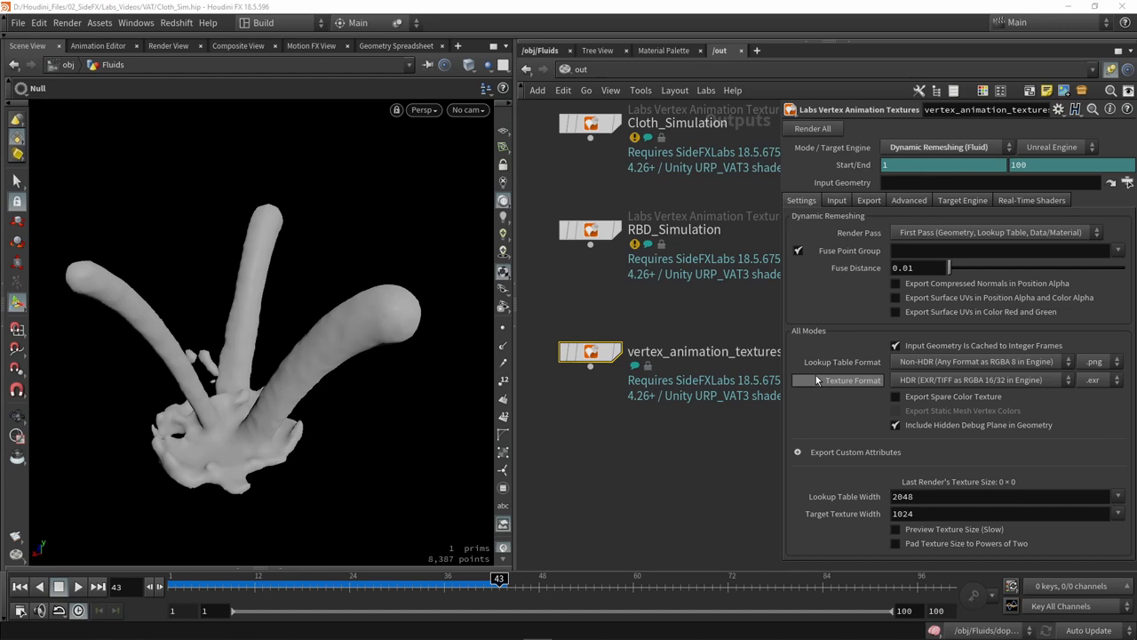
{"action": "mouse_move", "coordinate": [706, 465]}
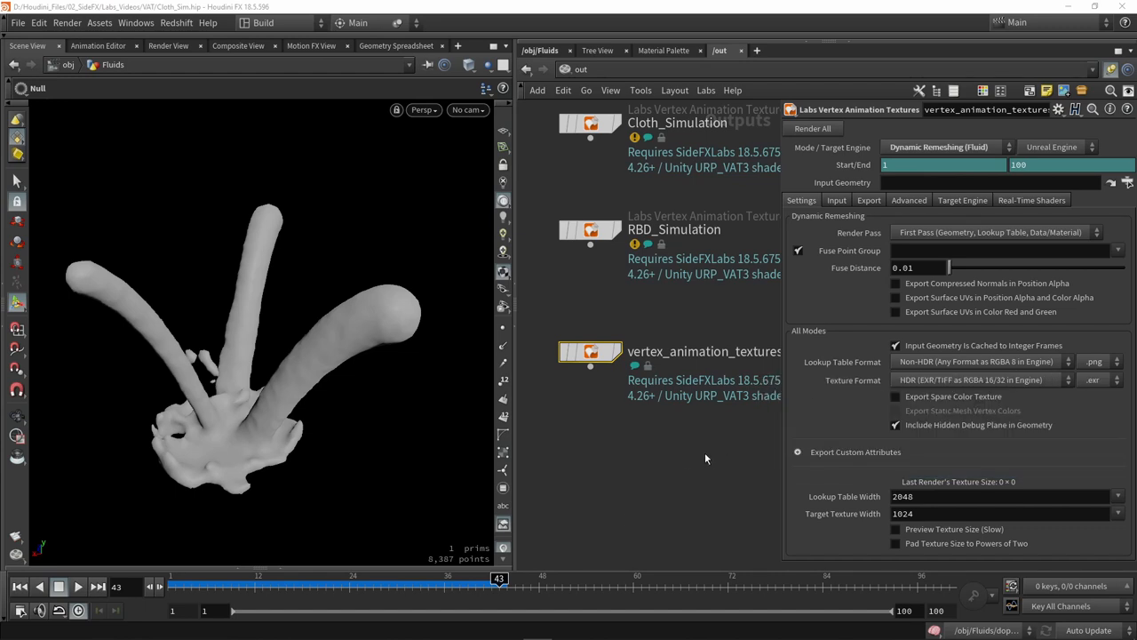
{"action": "mouse_move", "coordinate": [447, 530]}
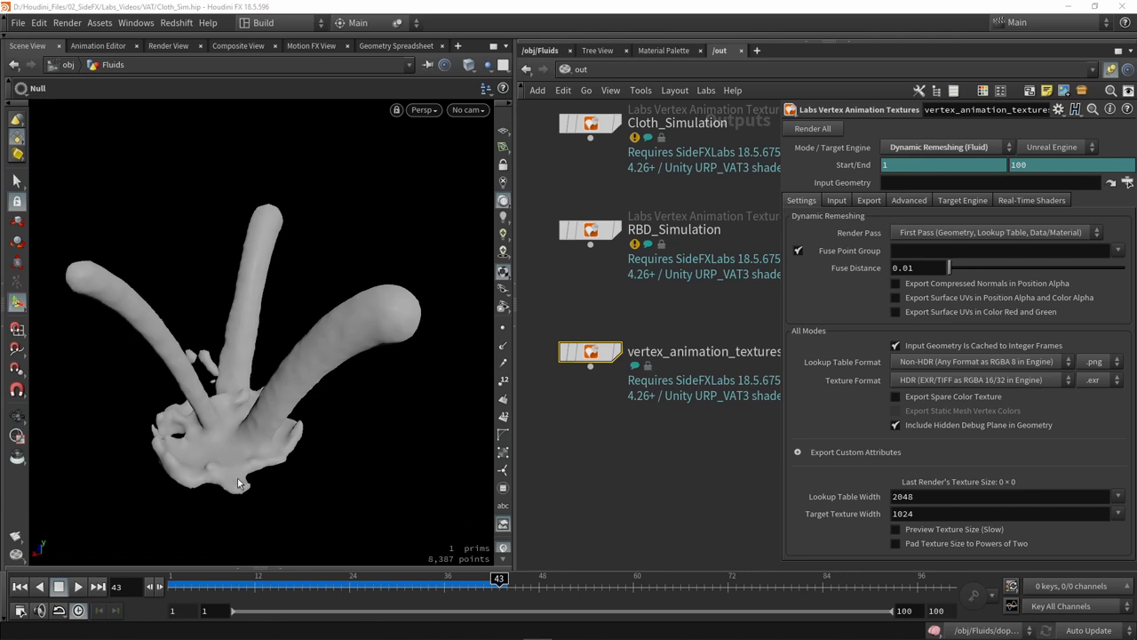
{"action": "mouse_move", "coordinate": [445, 556]}
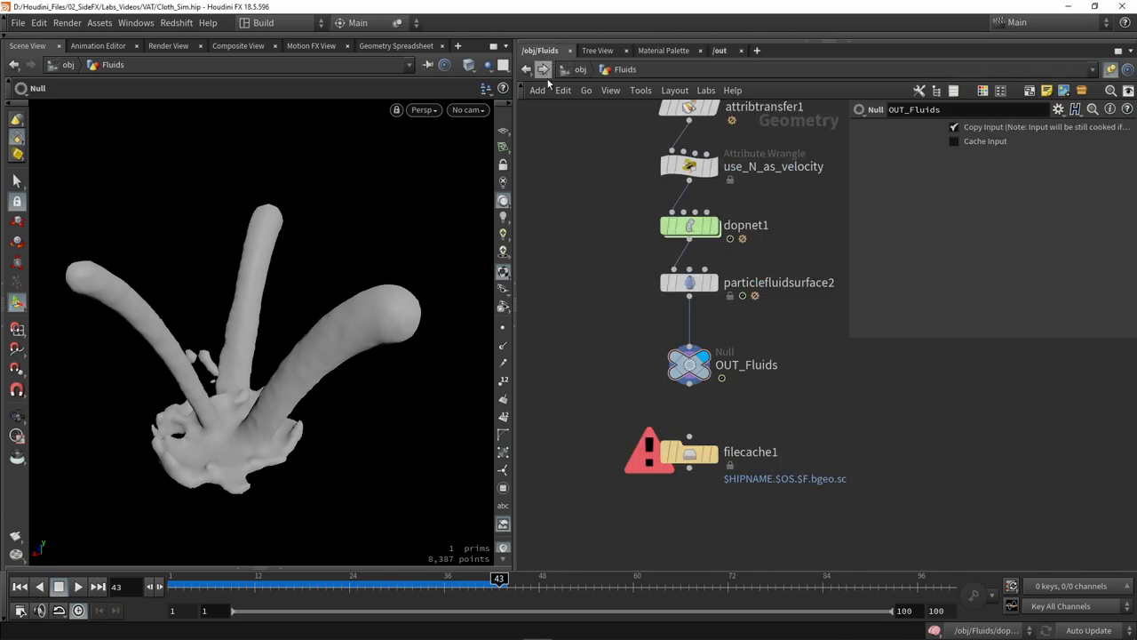
{"action": "left_click", "coordinate": [689, 281]}
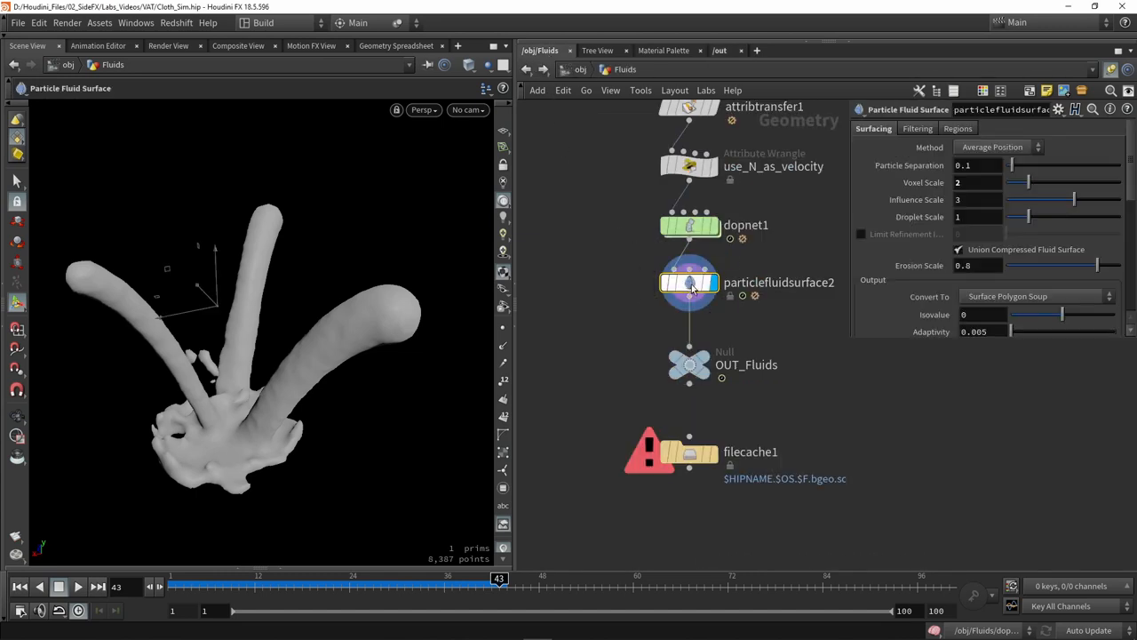
{"action": "scroll", "scroll_direction": "down", "scroll_amount": 3}
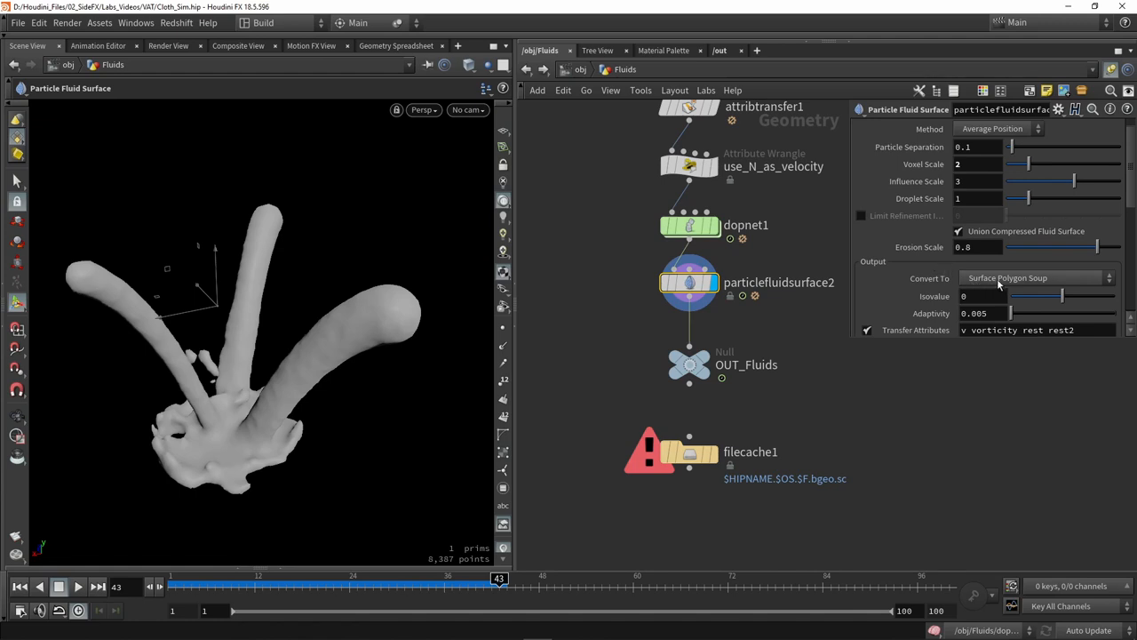
{"action": "left_click", "coordinate": [1035, 277]}
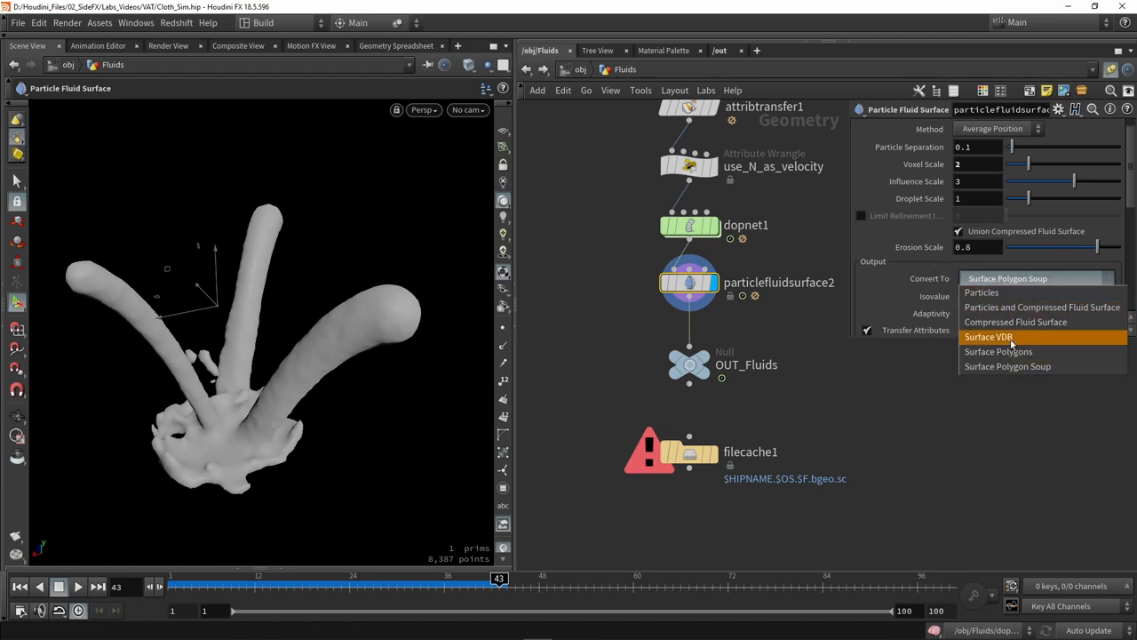
{"action": "left_click", "coordinate": [997, 351]}
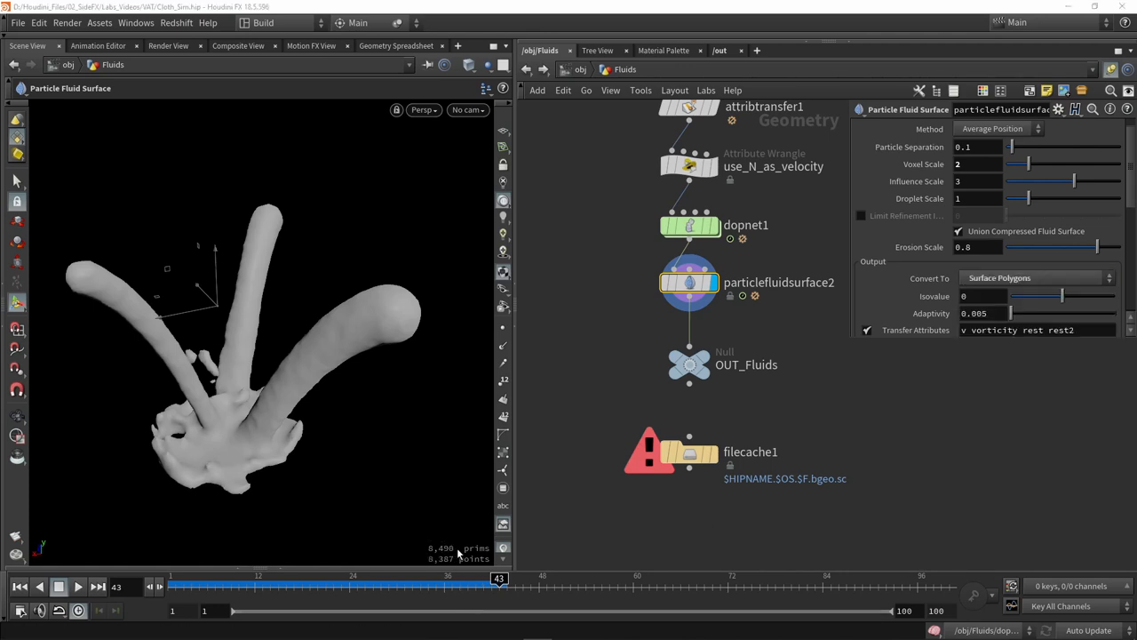
{"action": "mouse_move", "coordinate": [462, 486]}
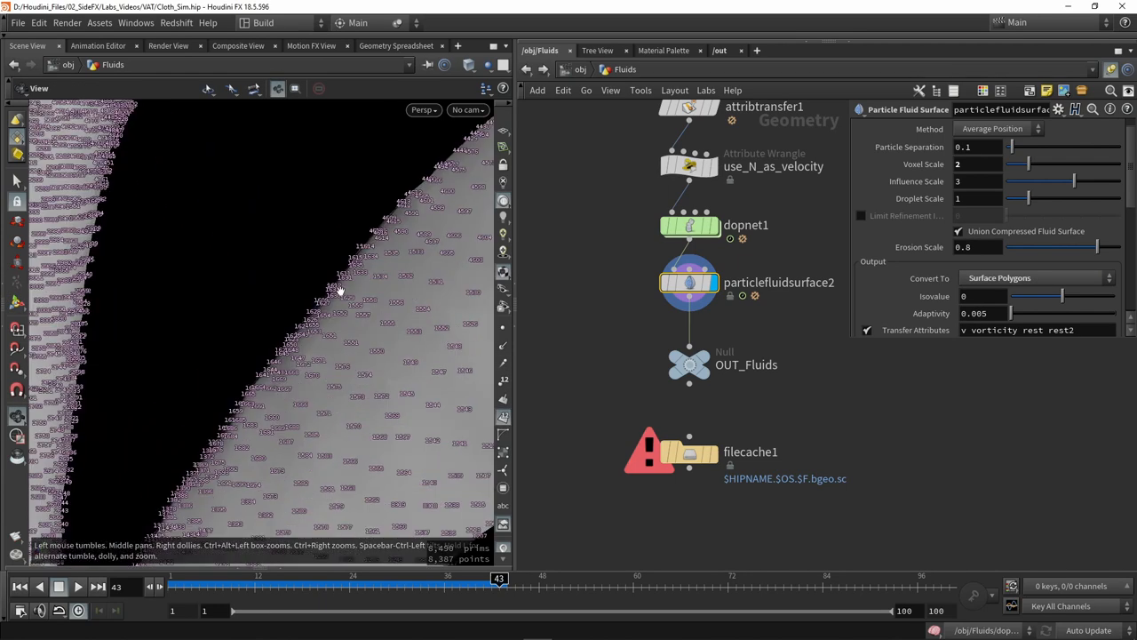
{"action": "left_click_drag", "start_coordinate": [356, 293], "coordinate": [347, 360]}
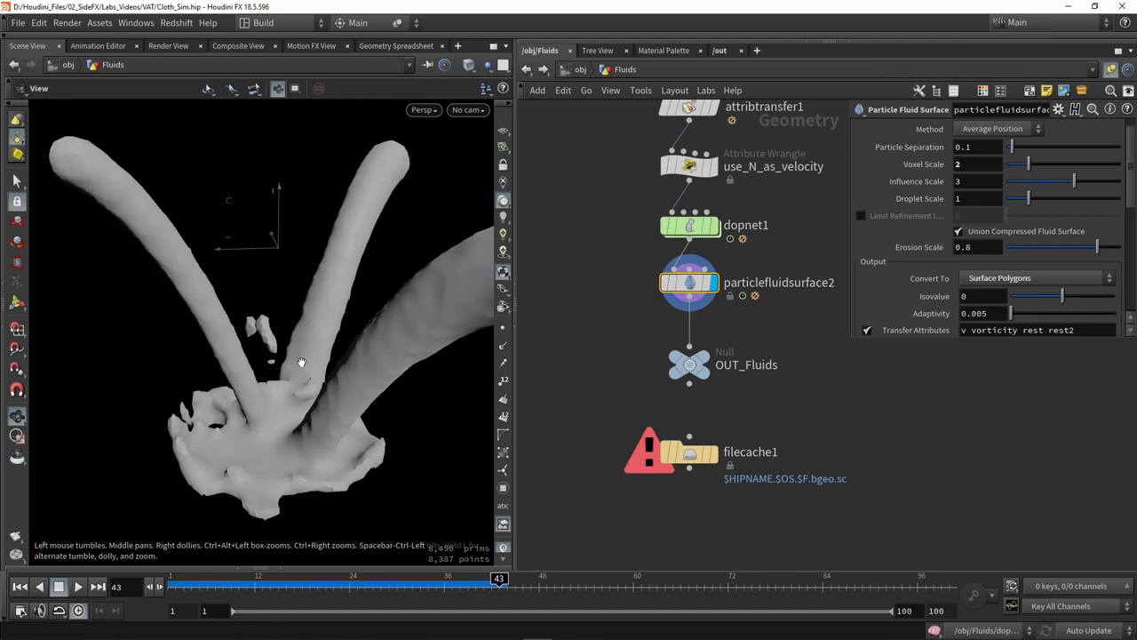
{"action": "left_click", "coordinate": [1035, 277]}
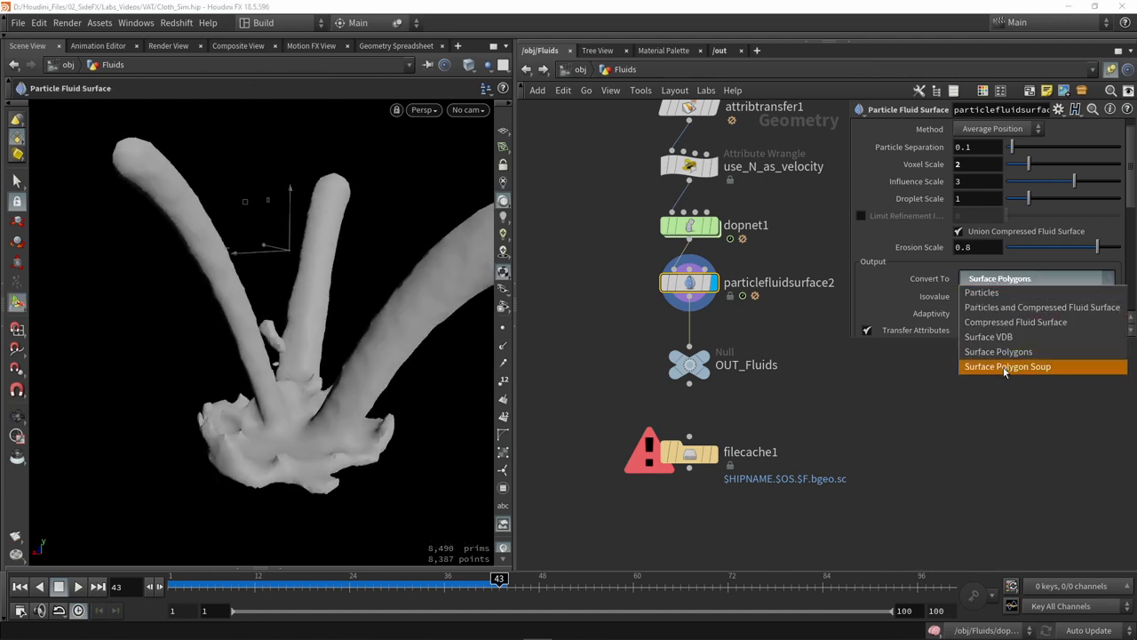
{"action": "left_click", "coordinate": [1007, 366]}
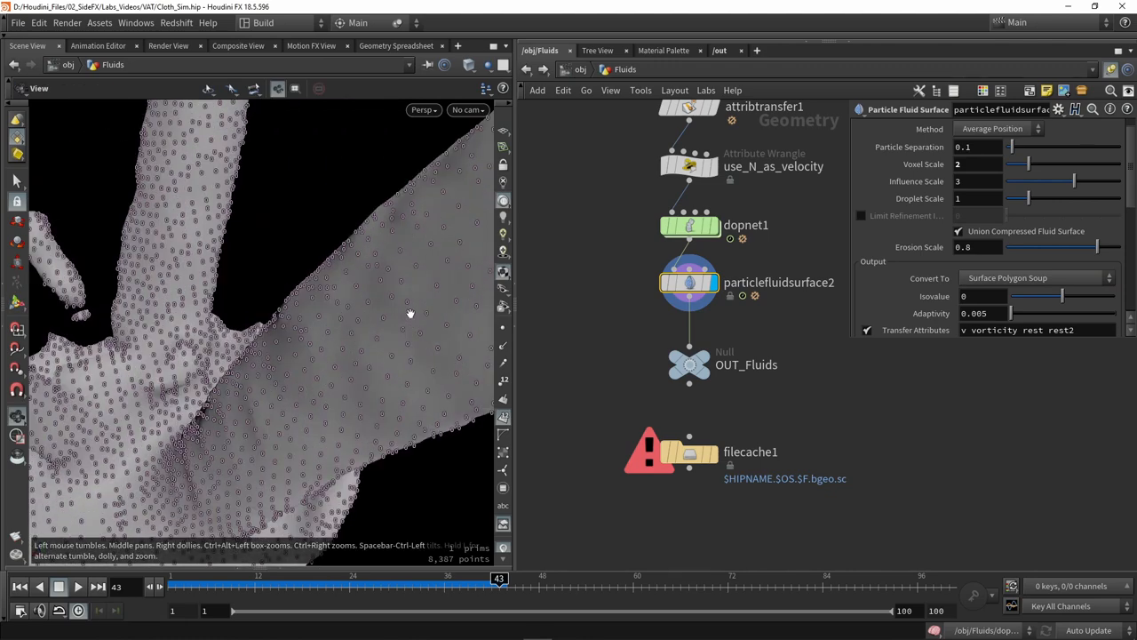
{"action": "left_click_drag", "start_coordinate": [411, 313], "coordinate": [378, 360]}
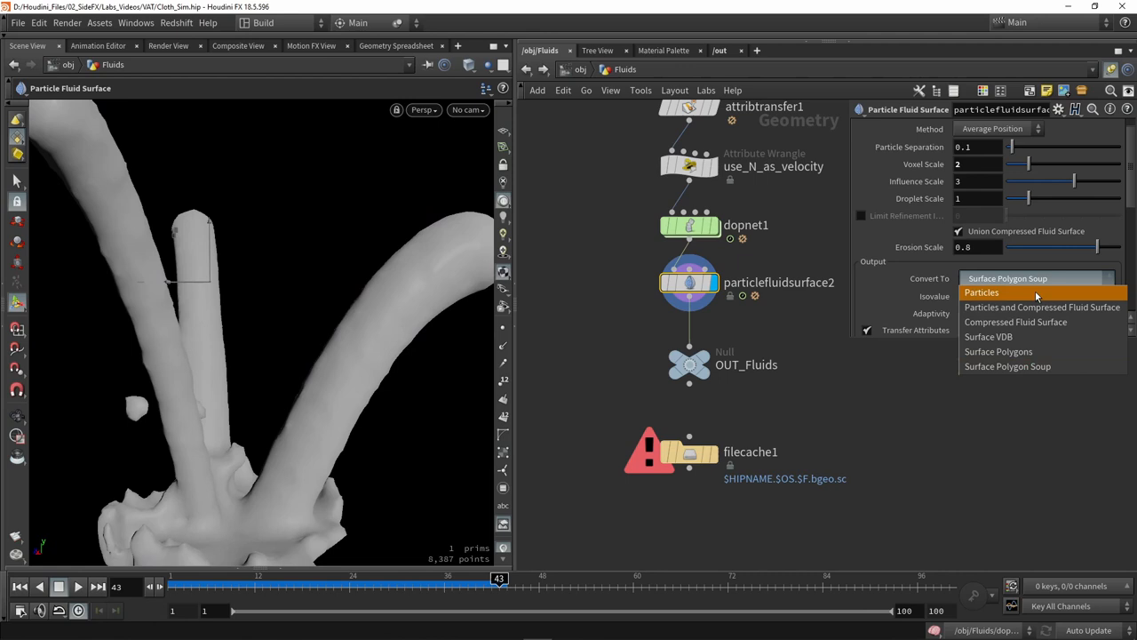
{"action": "left_click", "coordinate": [997, 351]}
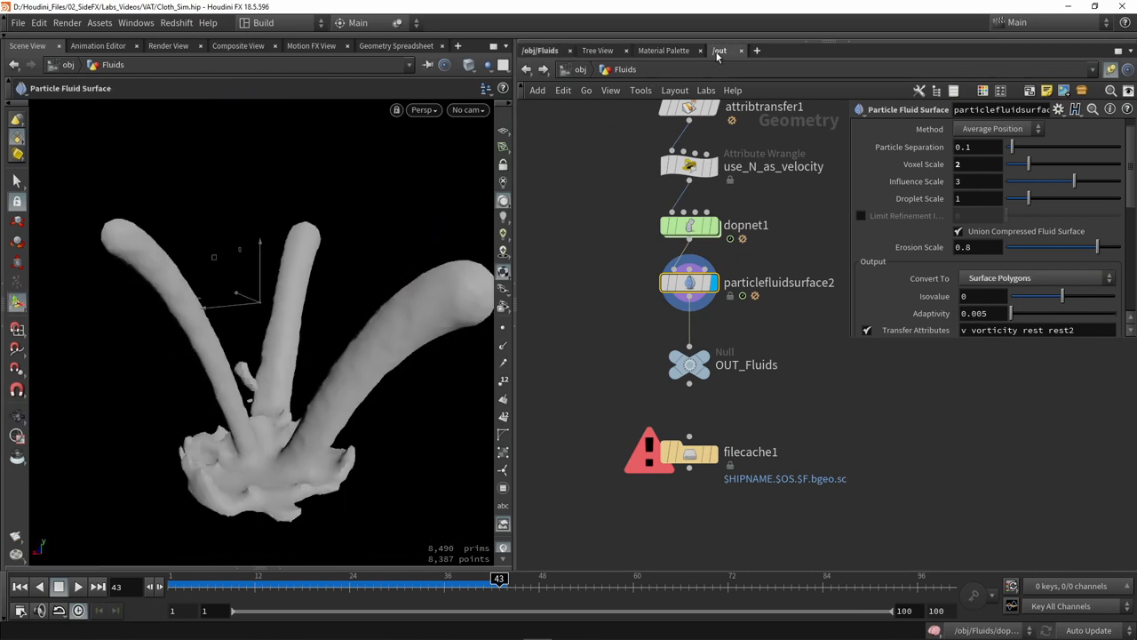
On the VAT node, keep First Pass and uncheck Input Geometry Is Cached to Integer Frames.
{"action": "left_click", "coordinate": [720, 50]}
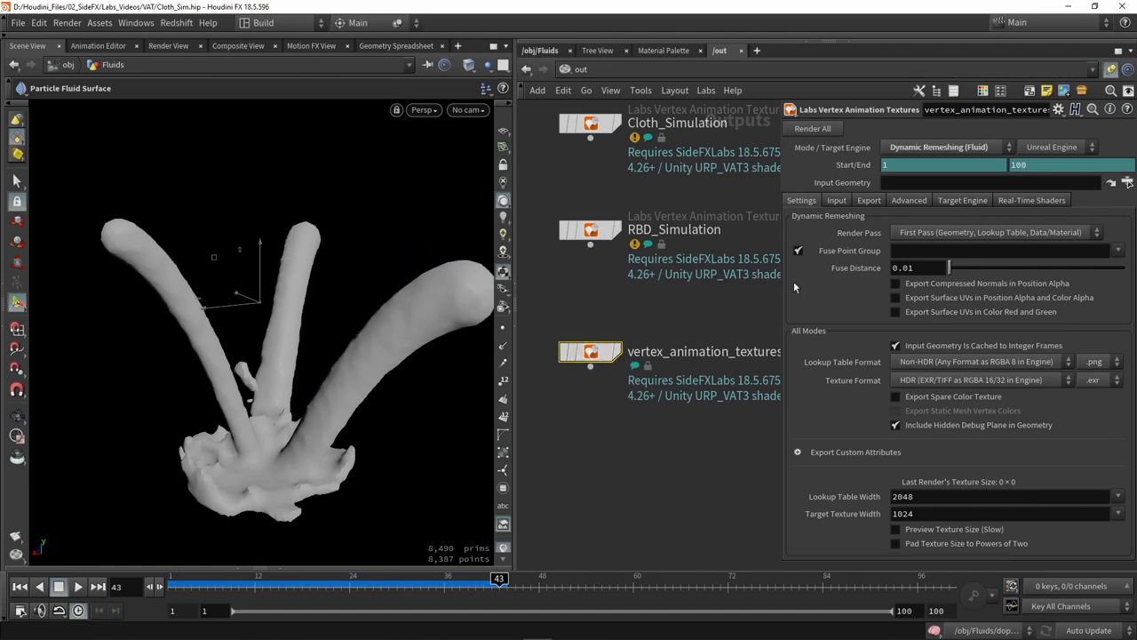
{"action": "mouse_move", "coordinate": [860, 535]}
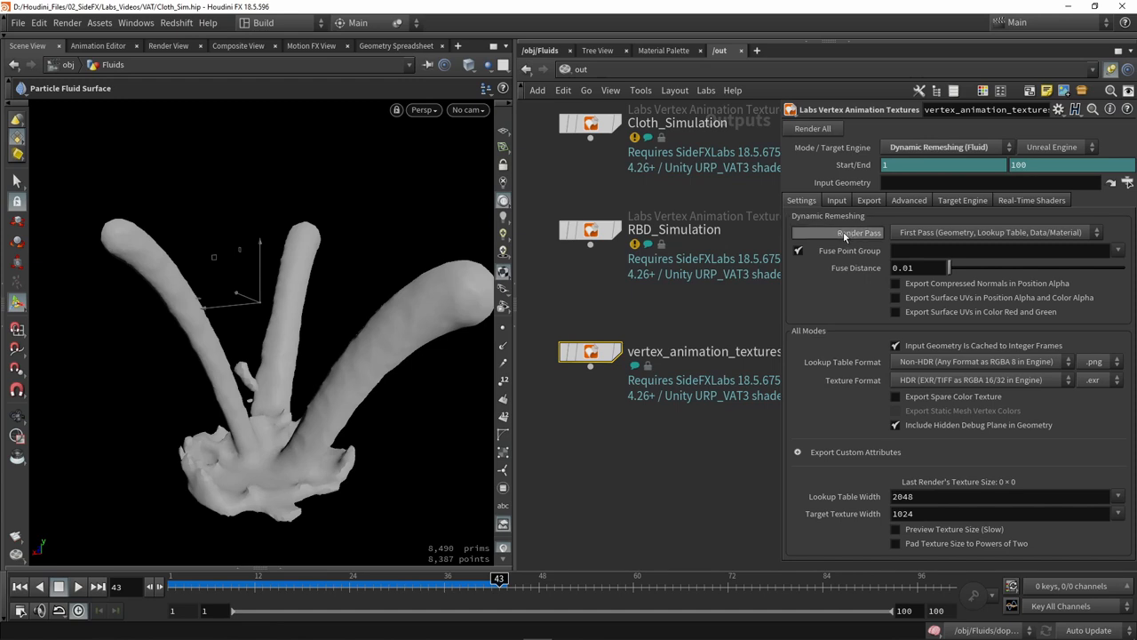
{"action": "mouse_move", "coordinate": [849, 232]}
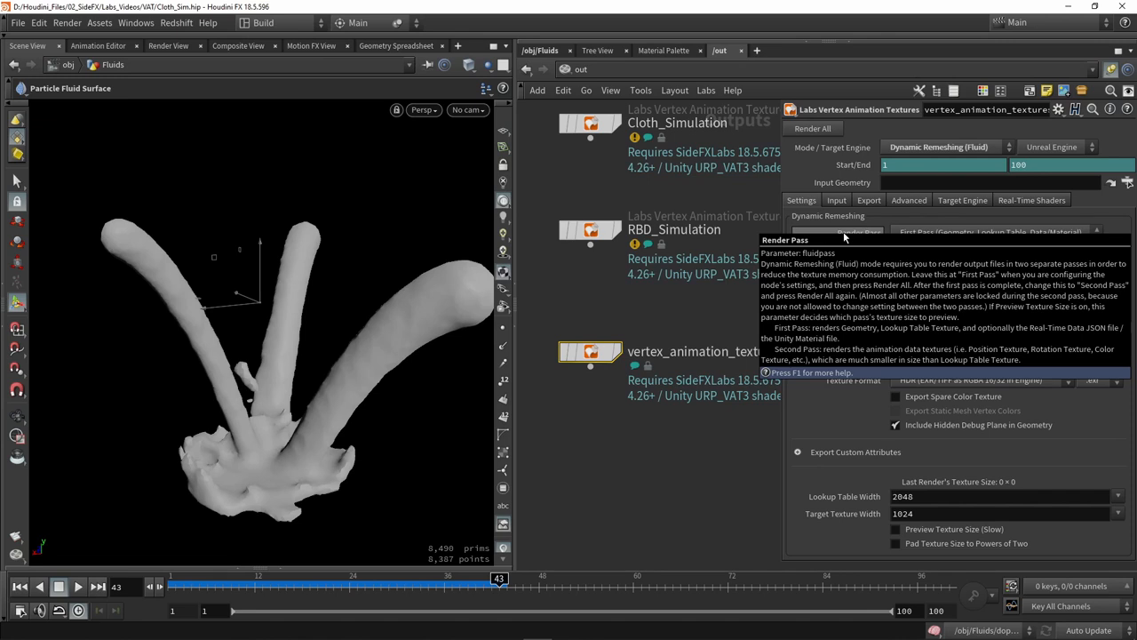
{"action": "left_click", "coordinate": [989, 232]}
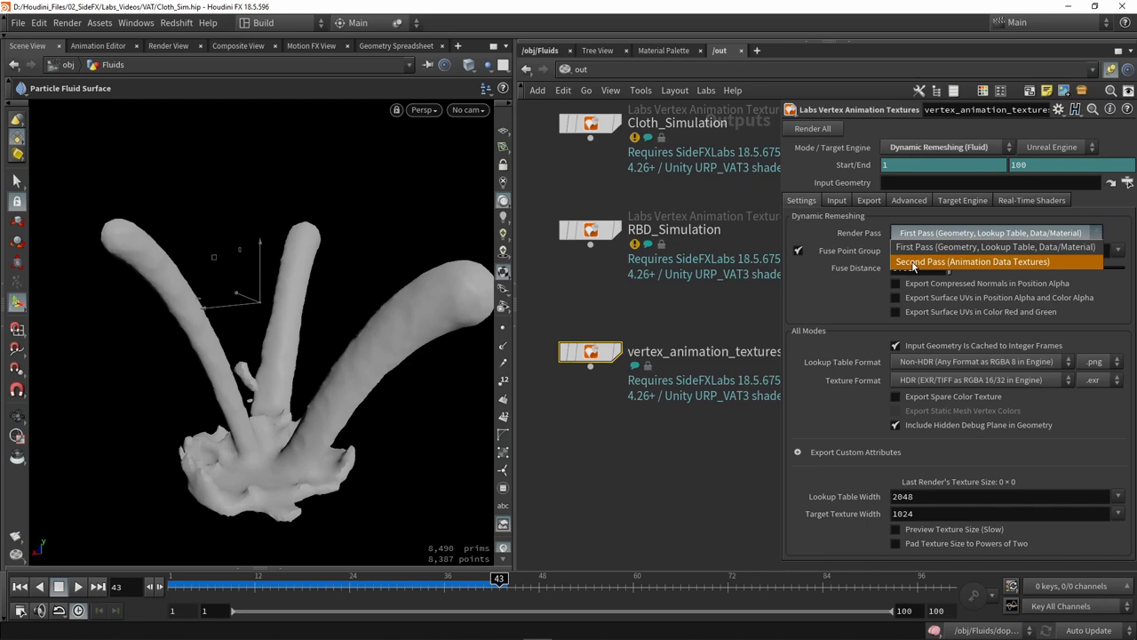
{"action": "left_click", "coordinate": [996, 246]}
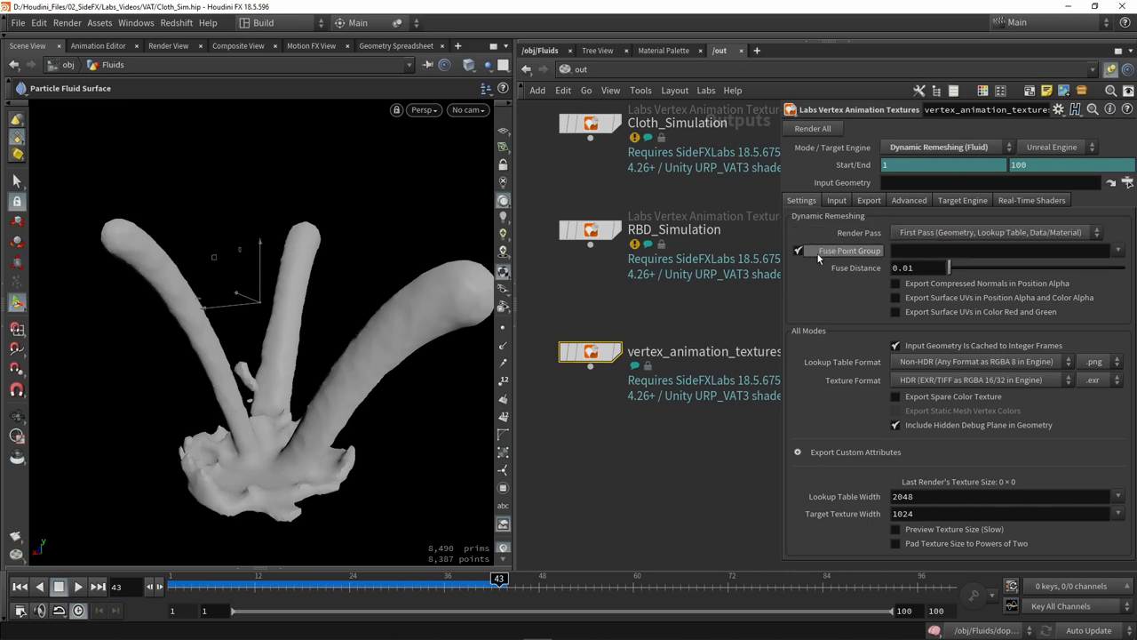
{"action": "mouse_move", "coordinate": [810, 260]}
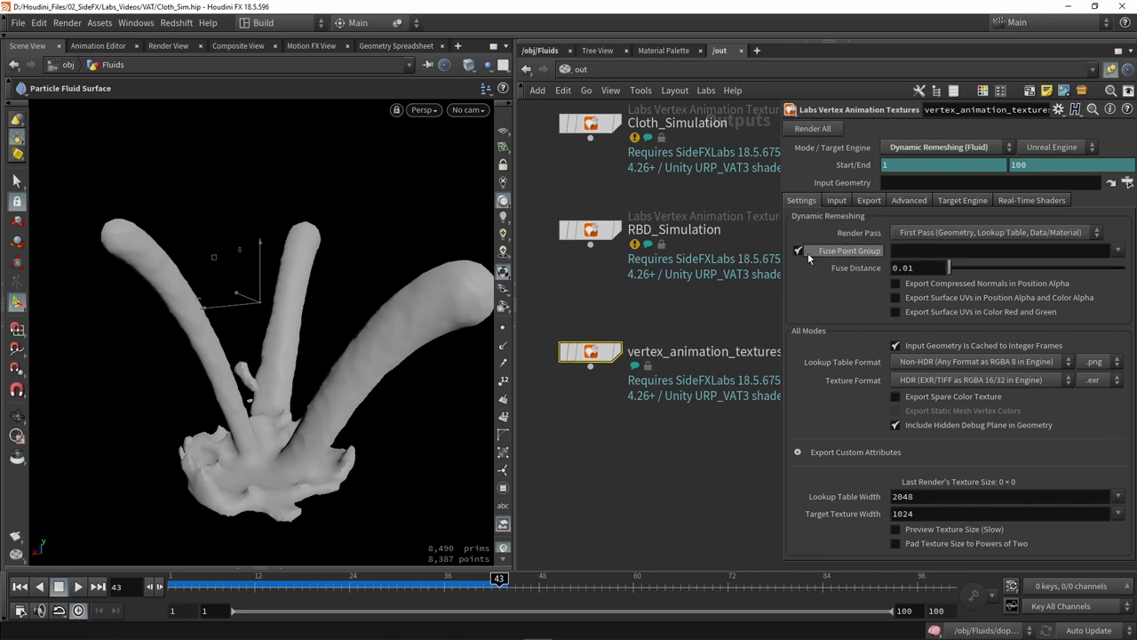
{"action": "left_click", "coordinate": [798, 250]}
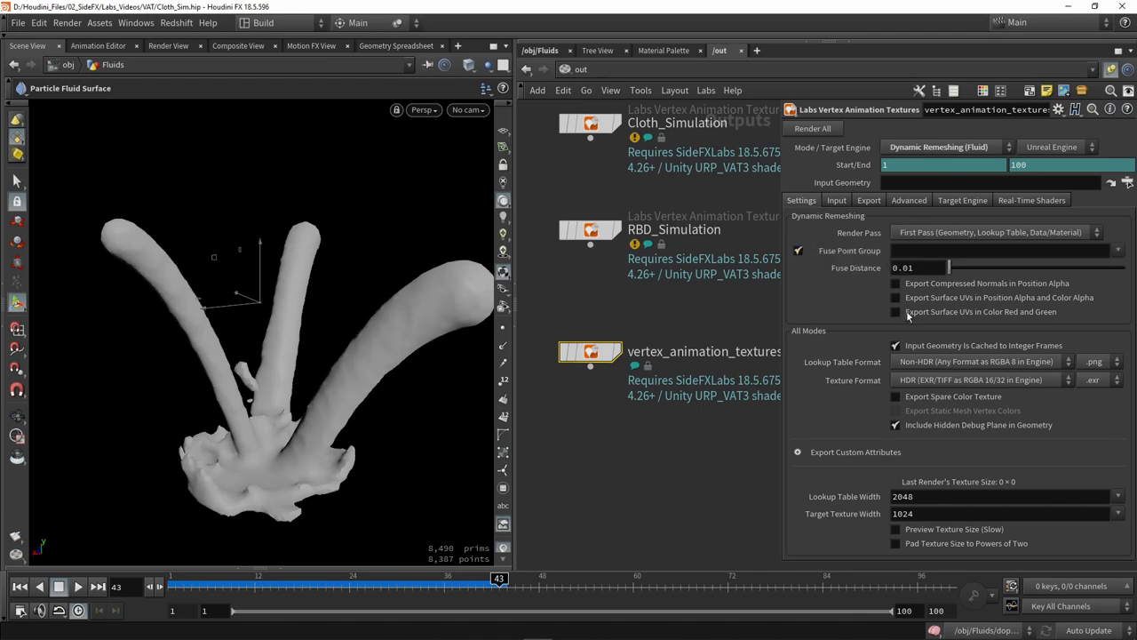
{"action": "mouse_move", "coordinate": [886, 286]}
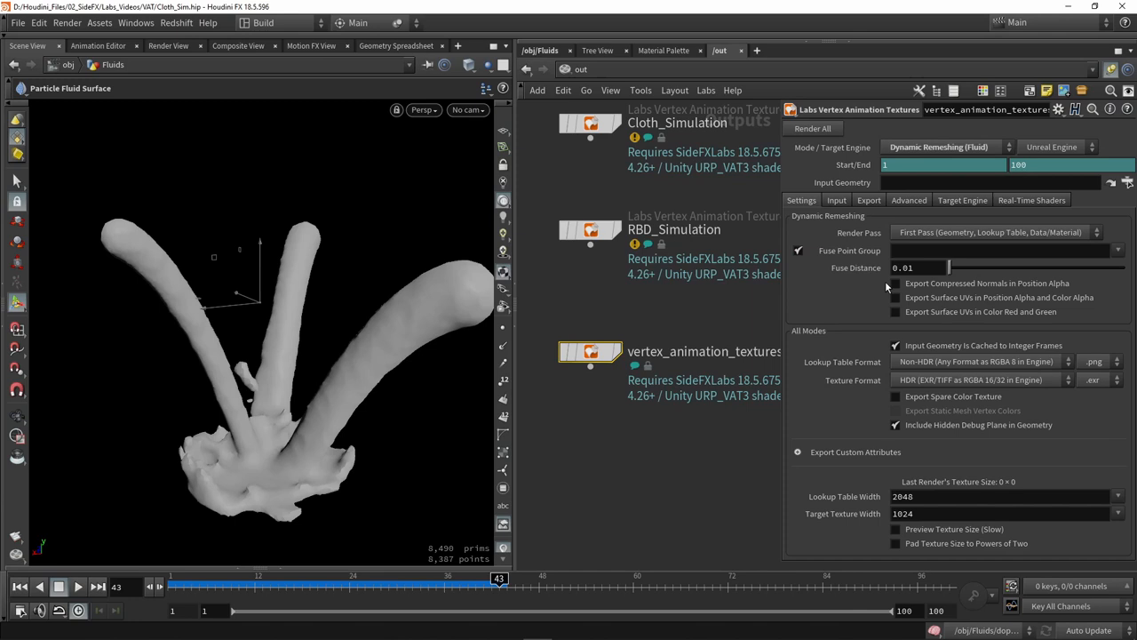
{"action": "mouse_move", "coordinate": [805, 409]}
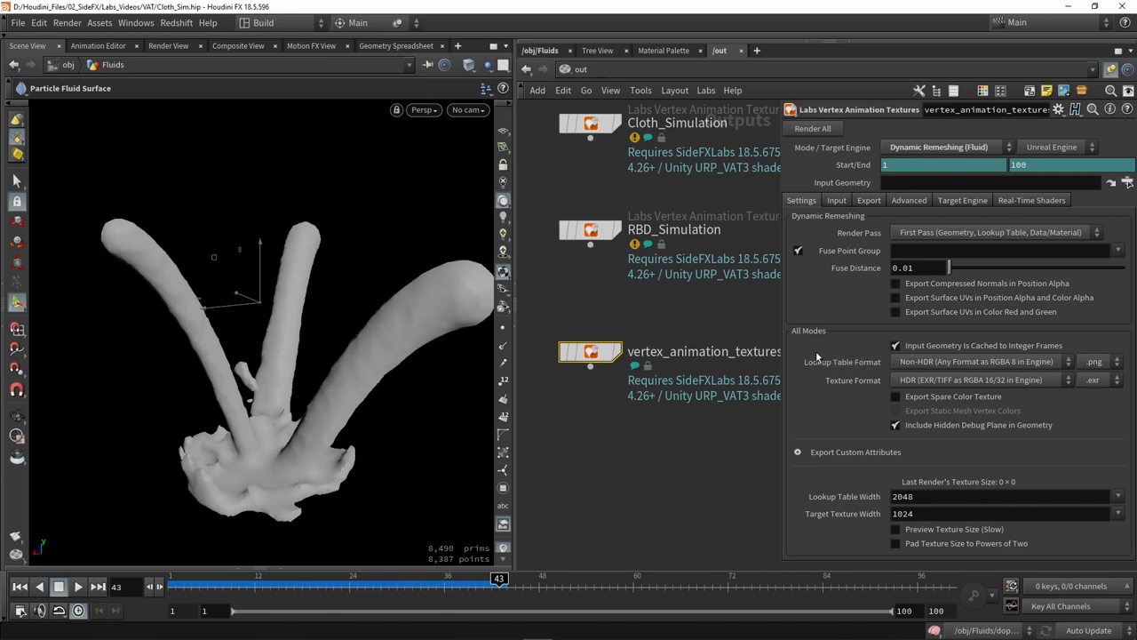
{"action": "mouse_move", "coordinate": [937, 342]}
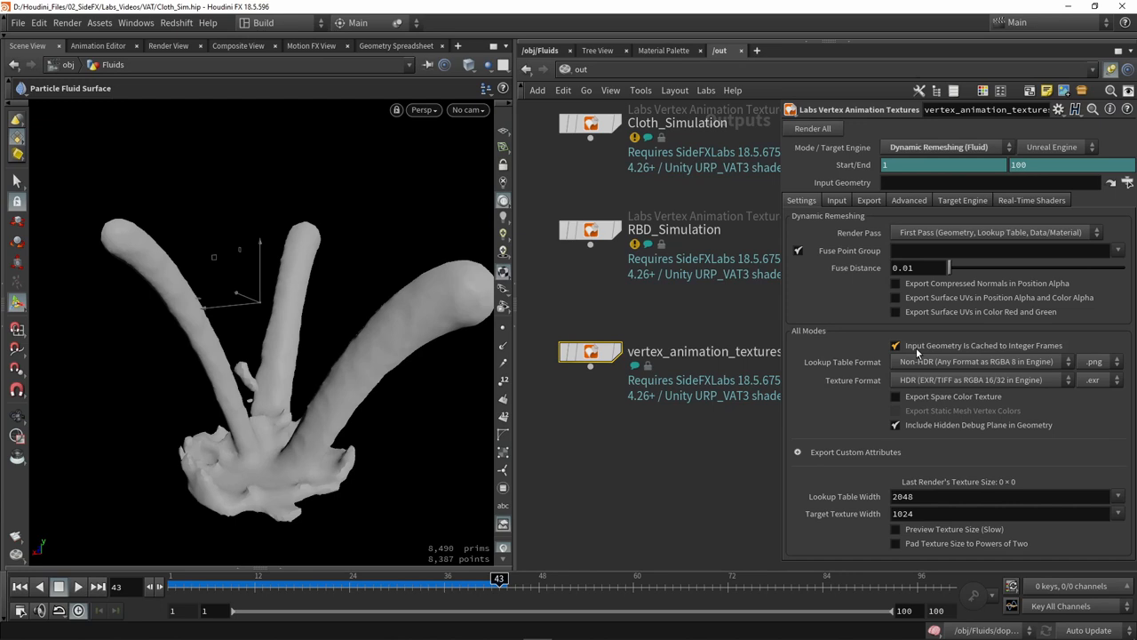
{"action": "left_click", "coordinate": [895, 345]}
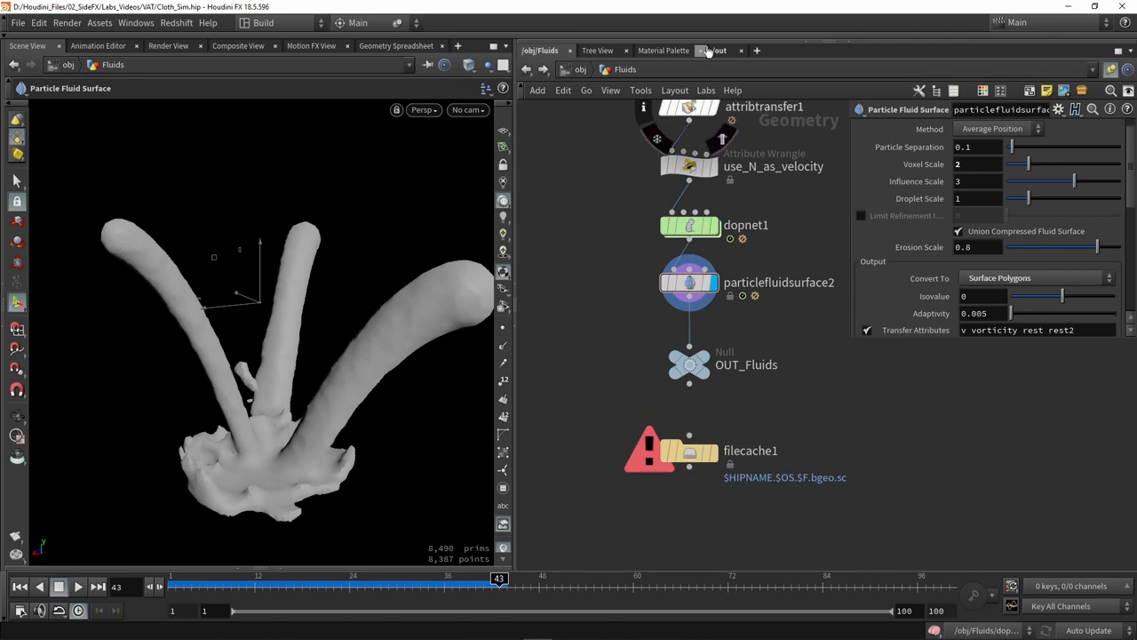
Return to the /out network to review the VAT exporter's Settings tab.
{"action": "left_click", "coordinate": [717, 50]}
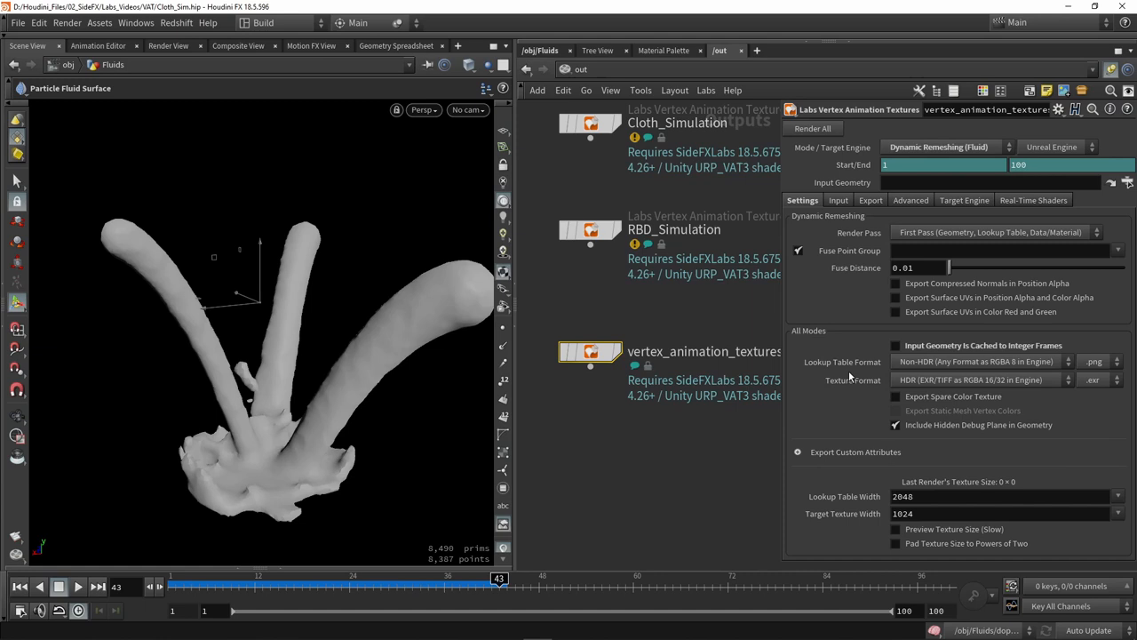
{"action": "mouse_move", "coordinate": [908, 373]}
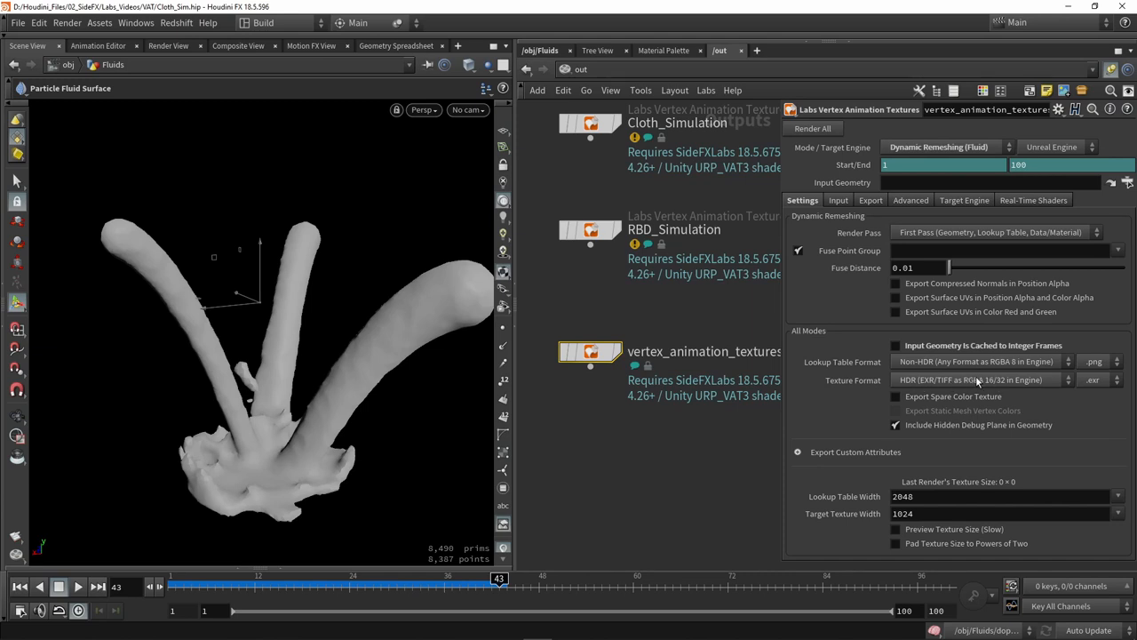
{"action": "mouse_move", "coordinate": [823, 405]}
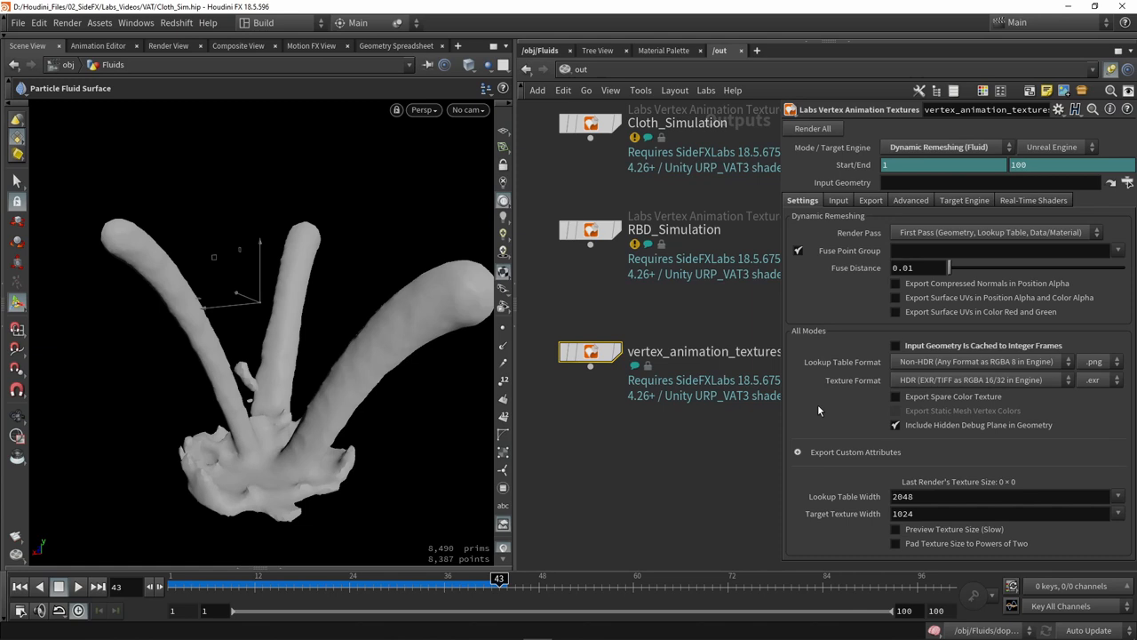
{"action": "mouse_move", "coordinate": [836, 454]}
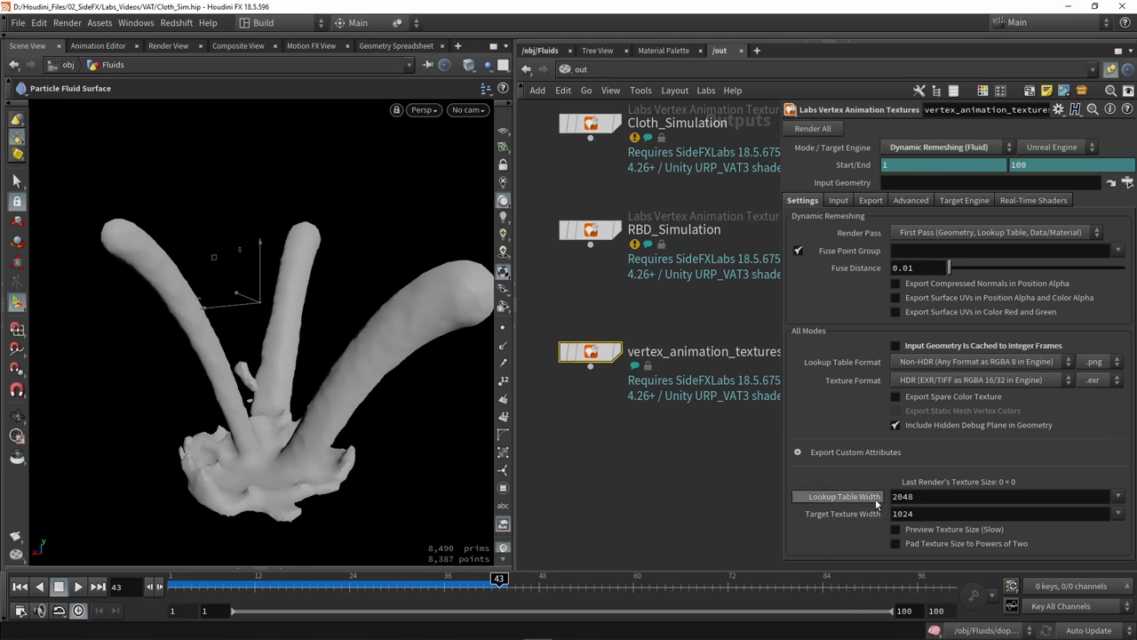
Review the VAT exporter's input requirements and its export path $HIP/export/Tutorial_Fluid.
{"action": "left_click", "coordinate": [838, 200]}
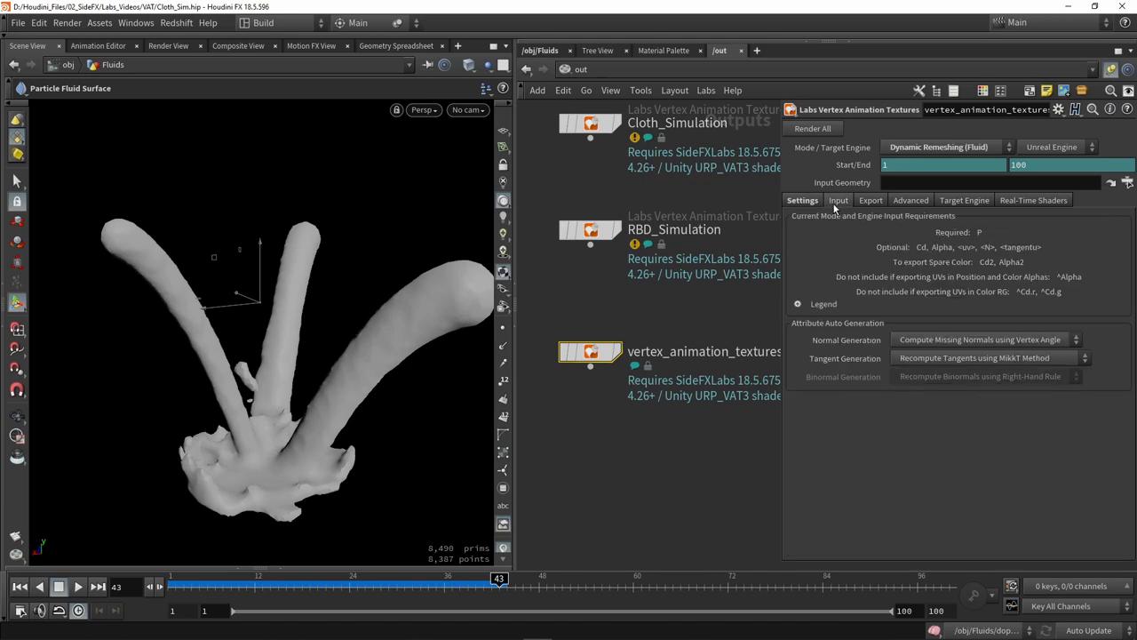
{"action": "mouse_move", "coordinate": [856, 262]}
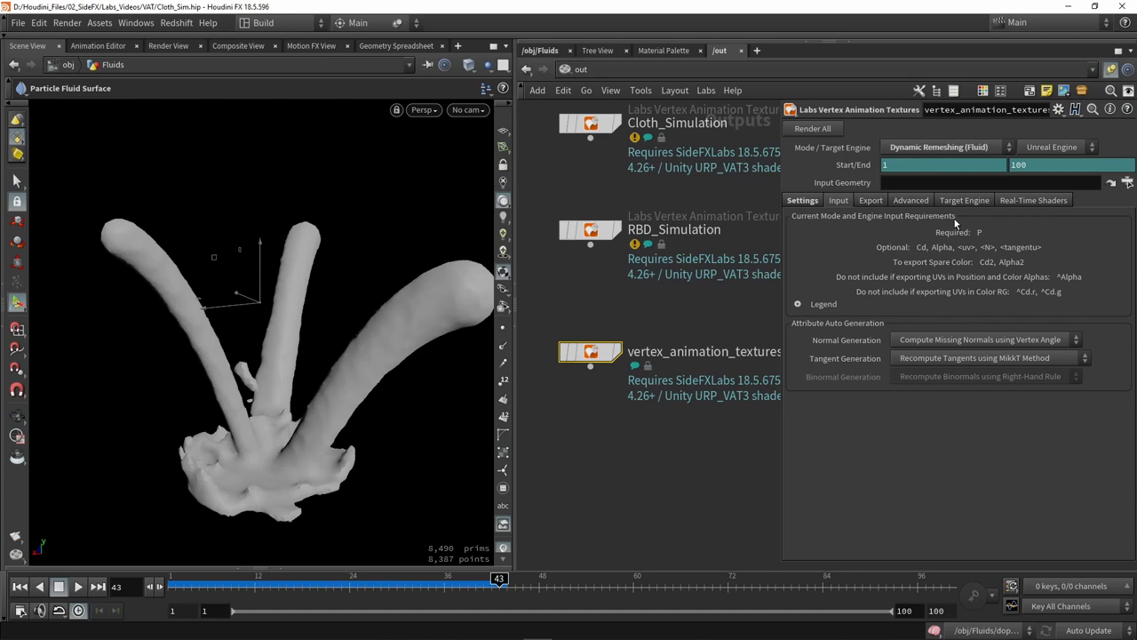
{"action": "mouse_move", "coordinate": [355, 257]}
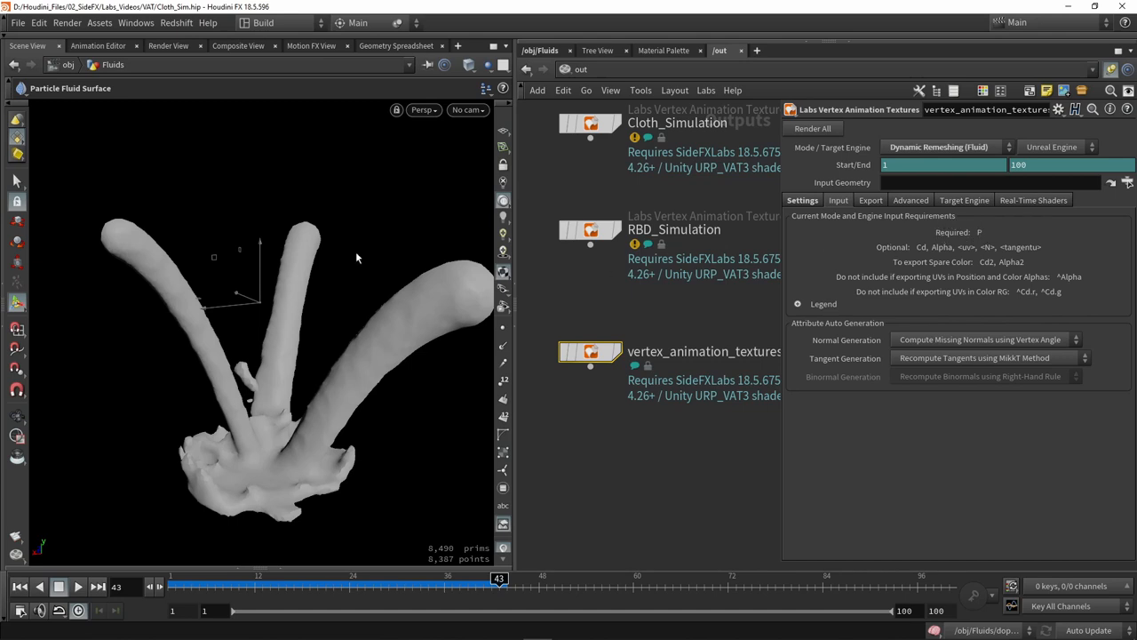
{"action": "mouse_move", "coordinate": [897, 251]}
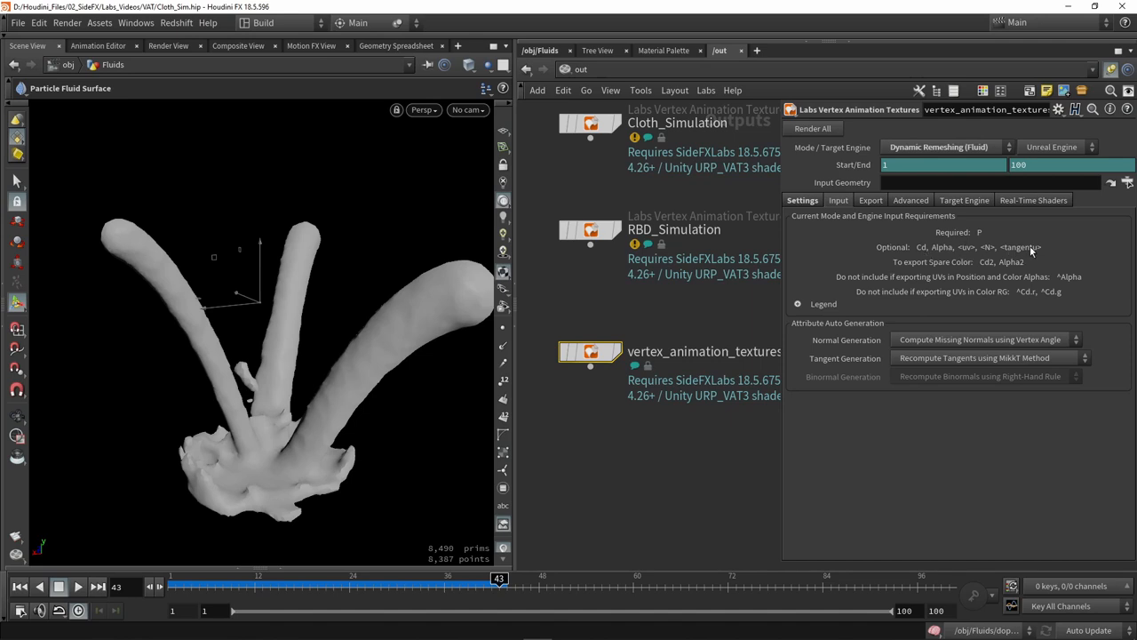
{"action": "mouse_move", "coordinate": [986, 262]}
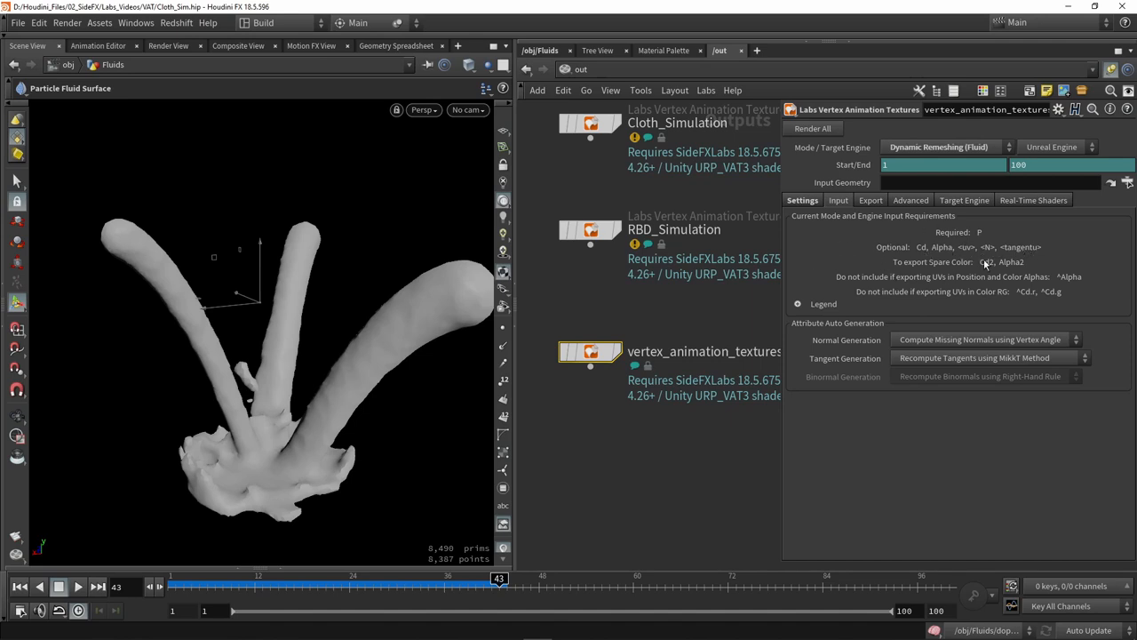
{"action": "left_click", "coordinate": [870, 199]}
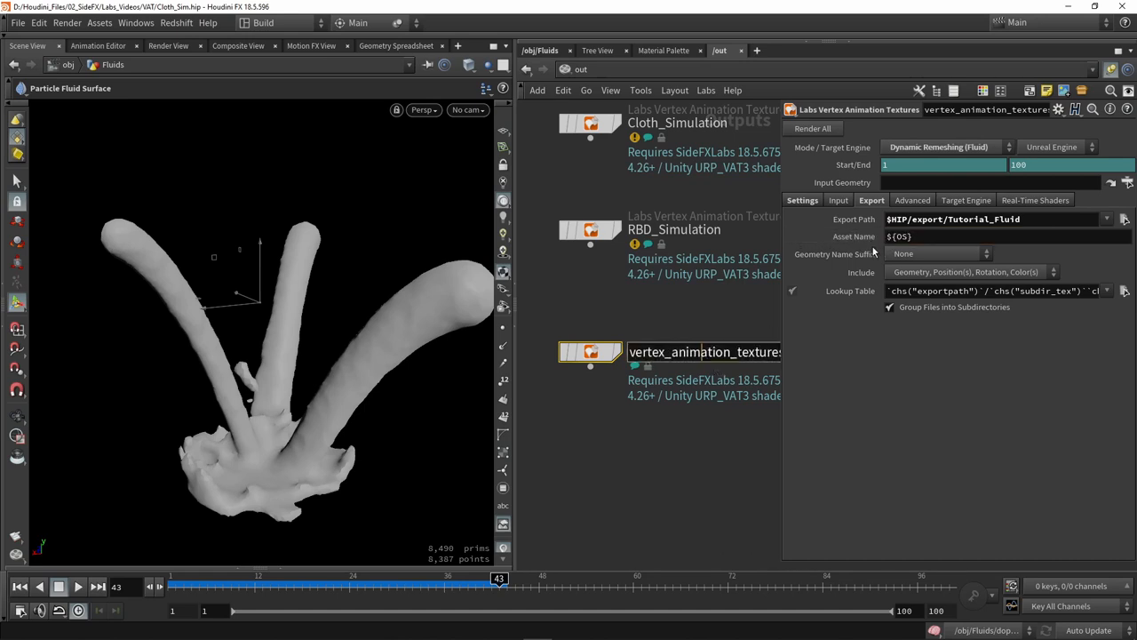
Rename the Vertex Animation Textures node to Fluid_Simulation.
{"action": "double_click", "coordinate": [702, 352]}
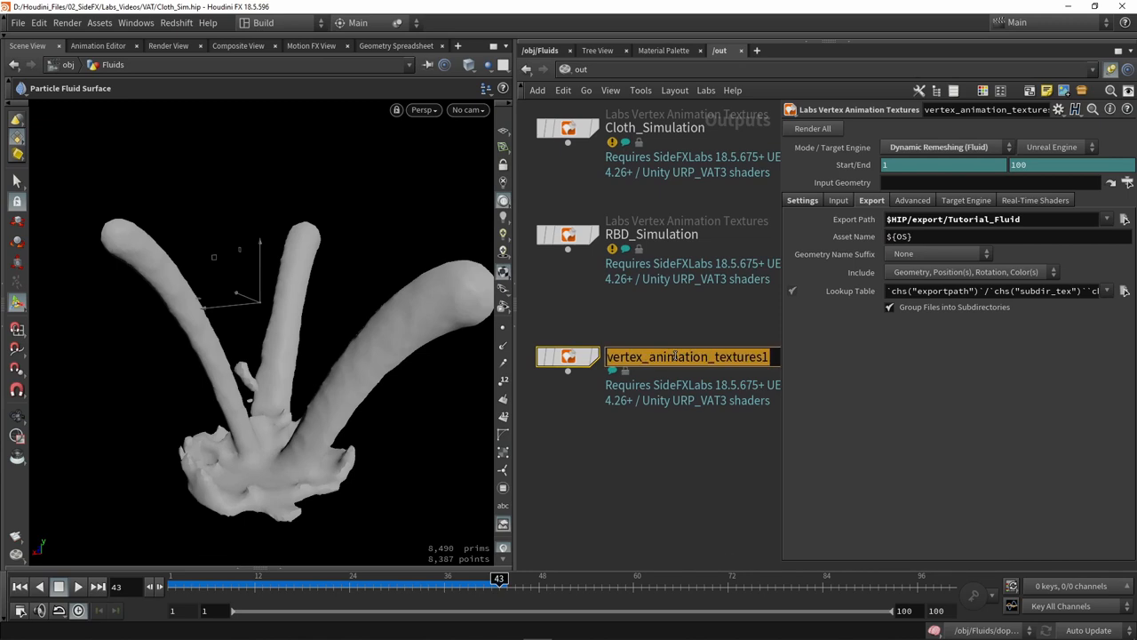
{"action": "type", "text": "Fluid"}
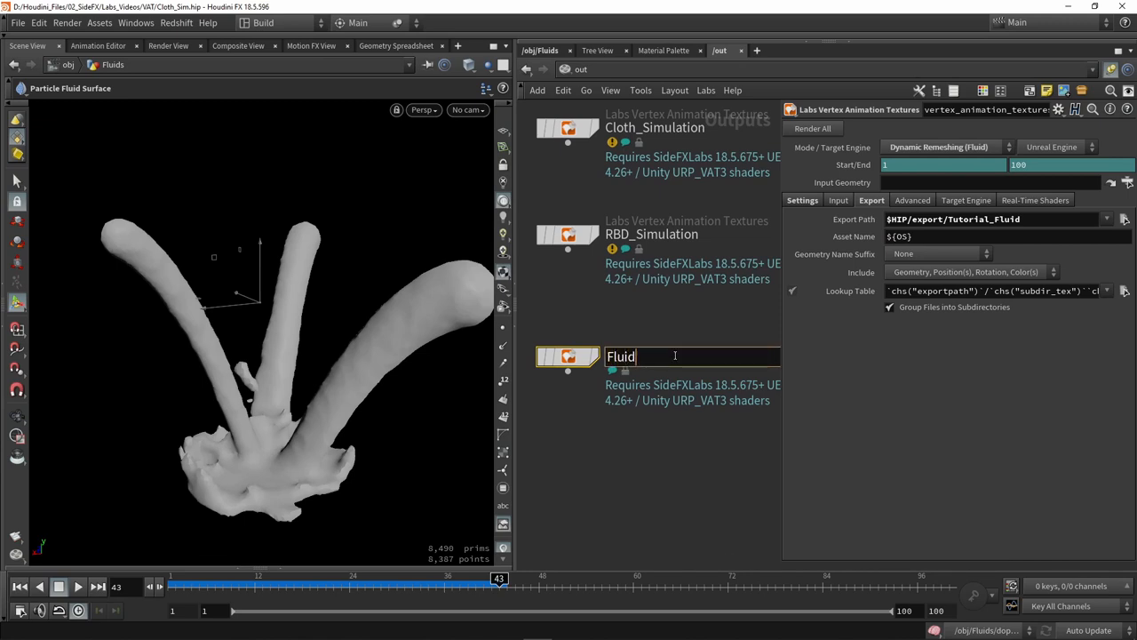
{"action": "type", "text": "_Simulation"}
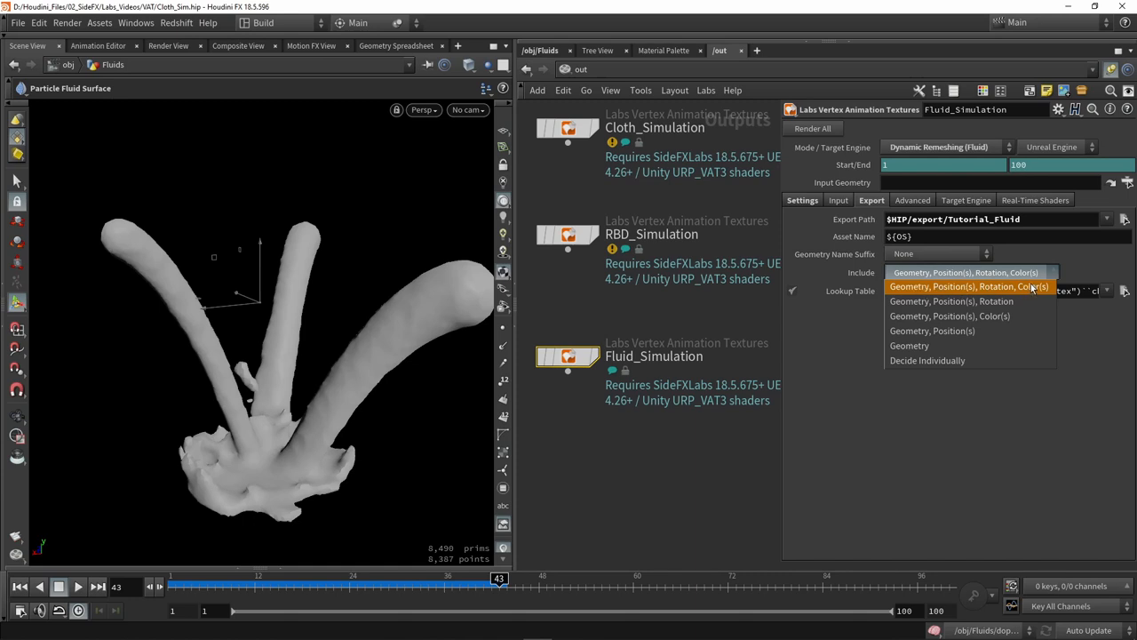
Include Geometry, Position(s), Rotation and Color(s), then review Target Engine and Real-Time Shaders settings.
{"action": "left_click", "coordinate": [966, 272]}
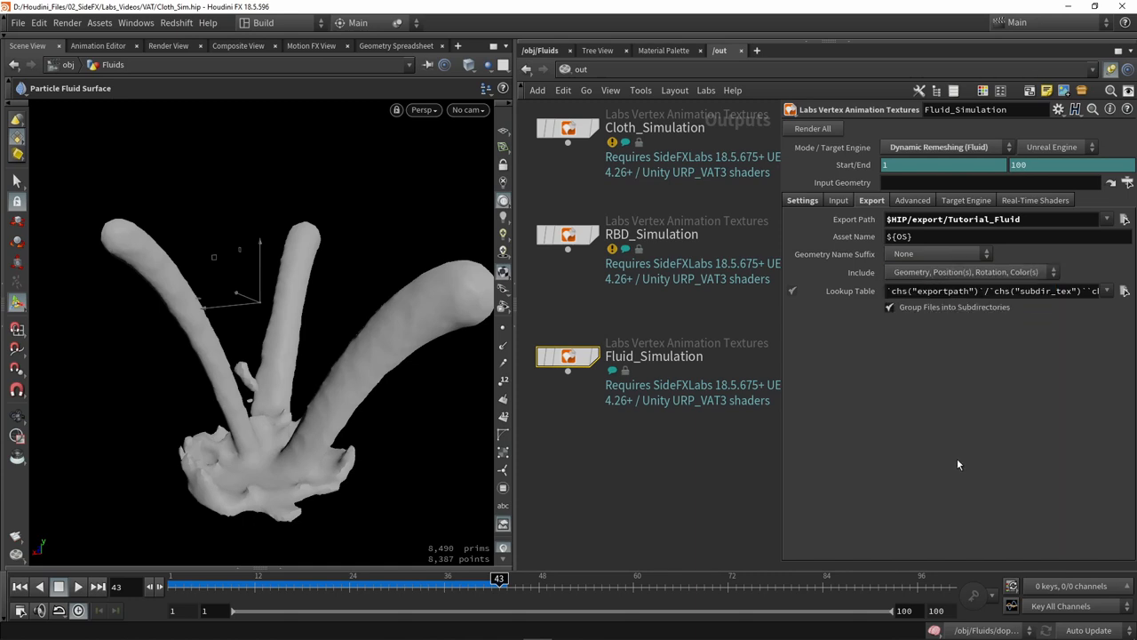
{"action": "mouse_move", "coordinate": [857, 345]}
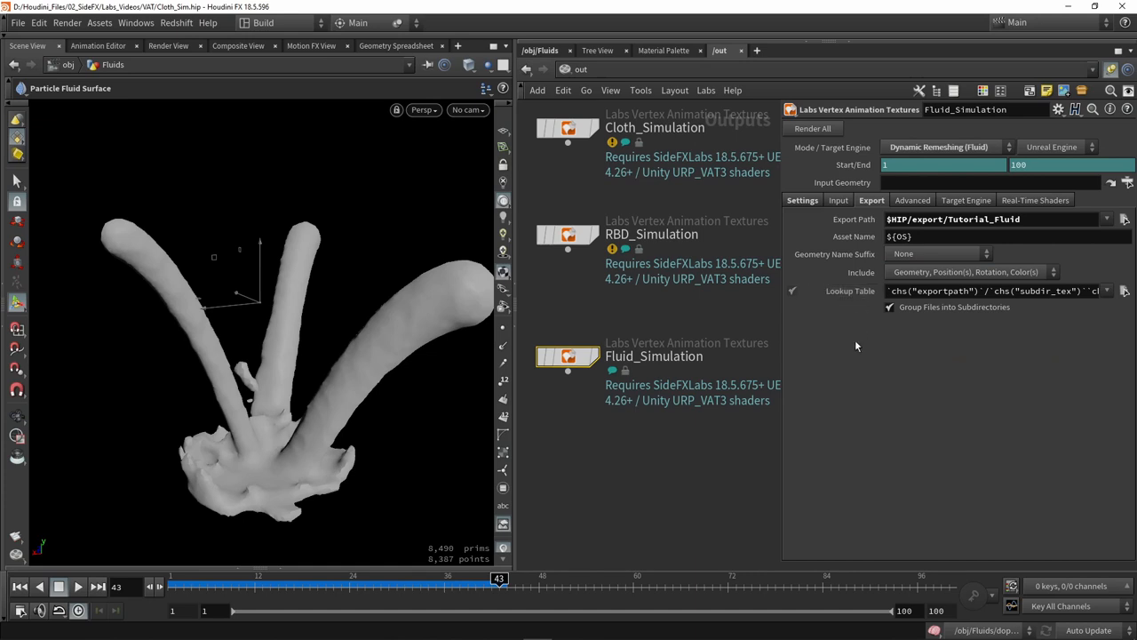
{"action": "mouse_move", "coordinate": [851, 272]}
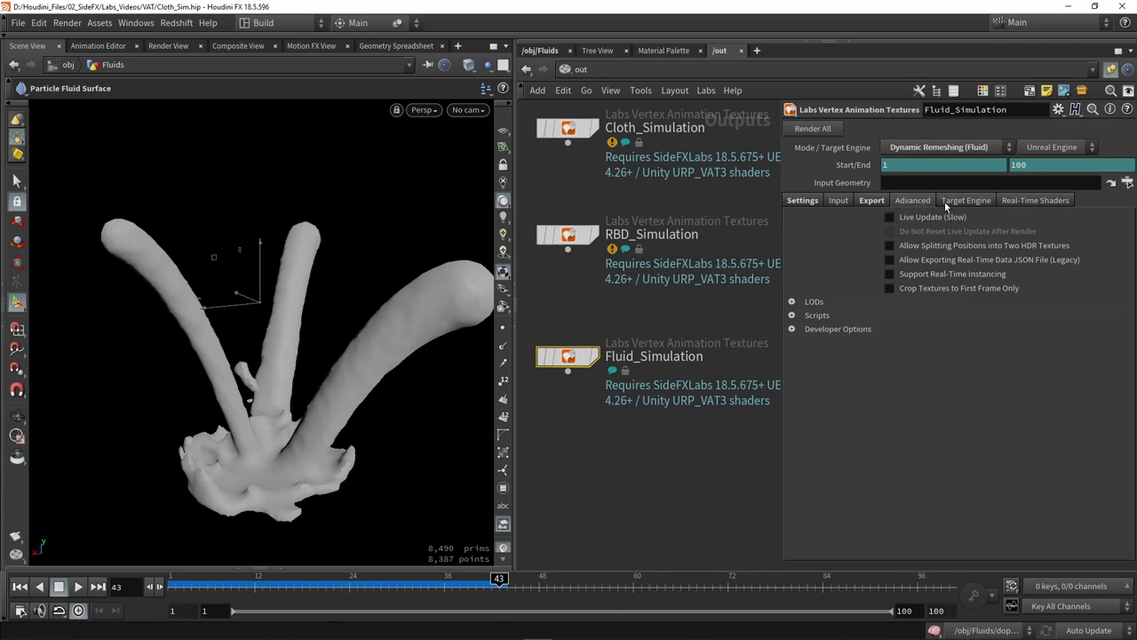
{"action": "left_click", "coordinate": [966, 200]}
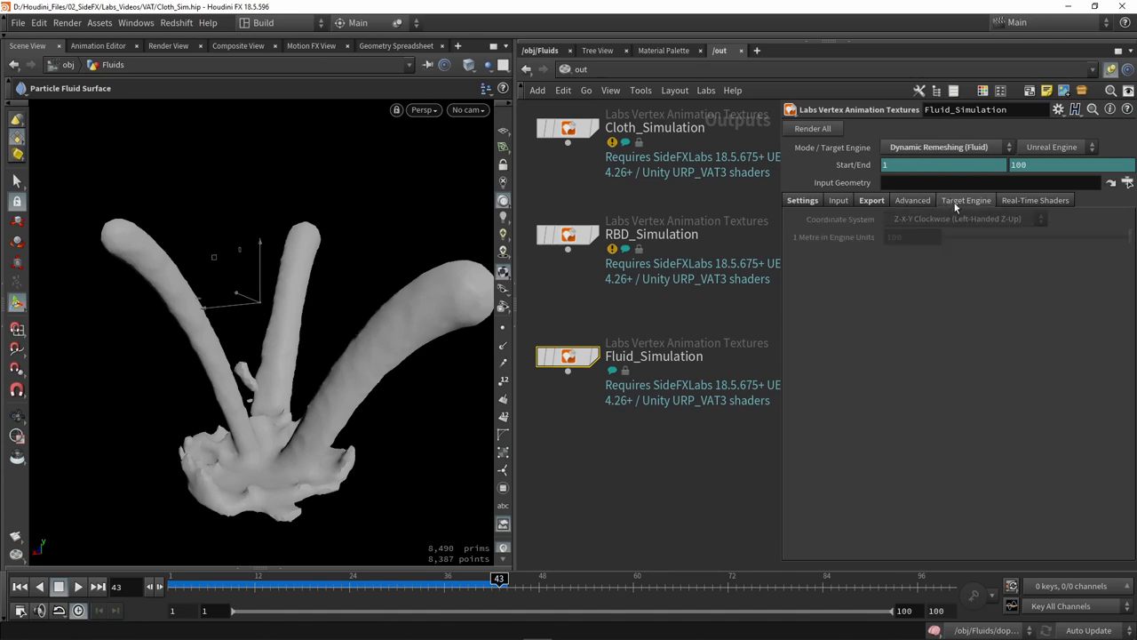
{"action": "left_click", "coordinate": [1035, 200]}
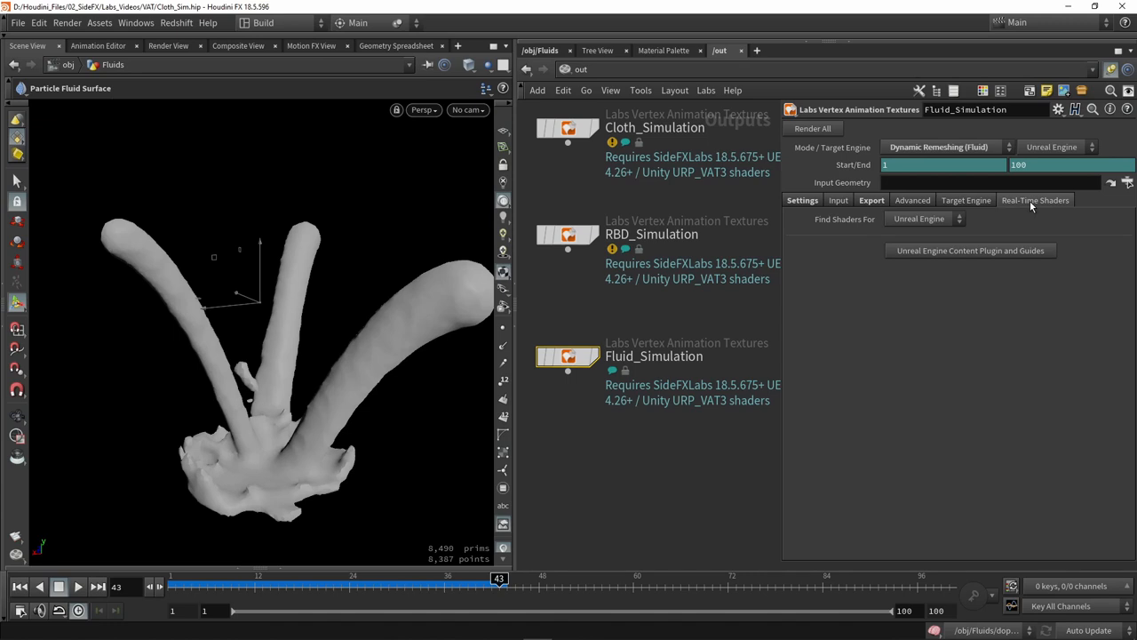
{"action": "mouse_move", "coordinate": [1004, 265]}
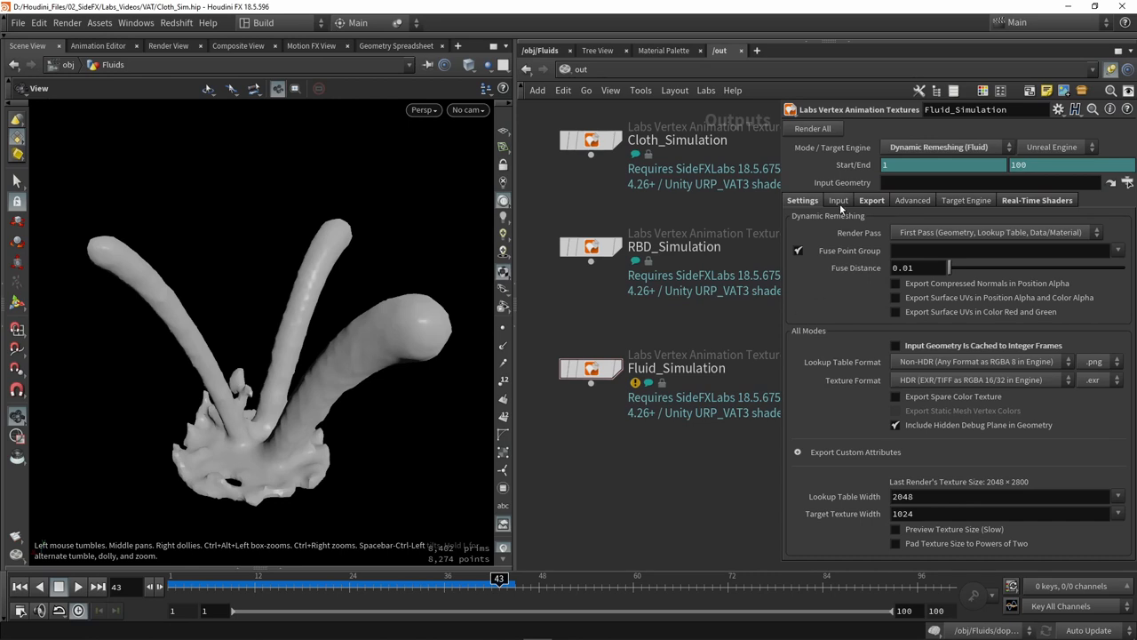
Set the exporter's Input Geometry to /obj/Fluids/OUT_Fluids.
{"action": "left_click", "coordinate": [986, 182]}
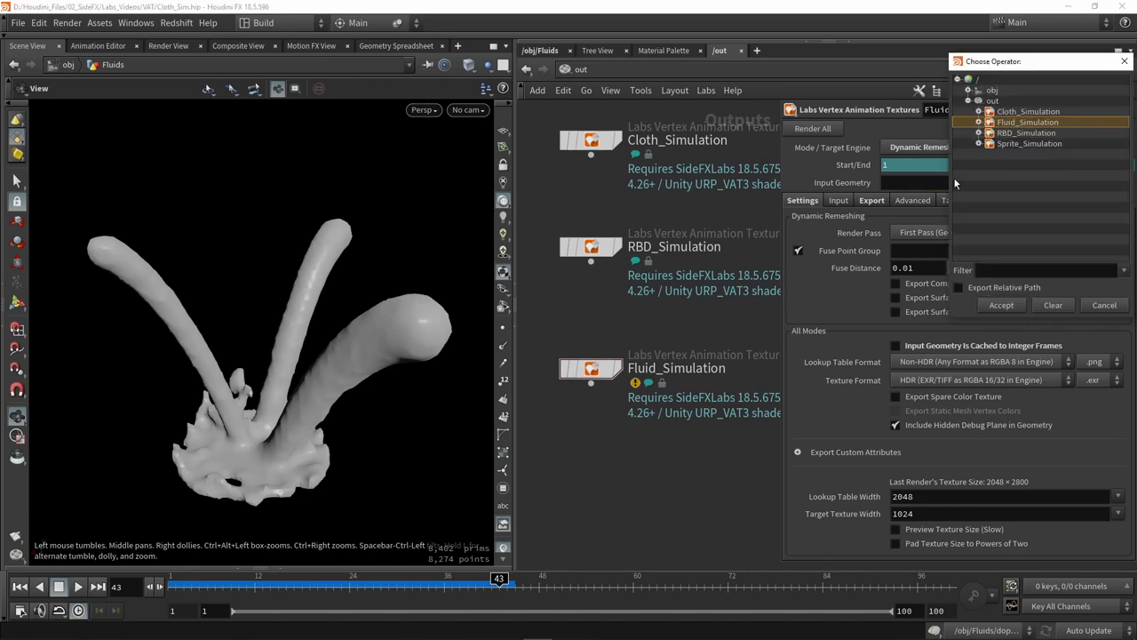
{"action": "left_click", "coordinate": [969, 90]}
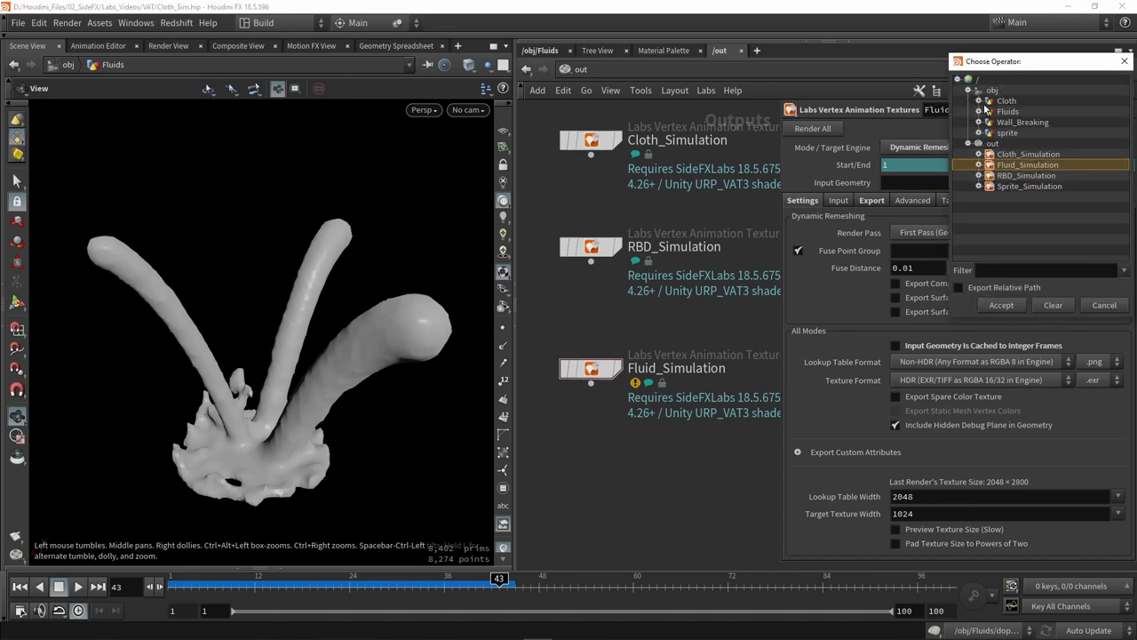
{"action": "left_click", "coordinate": [980, 111]}
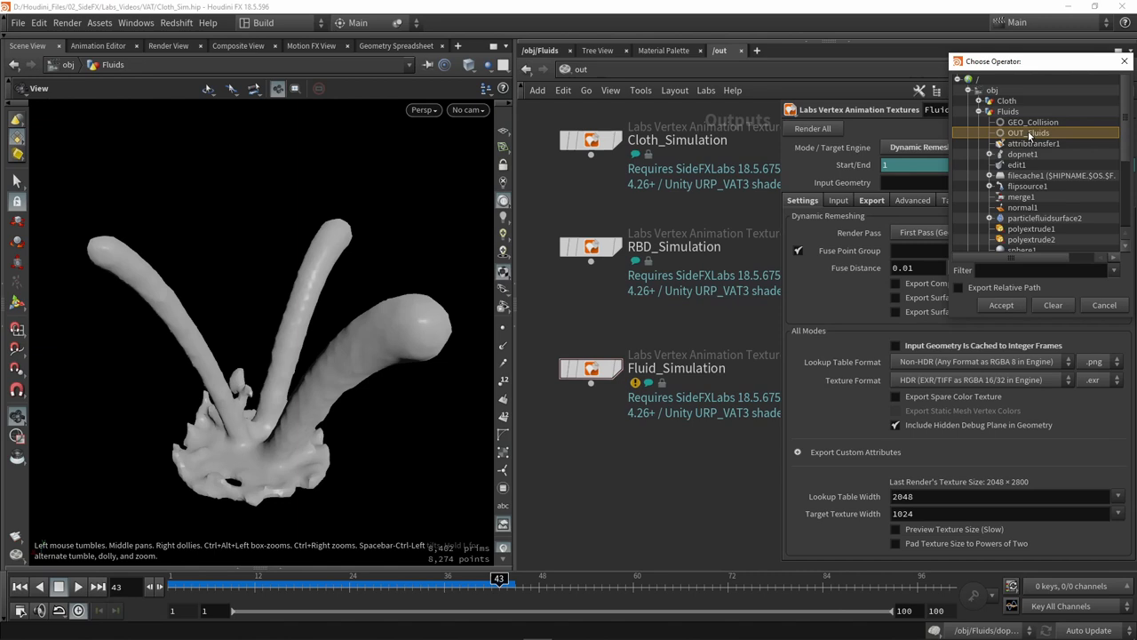
{"action": "left_click", "coordinate": [1000, 305]}
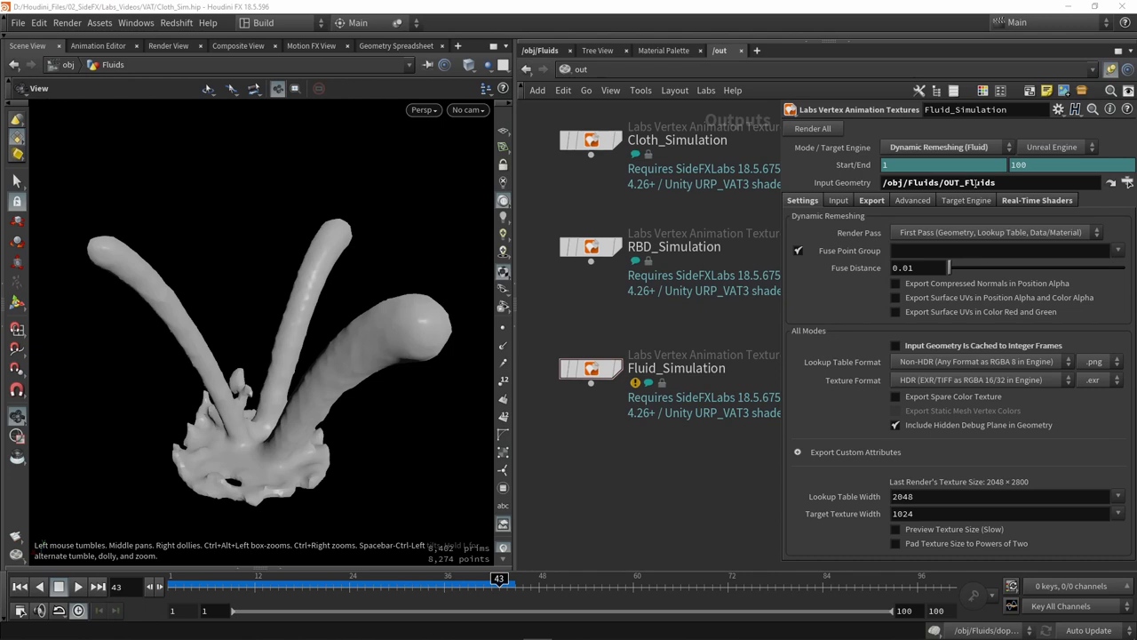
{"action": "mouse_move", "coordinate": [900, 236]}
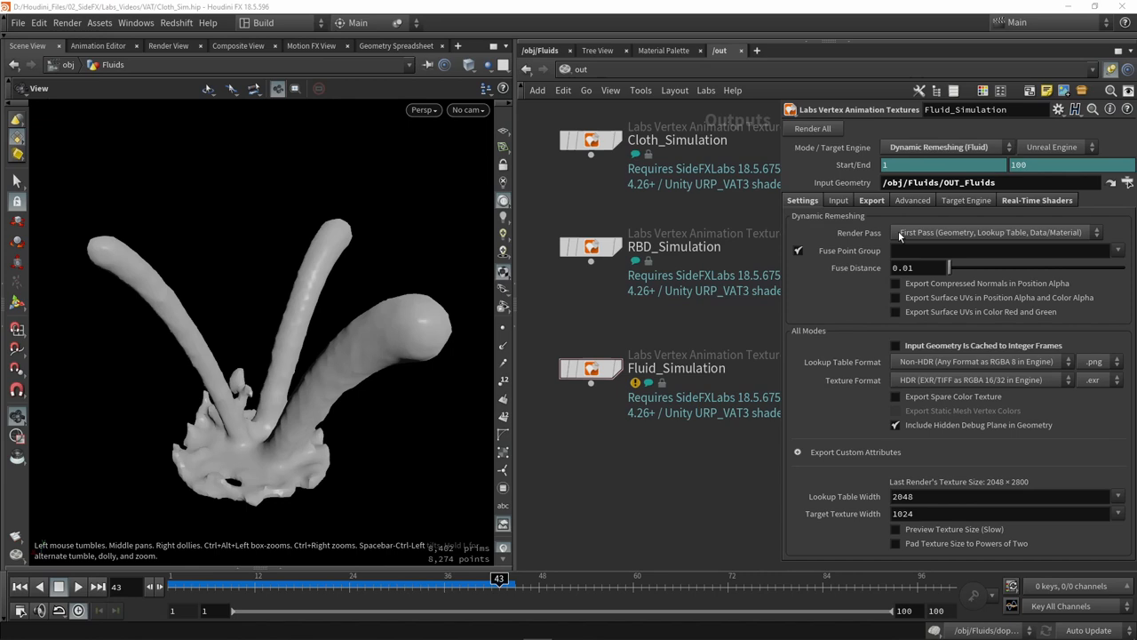
{"action": "mouse_move", "coordinate": [903, 237]}
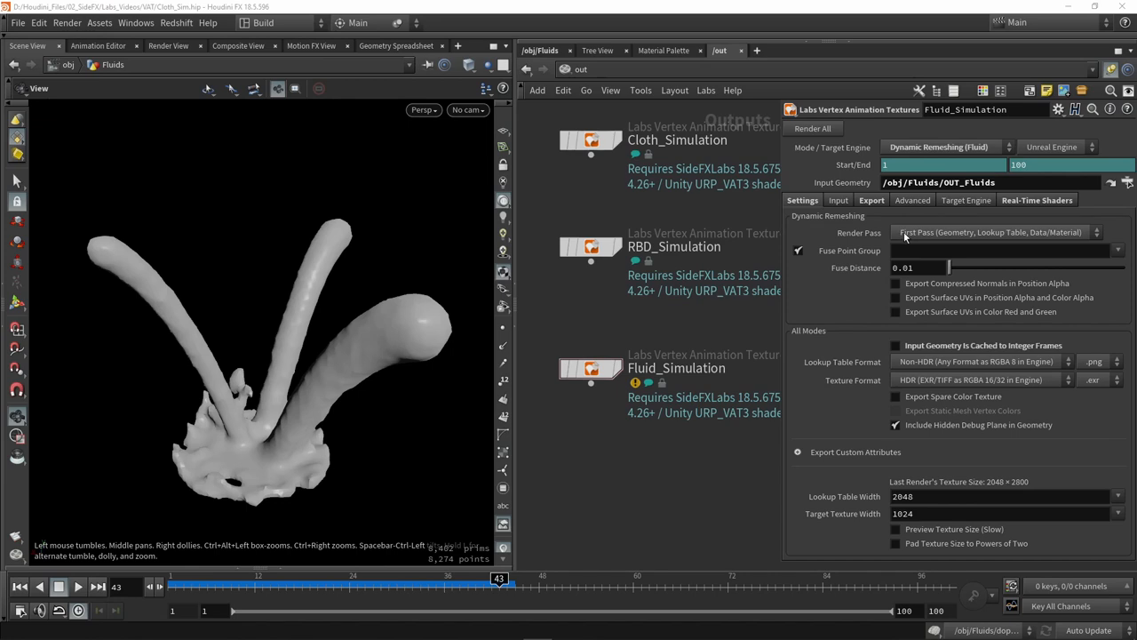
{"action": "mouse_move", "coordinate": [955, 240]}
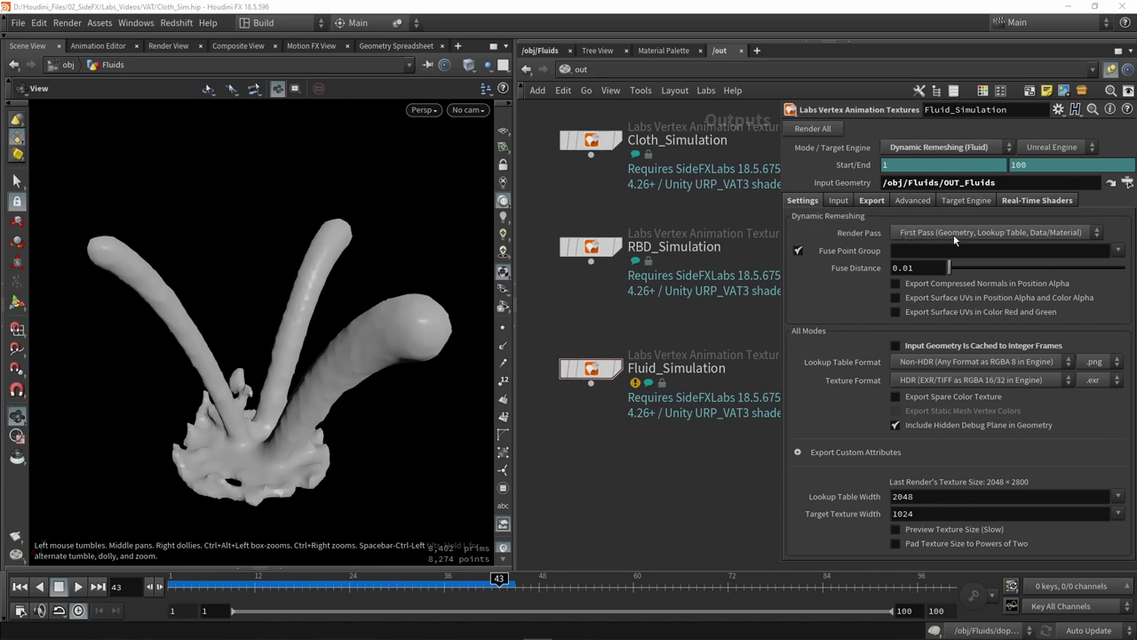
{"action": "mouse_move", "coordinate": [995, 238]}
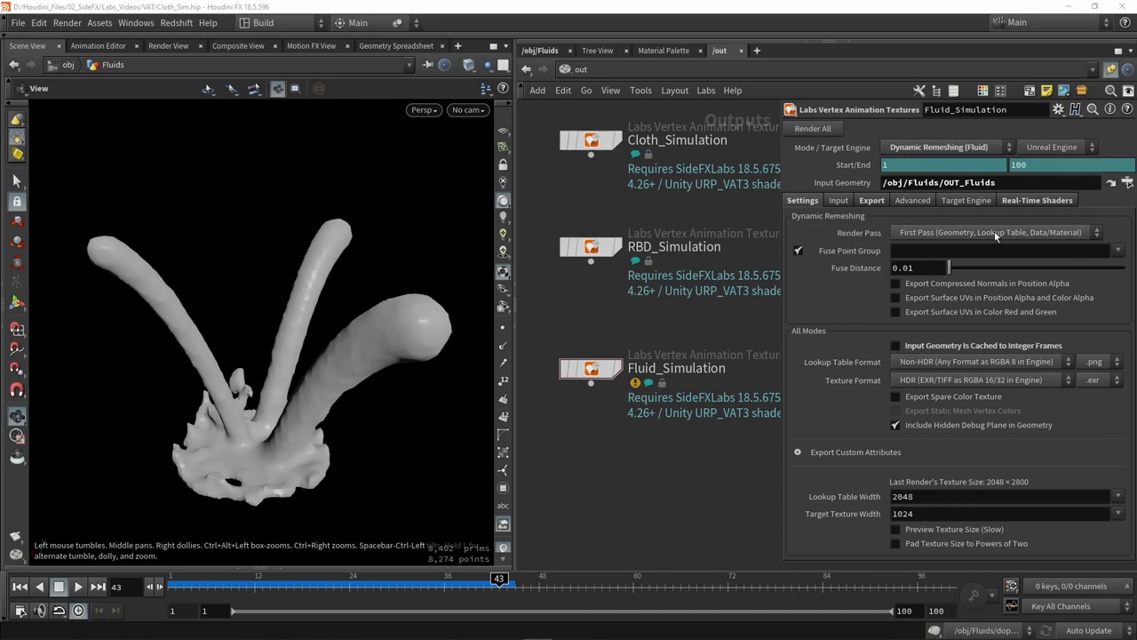
Run Render All on Fluid_Simulation to output the first and second VAT passes.
{"action": "left_click", "coordinate": [995, 232]}
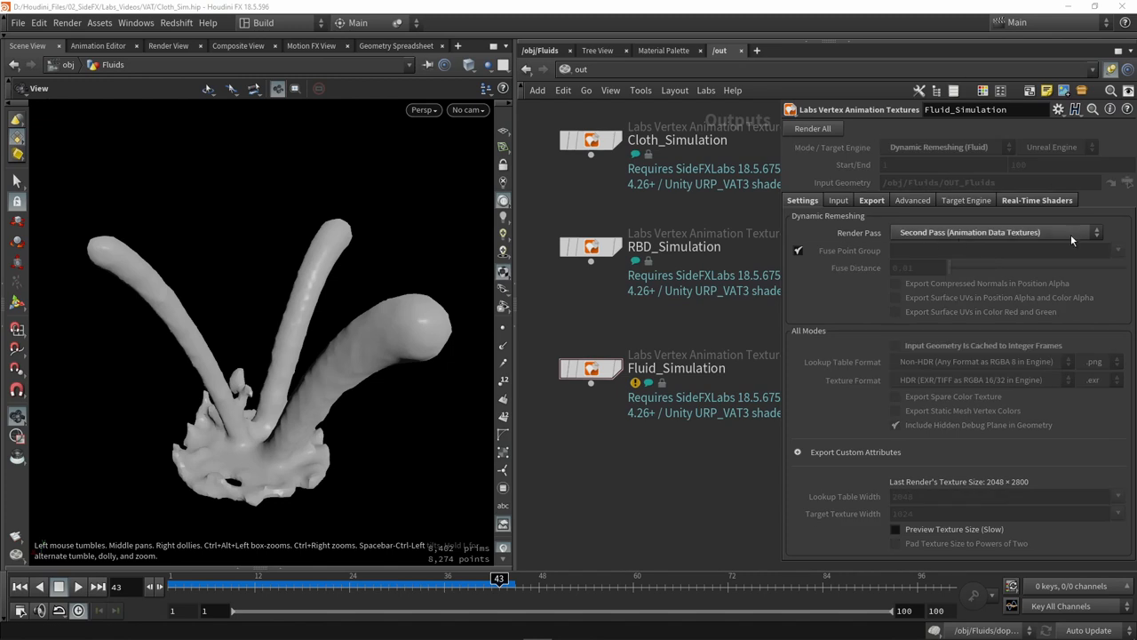
{"action": "mouse_move", "coordinate": [946, 253]}
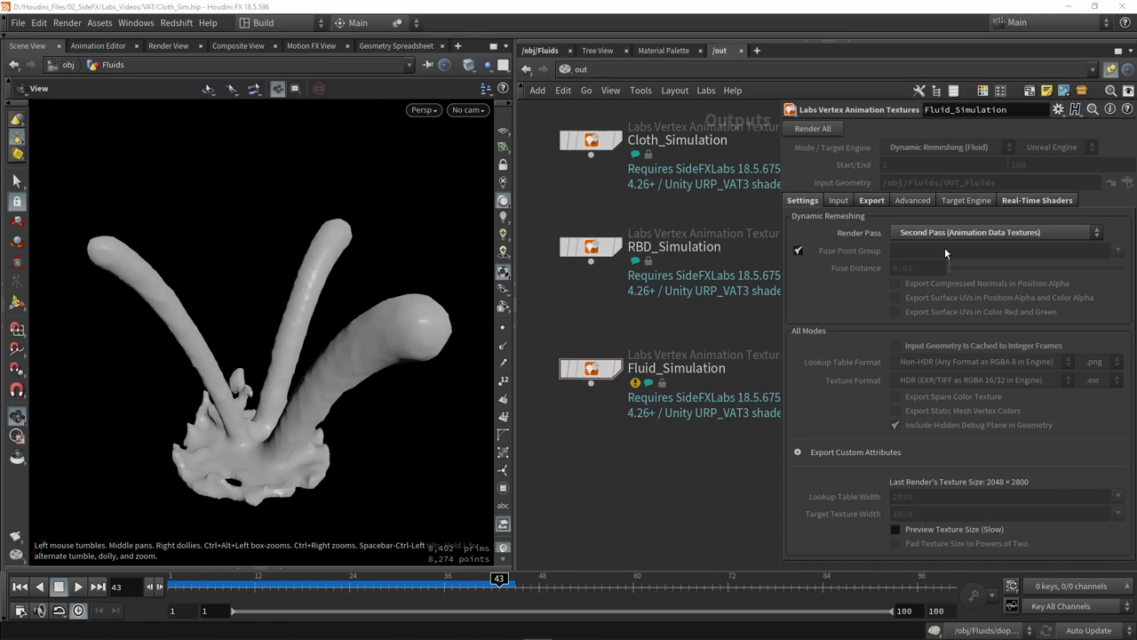
{"action": "mouse_move", "coordinate": [944, 249]}
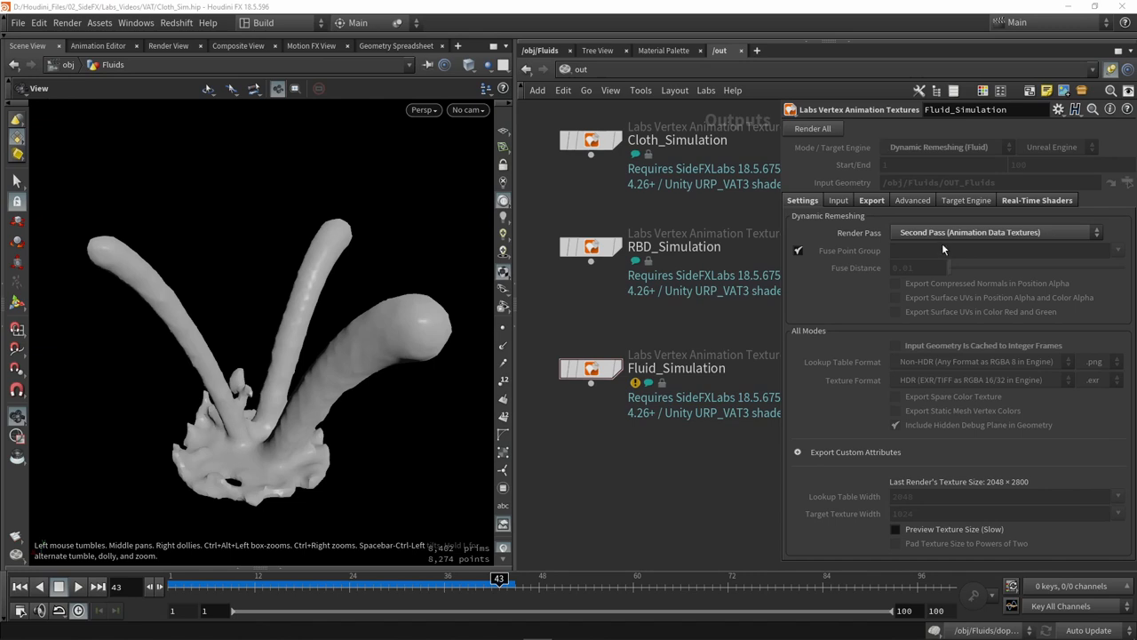
{"action": "left_click", "coordinate": [995, 232]}
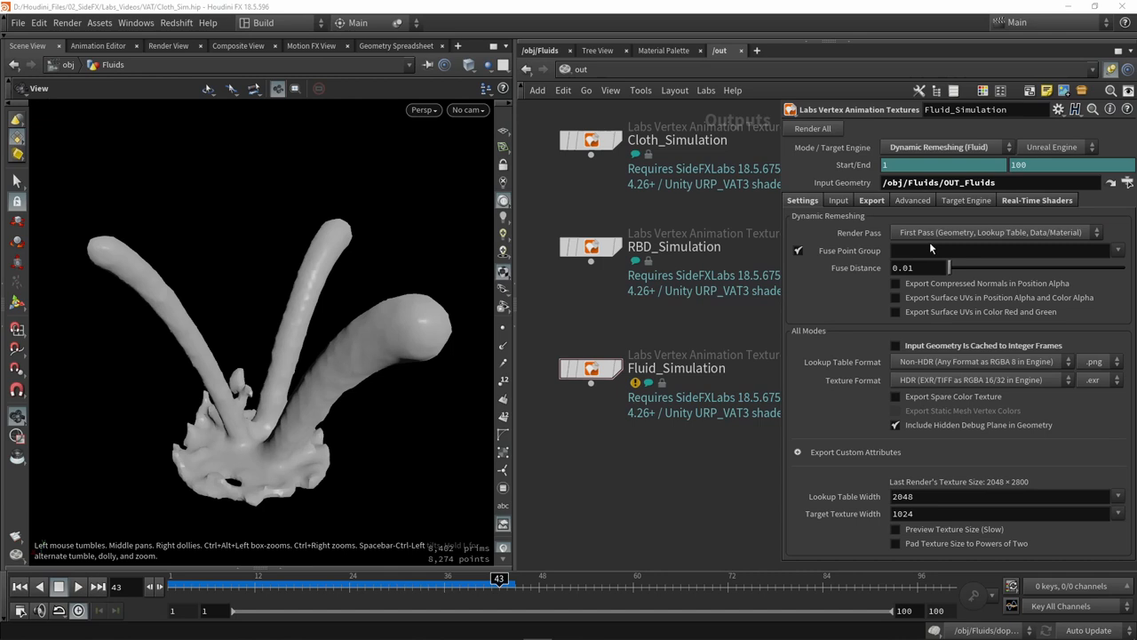
{"action": "mouse_move", "coordinate": [897, 239]}
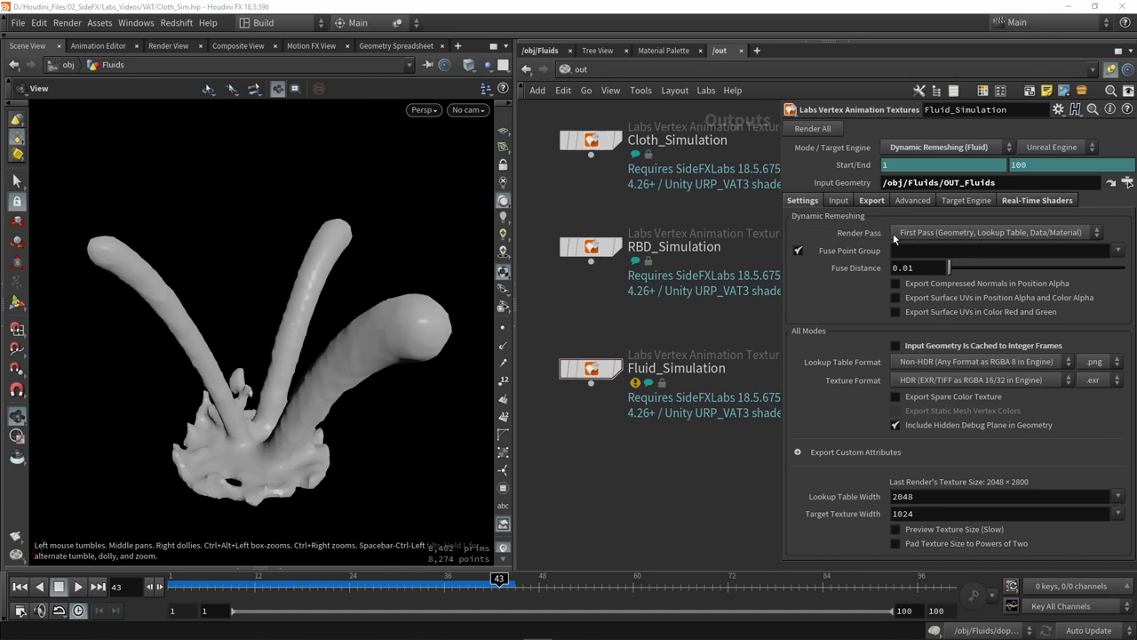
{"action": "mouse_move", "coordinate": [813, 128]}
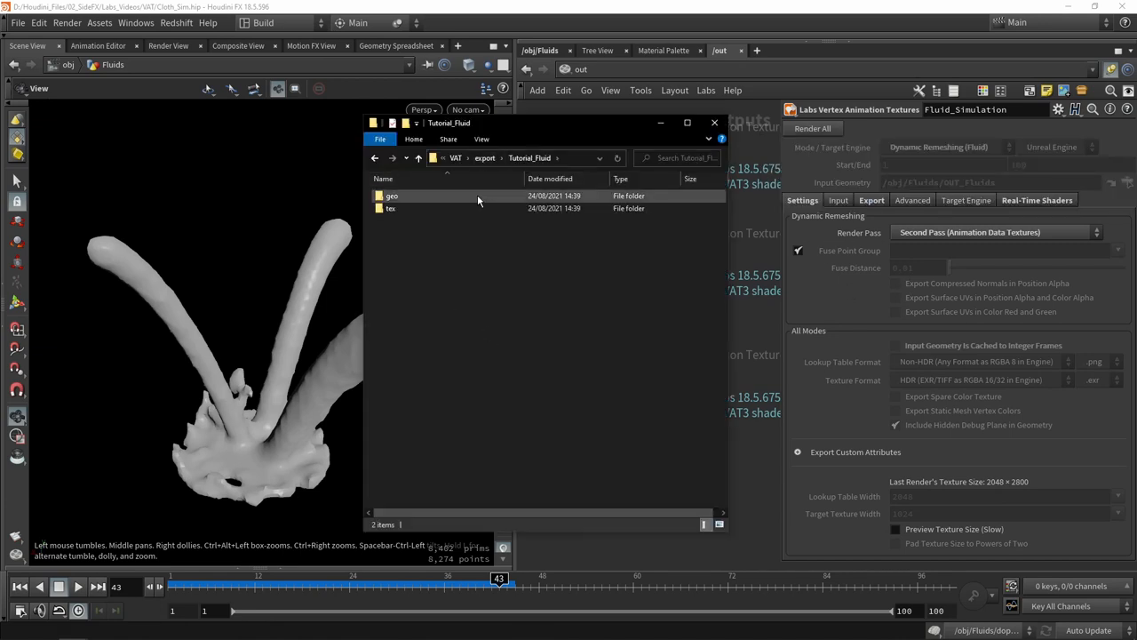
Open Tutorial_Fluid's tex folder and inspect the lookup, position and colour textures.
{"action": "double_click", "coordinate": [392, 196]}
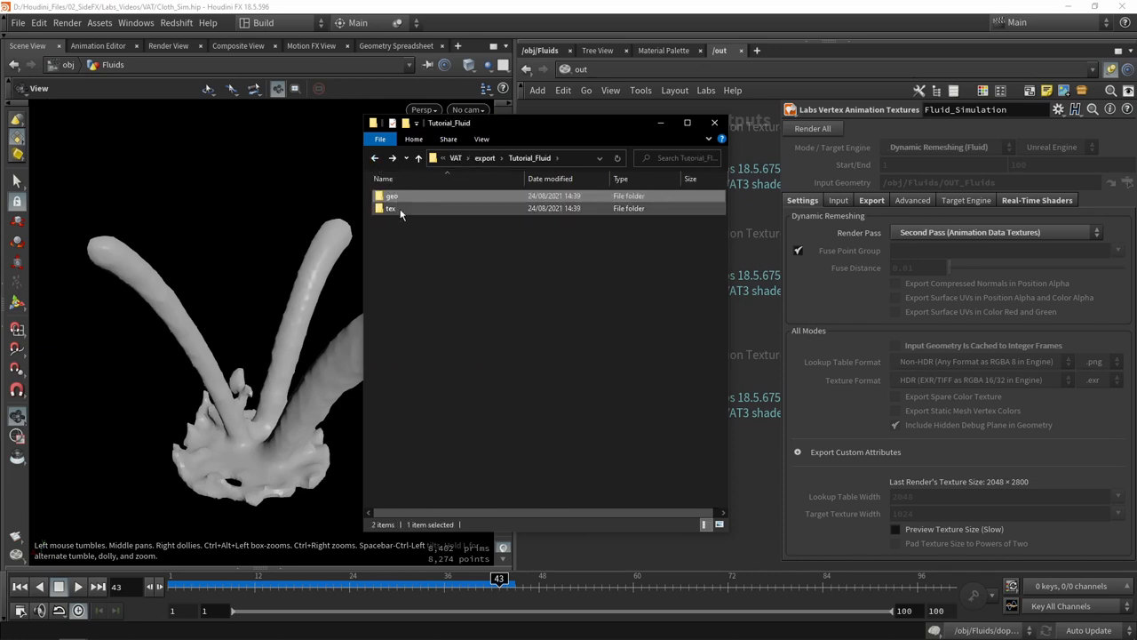
{"action": "double_click", "coordinate": [391, 208]}
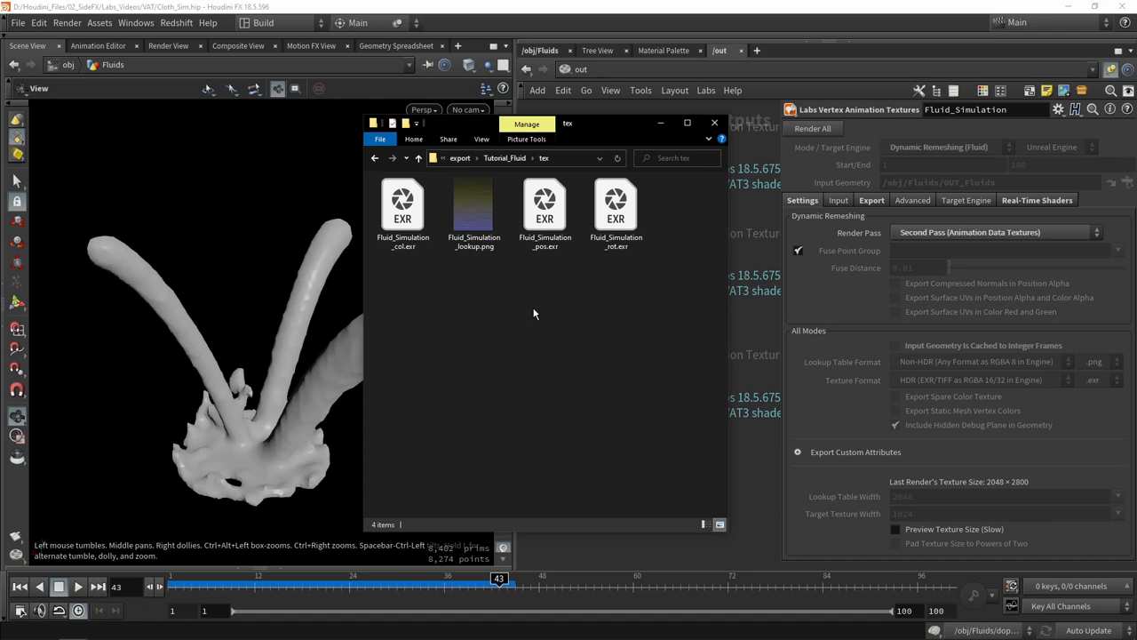
{"action": "left_click", "coordinate": [473, 204]}
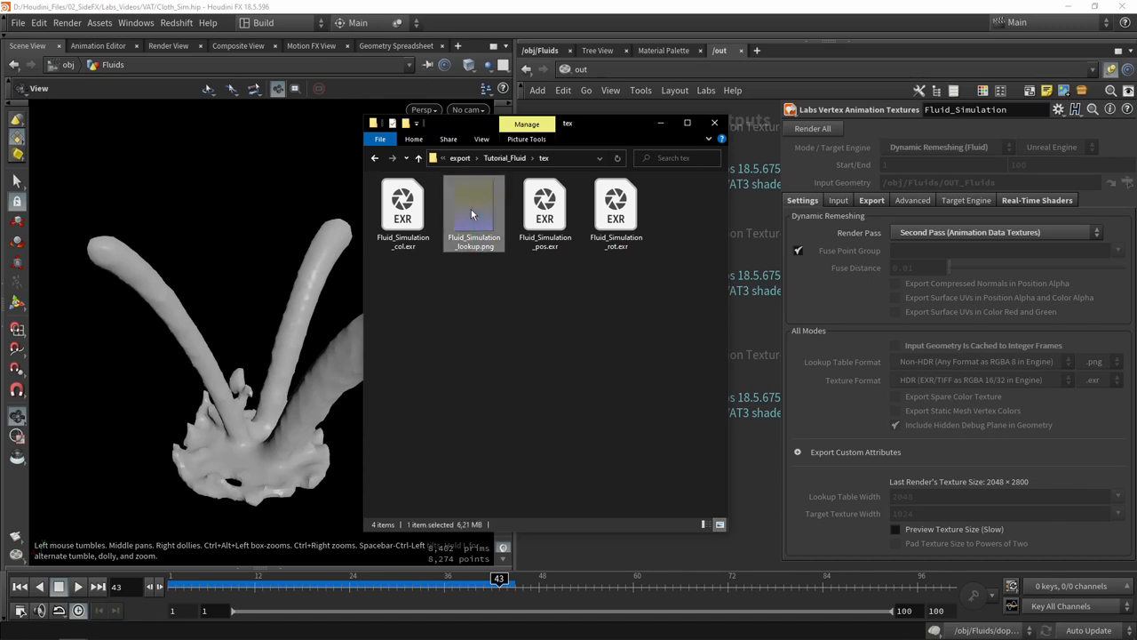
{"action": "left_click", "coordinate": [533, 320]}
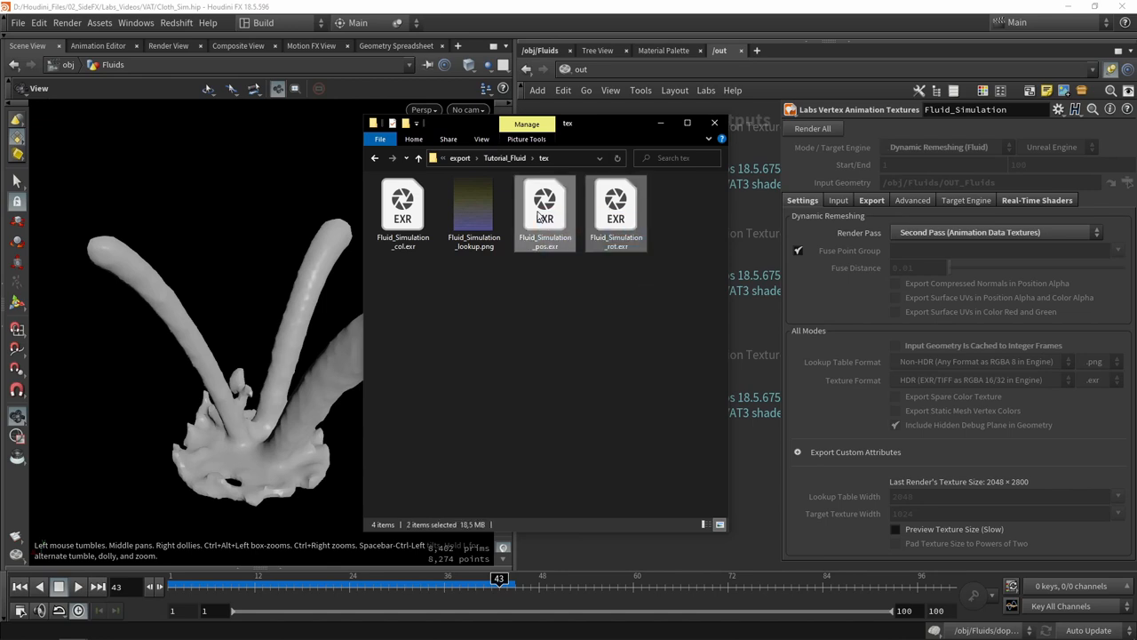
{"action": "left_click", "coordinate": [544, 209]}
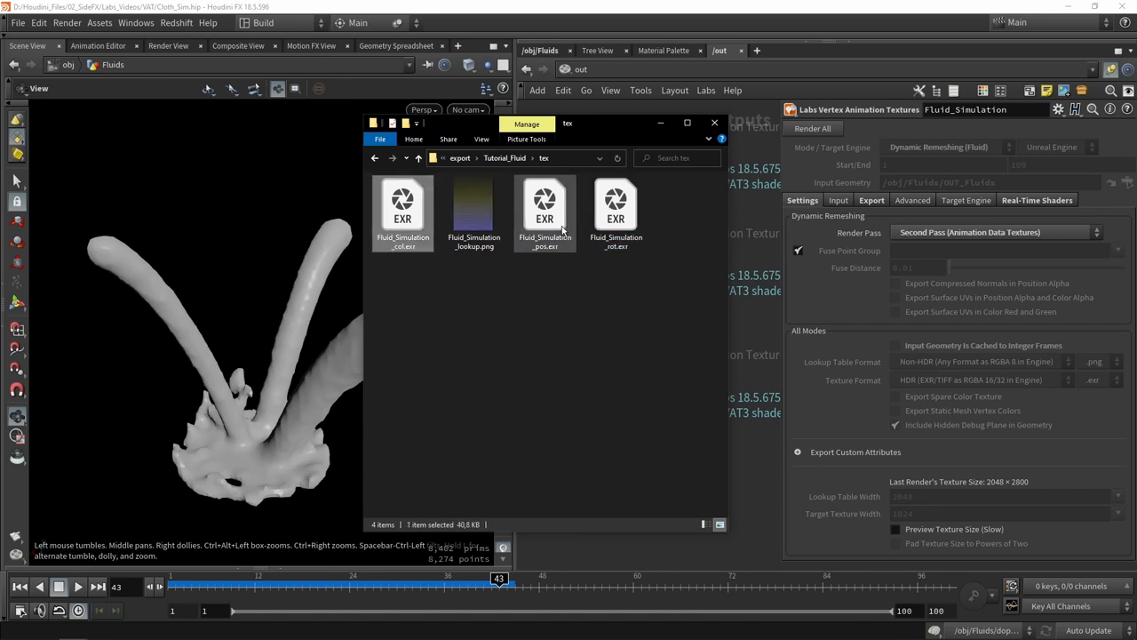
{"action": "left_click", "coordinate": [615, 214]}
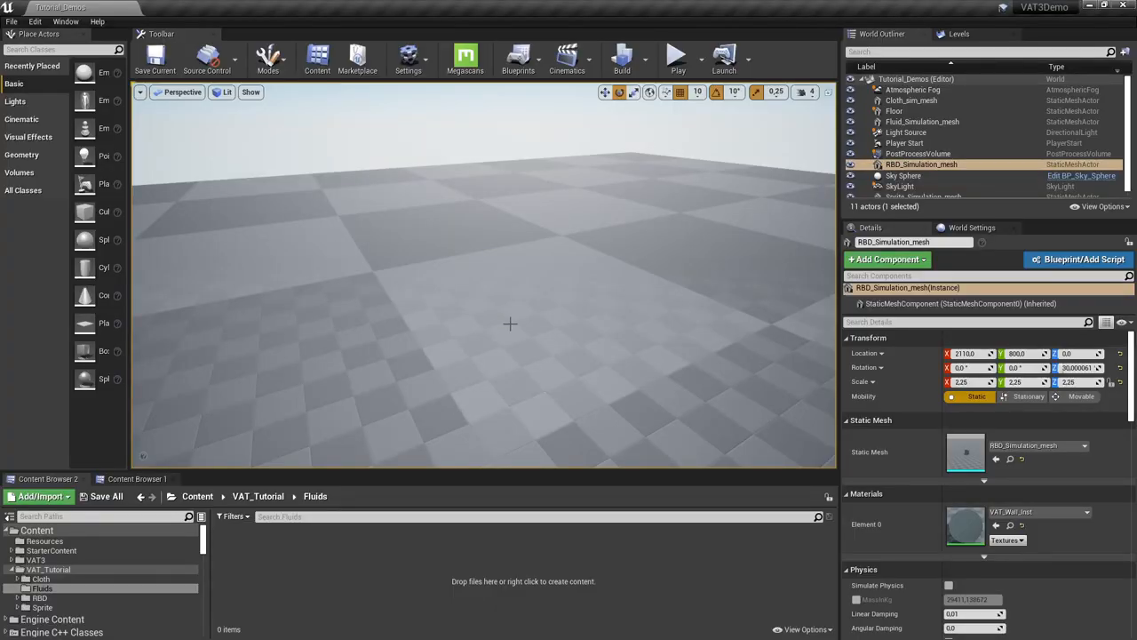
{"action": "mouse_move", "coordinate": [250, 616]}
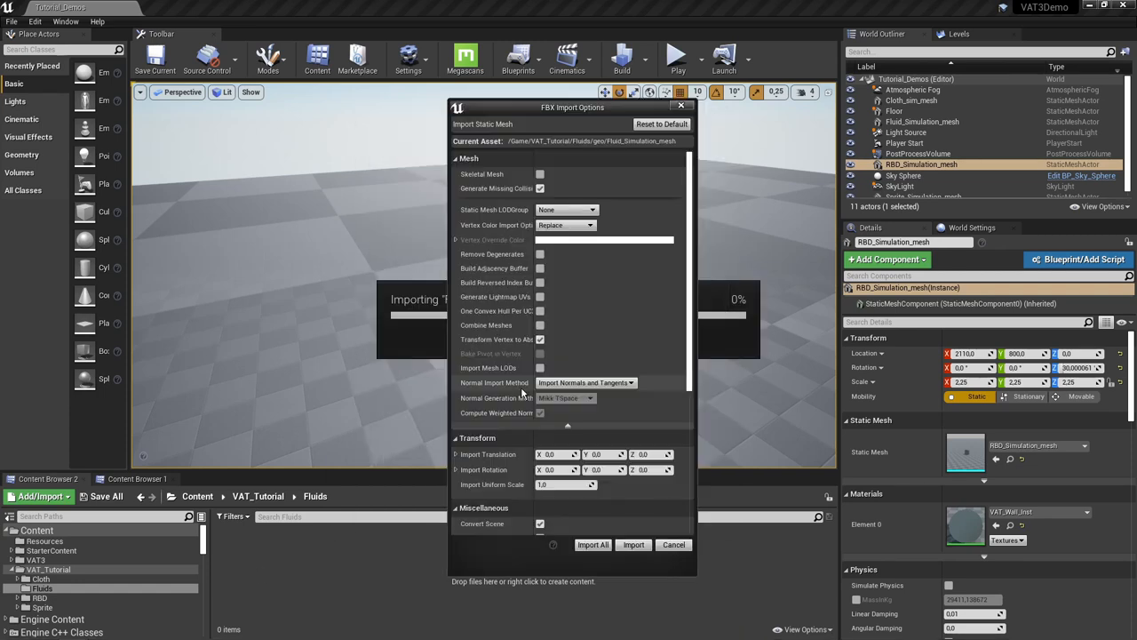
{"action": "mouse_move", "coordinate": [648, 333]}
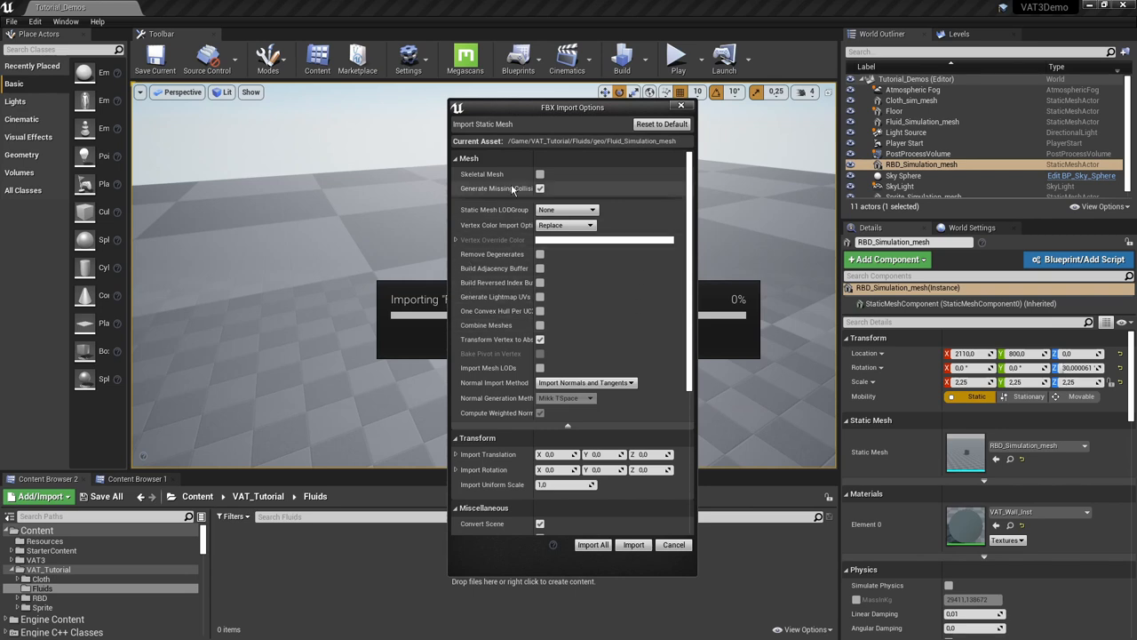
{"action": "mouse_move", "coordinate": [506, 225]}
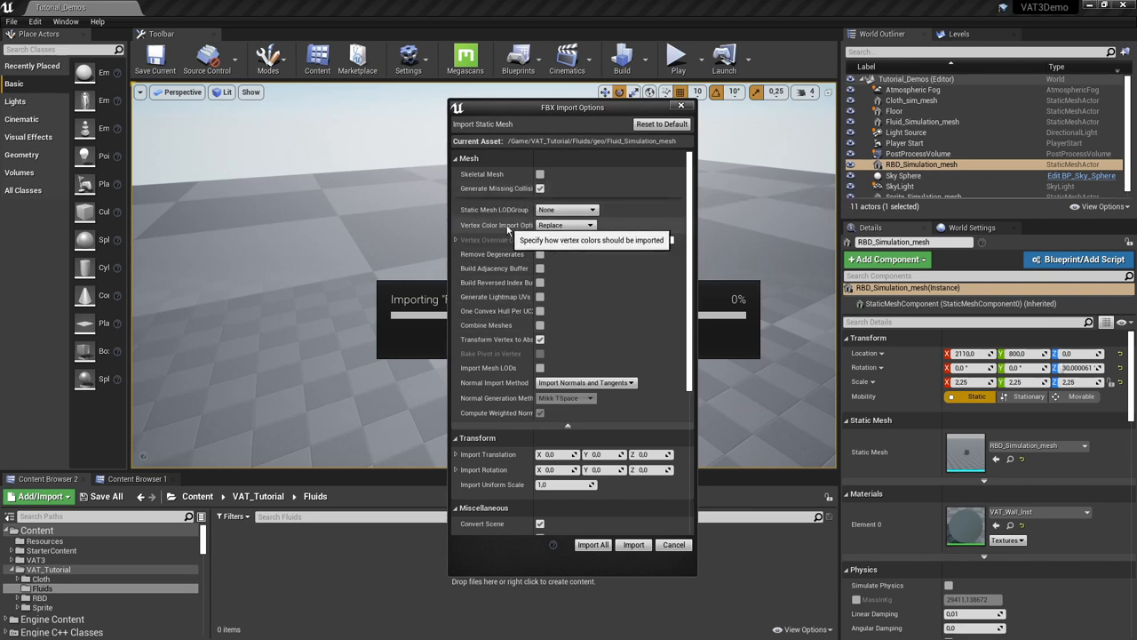
{"action": "mouse_move", "coordinate": [540, 255]}
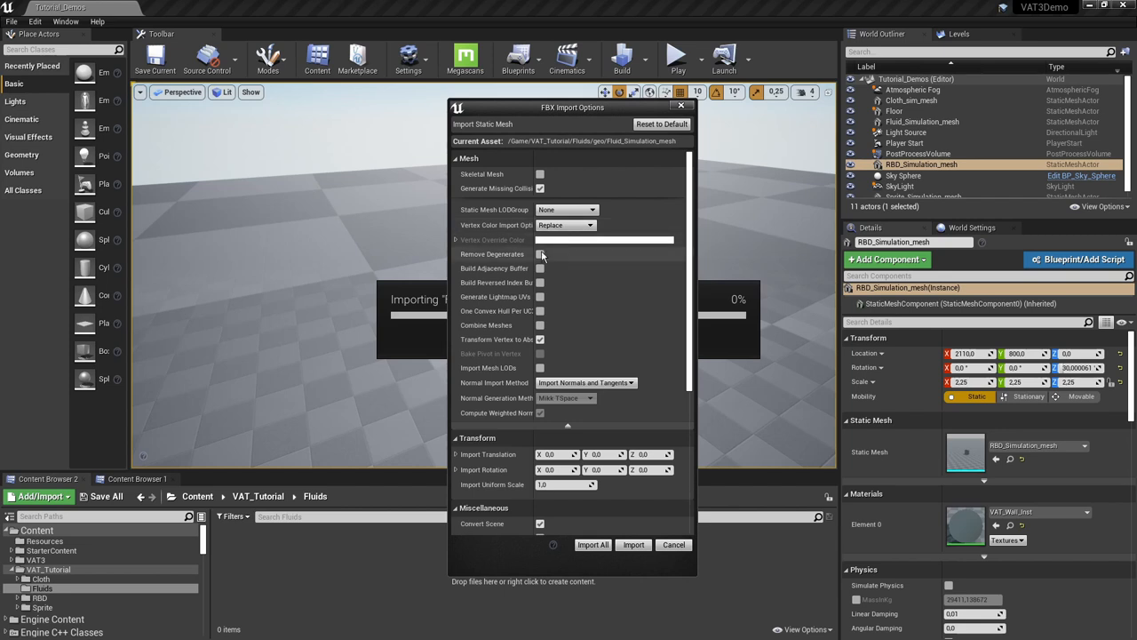
{"action": "mouse_move", "coordinate": [541, 325]}
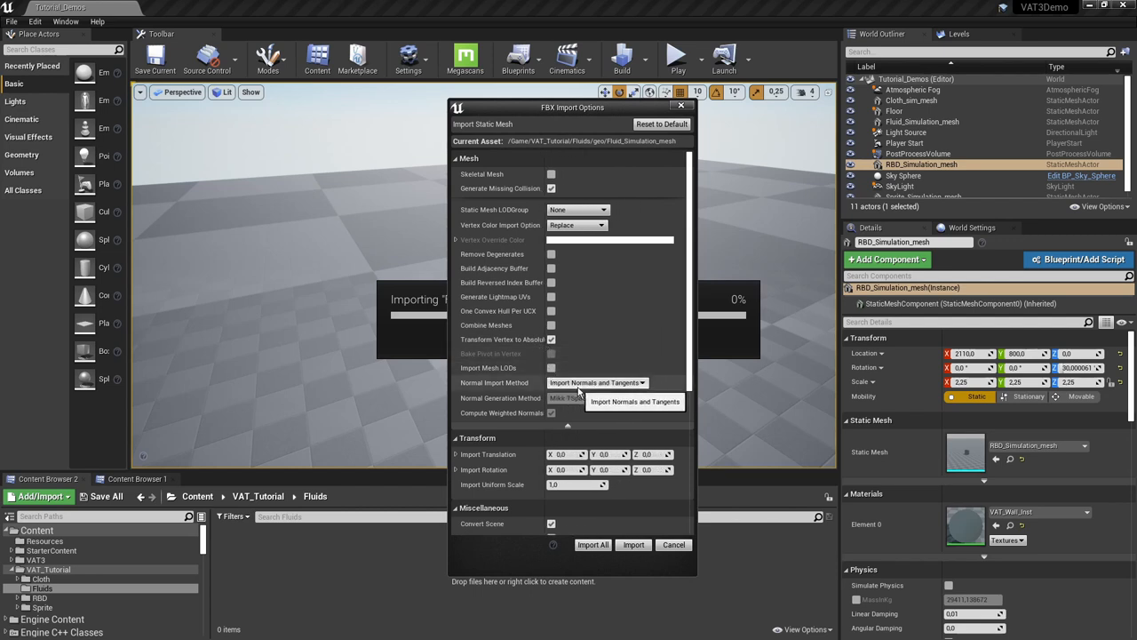
Review the Fluid_Simulation_mesh FBX import options and import with the defaults.
{"action": "scroll", "scroll_direction": "down", "scroll_amount": 3}
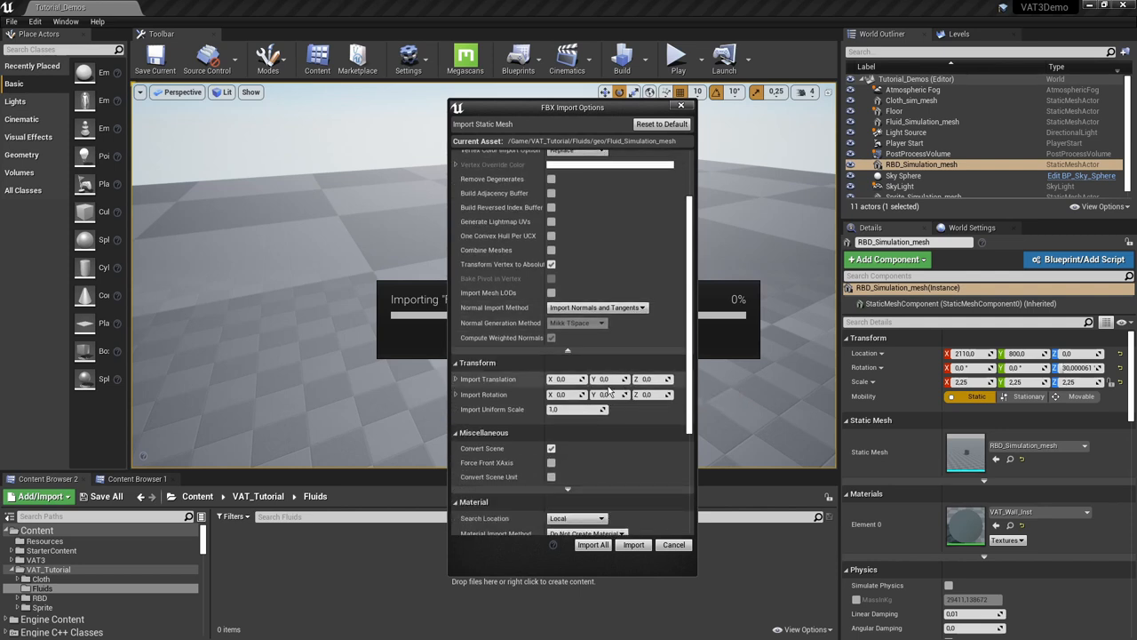
{"action": "scroll", "scroll_direction": "down", "scroll_amount": 3}
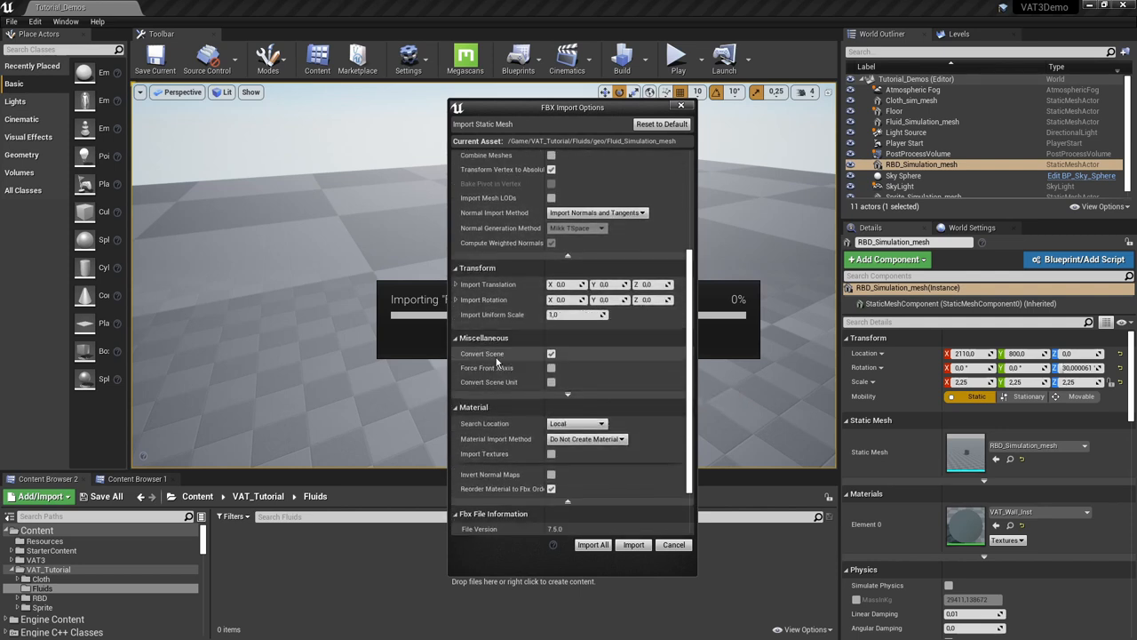
{"action": "scroll", "scroll_direction": "down", "scroll_amount": 3}
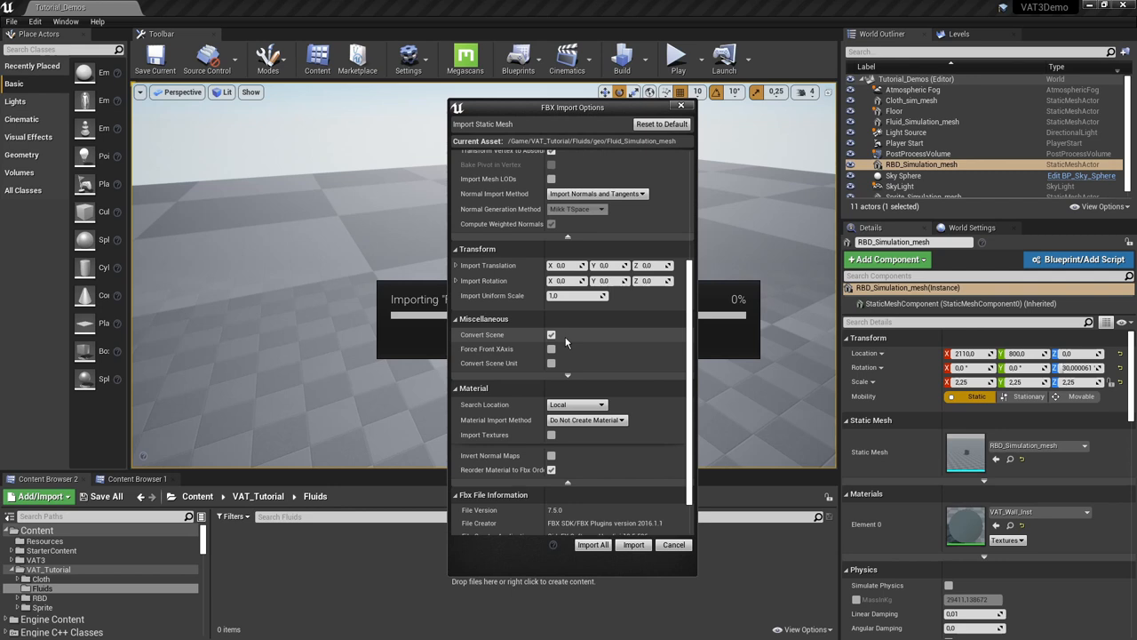
{"action": "scroll", "scroll_direction": "down", "scroll_amount": 3}
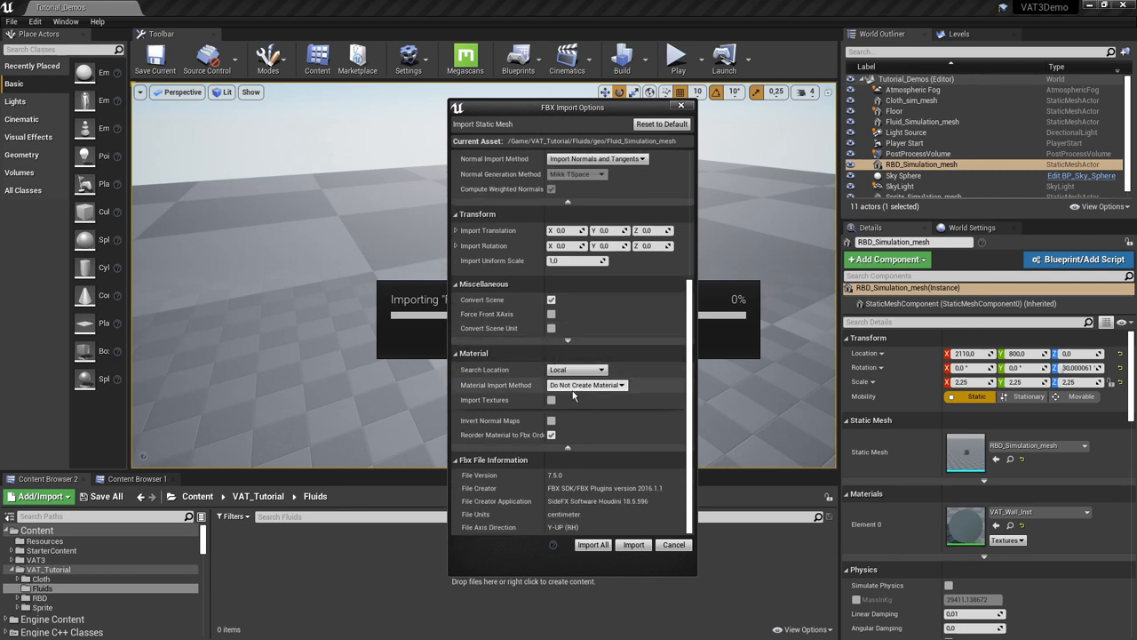
{"action": "mouse_move", "coordinate": [496, 434]}
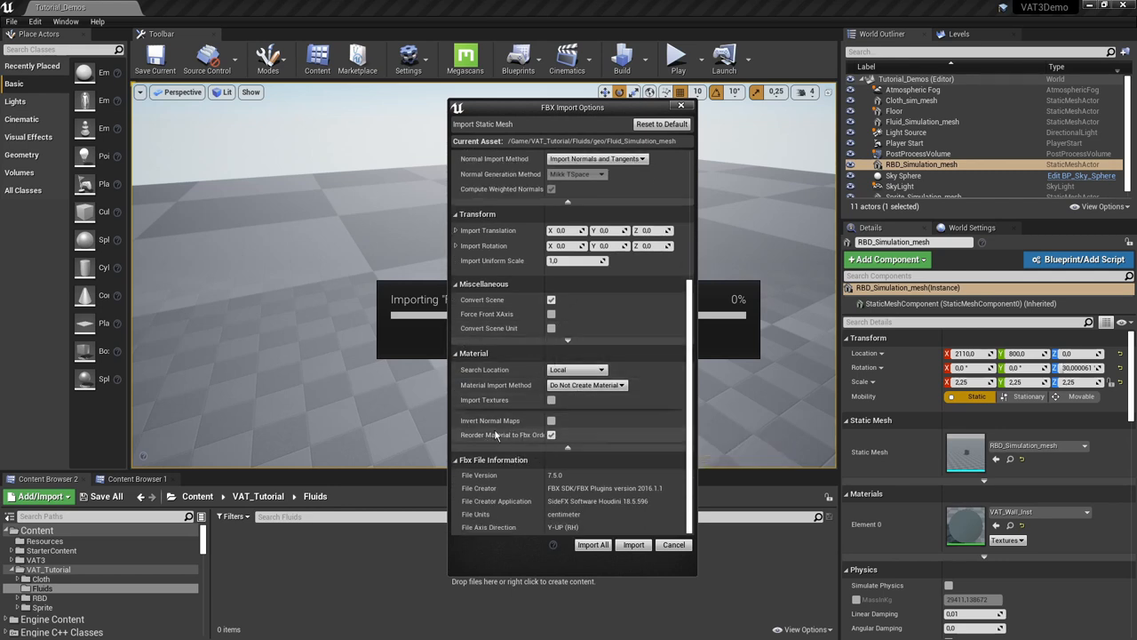
{"action": "scroll", "scroll_direction": "up", "scroll_amount": 3}
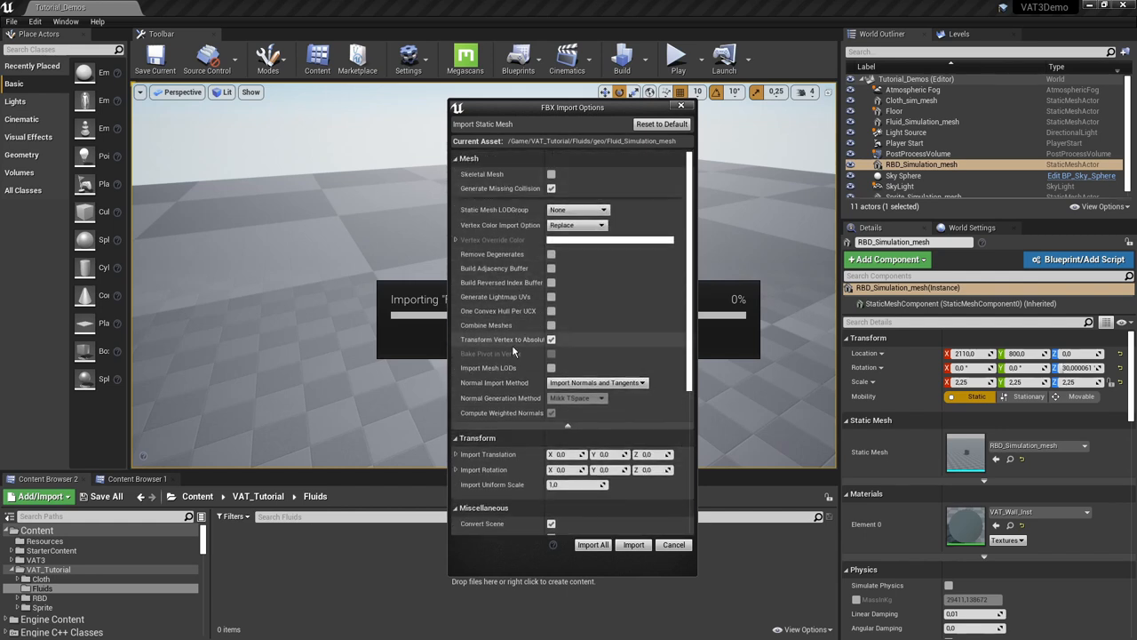
{"action": "scroll", "scroll_direction": "down", "scroll_amount": 3}
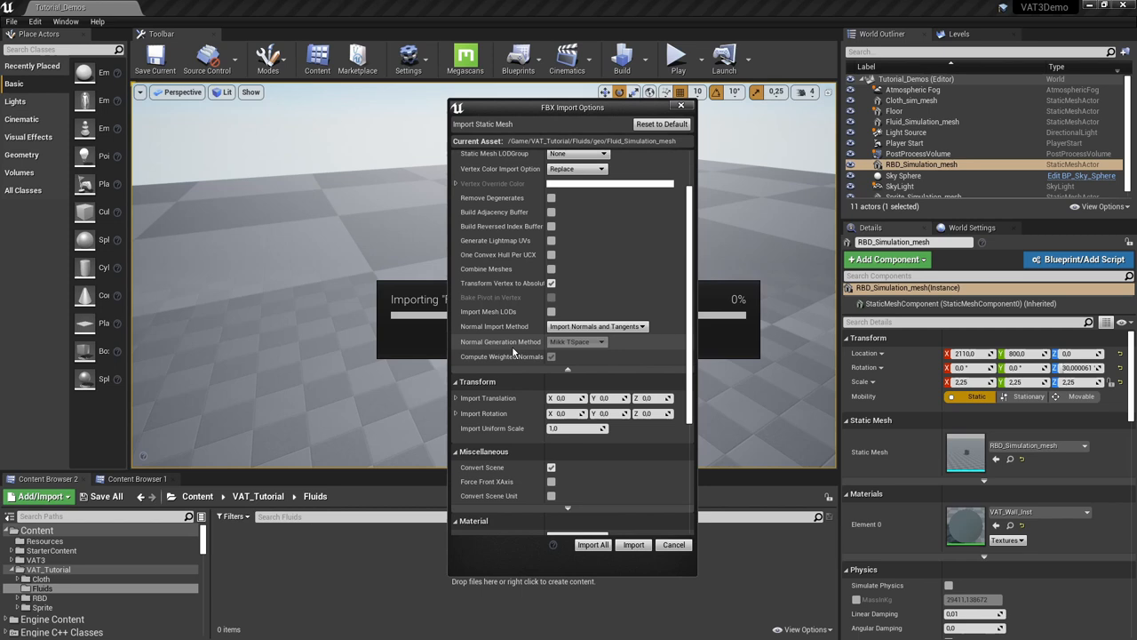
{"action": "left_click", "coordinate": [634, 544]}
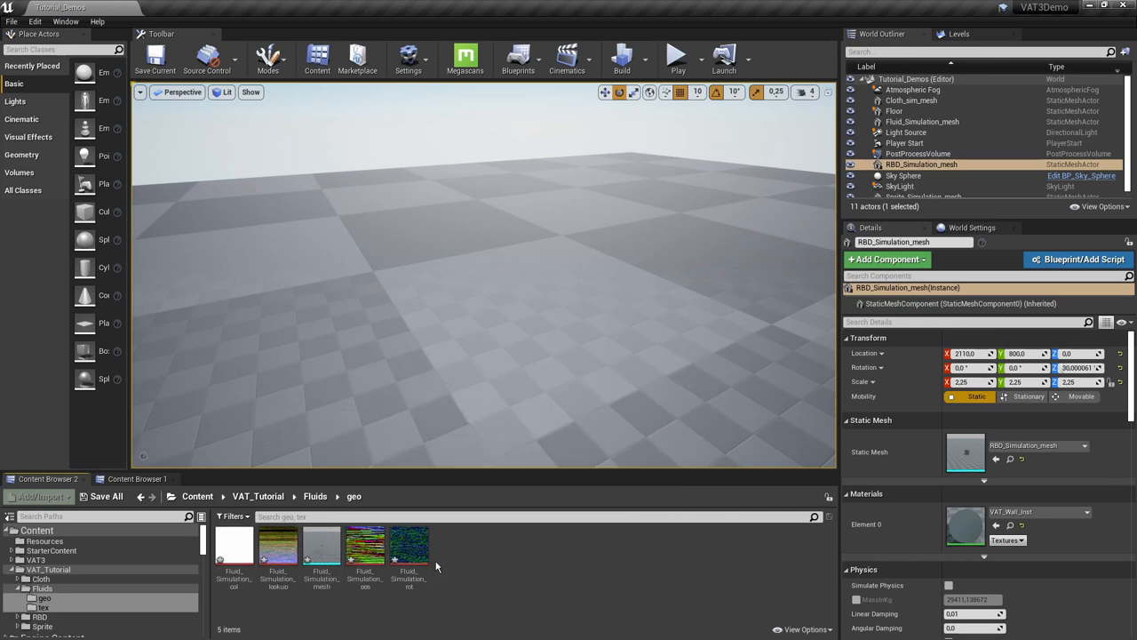
Mark col, pos and rot textures HDR, verify rot's compression, and set lookup non-HDR.
{"action": "left_click", "coordinate": [44, 598]}
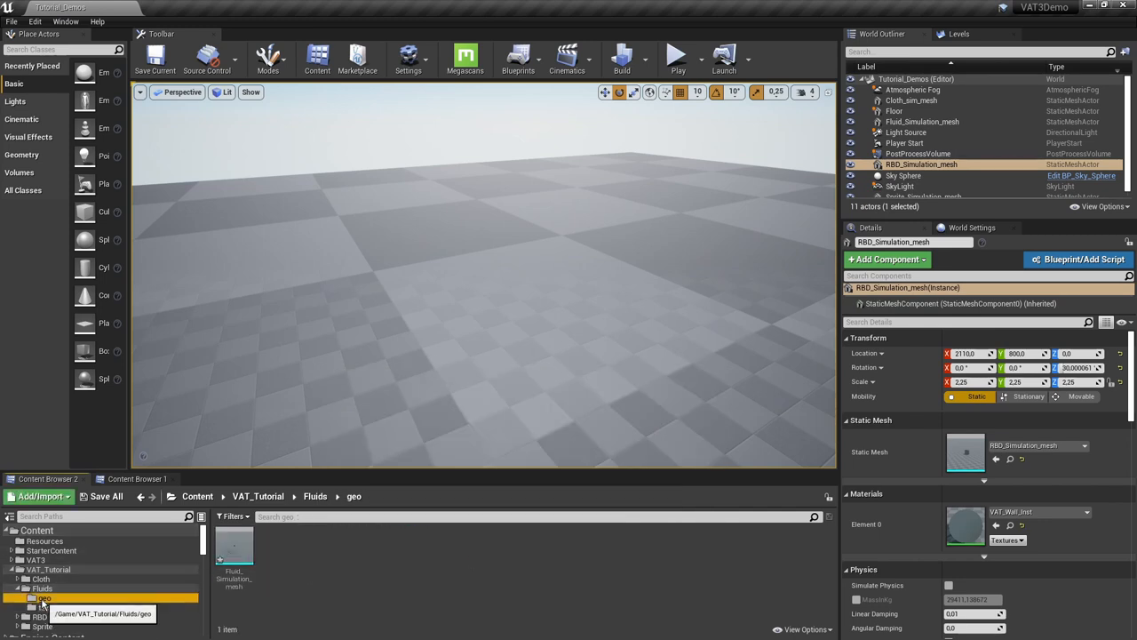
{"action": "left_click", "coordinate": [43, 606]}
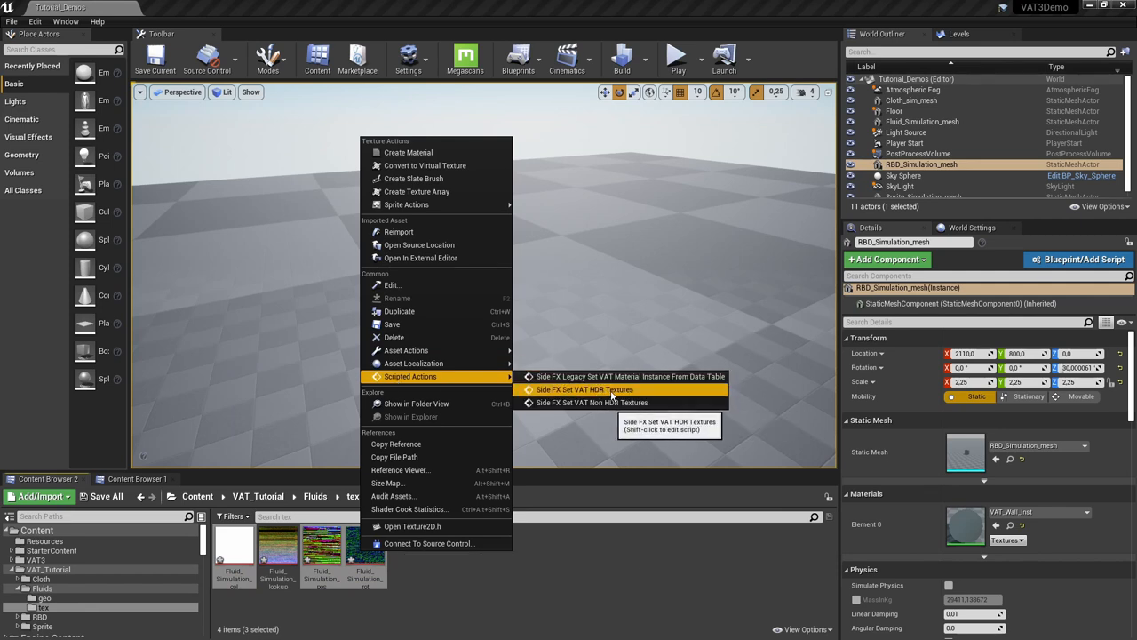
{"action": "left_click", "coordinate": [584, 390]}
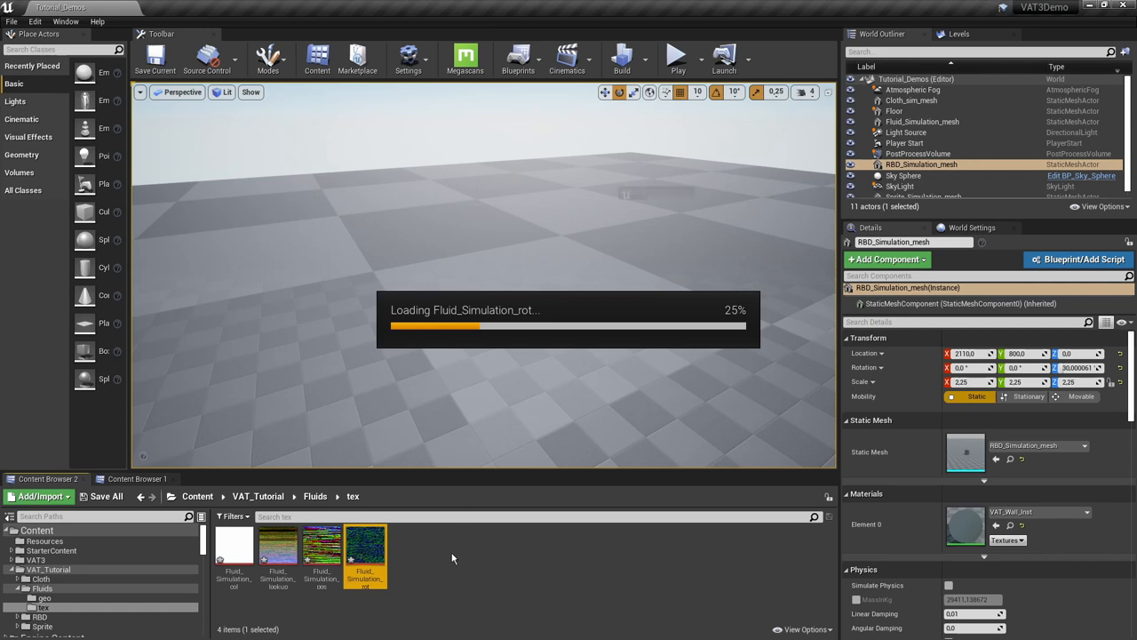
{"action": "double_click", "coordinate": [364, 543]}
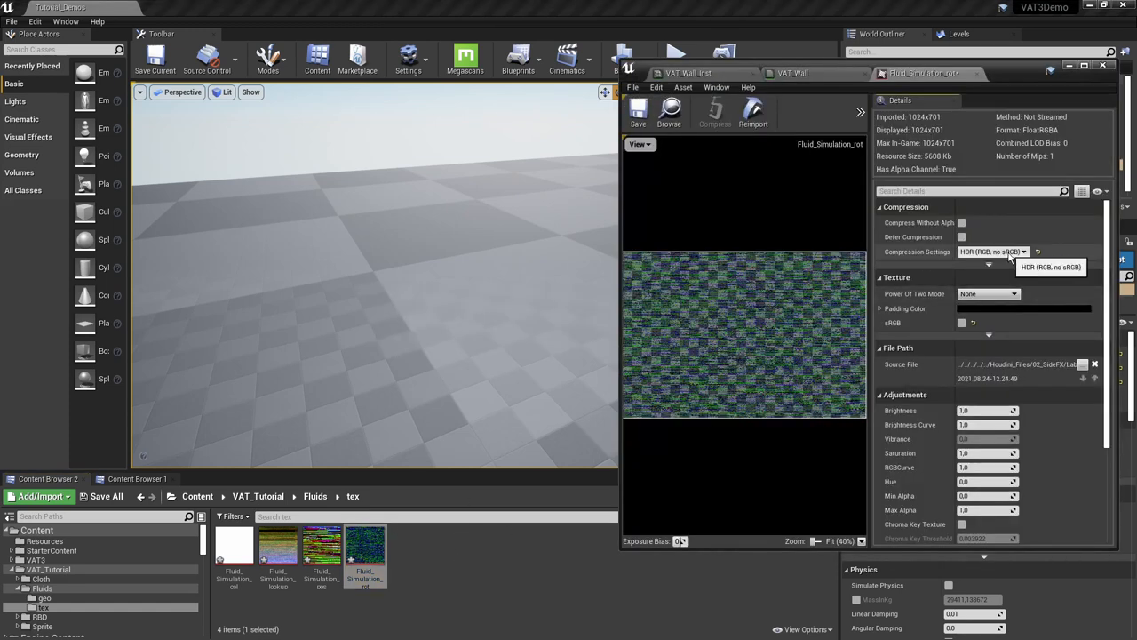
{"action": "left_click", "coordinate": [790, 73]}
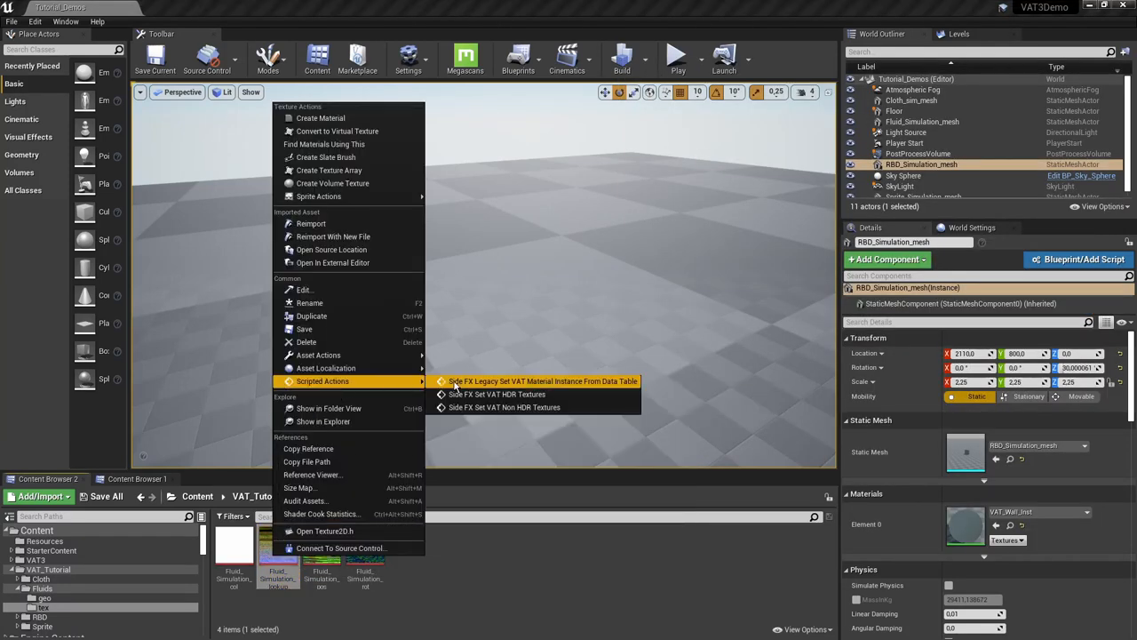
{"action": "mouse_move", "coordinate": [504, 407]}
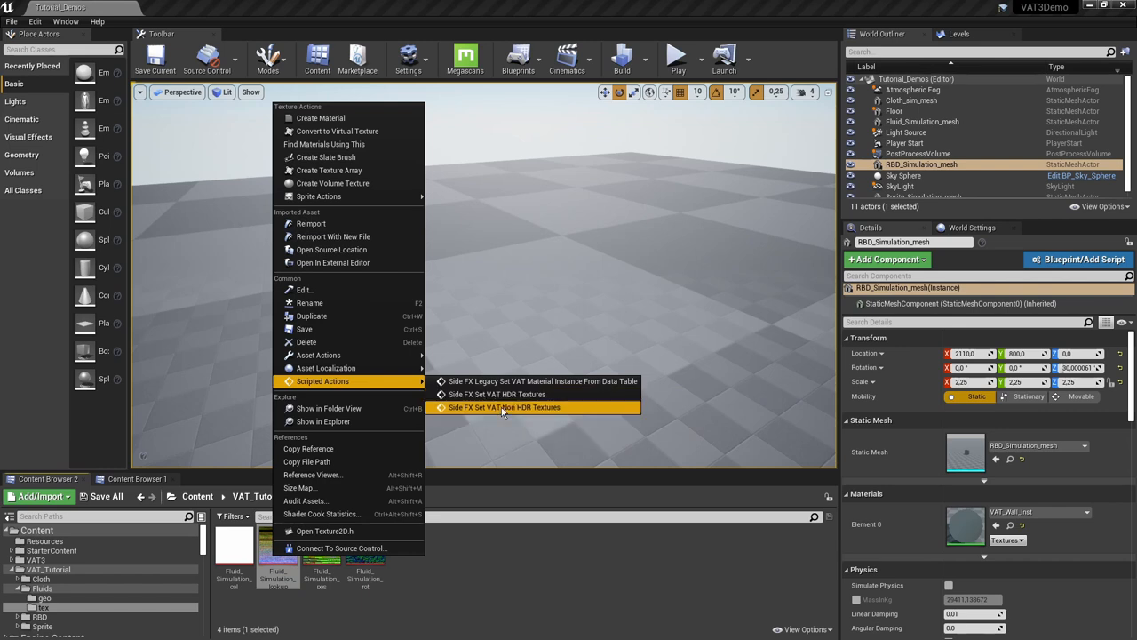
{"action": "mouse_move", "coordinate": [504, 407]}
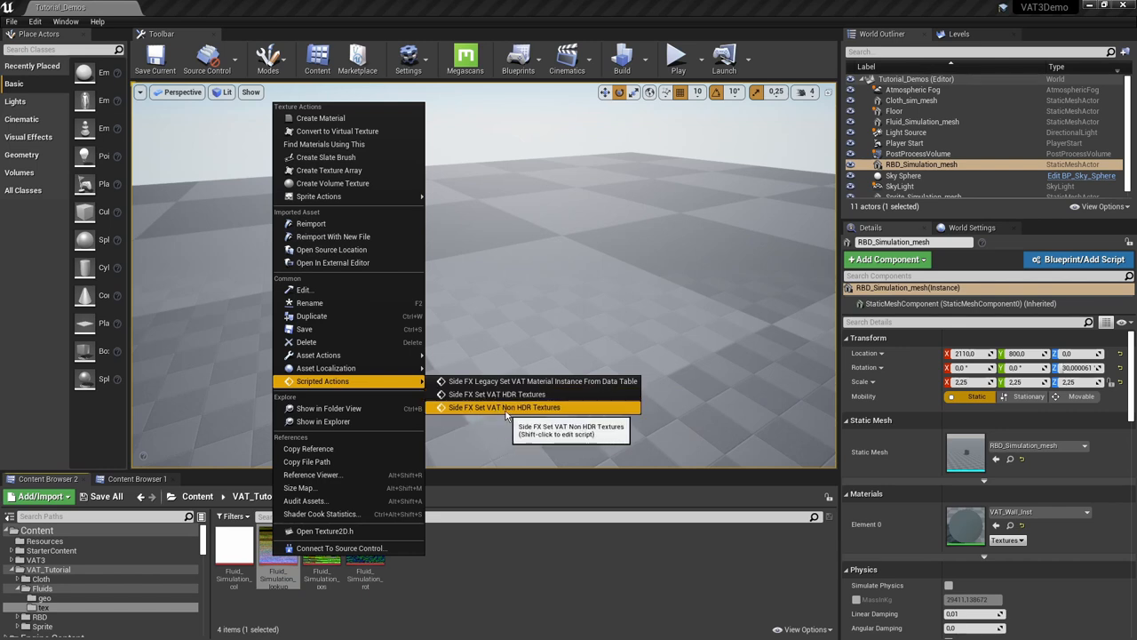
{"action": "left_click", "coordinate": [506, 406]}
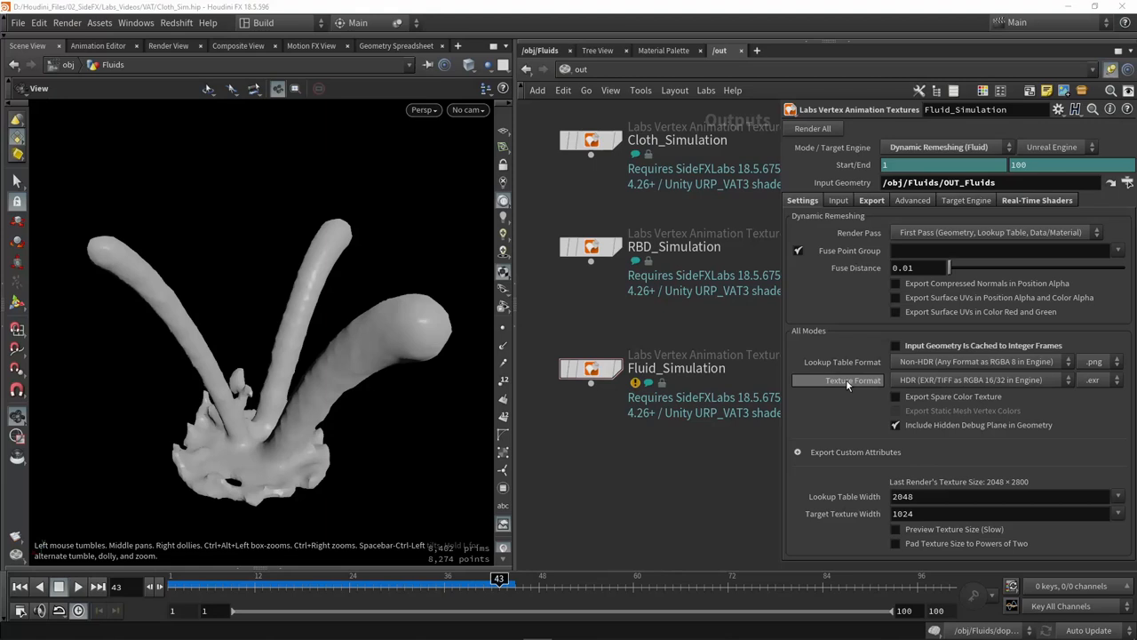
{"action": "mouse_move", "coordinate": [835, 362]}
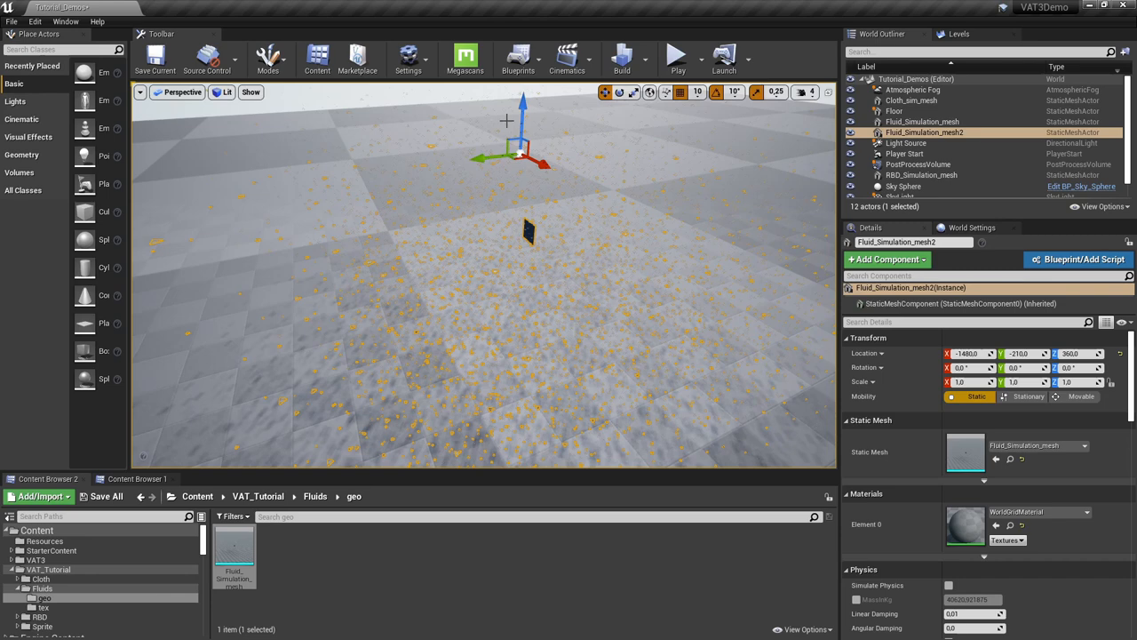
Raise the placed fluid mesh above the floor and open the VAT_fluid material.
{"action": "left_click_drag", "start_coordinate": [523, 106], "coordinate": [491, 138]}
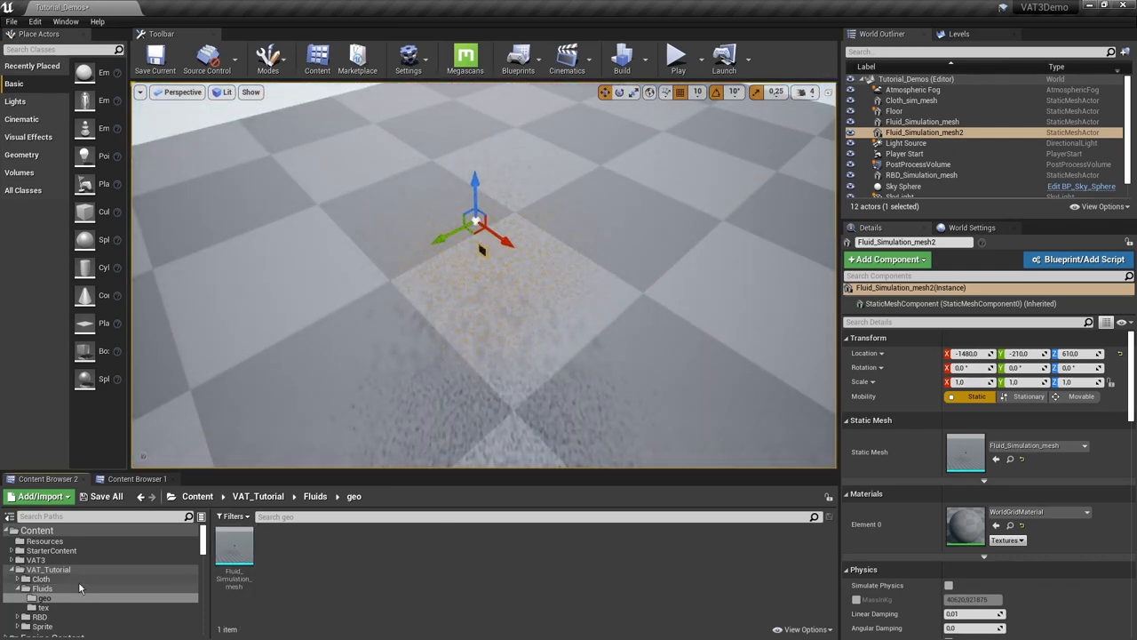
{"action": "left_click", "coordinate": [315, 496]}
{"action": "type", "text": "VAT_fluid"}
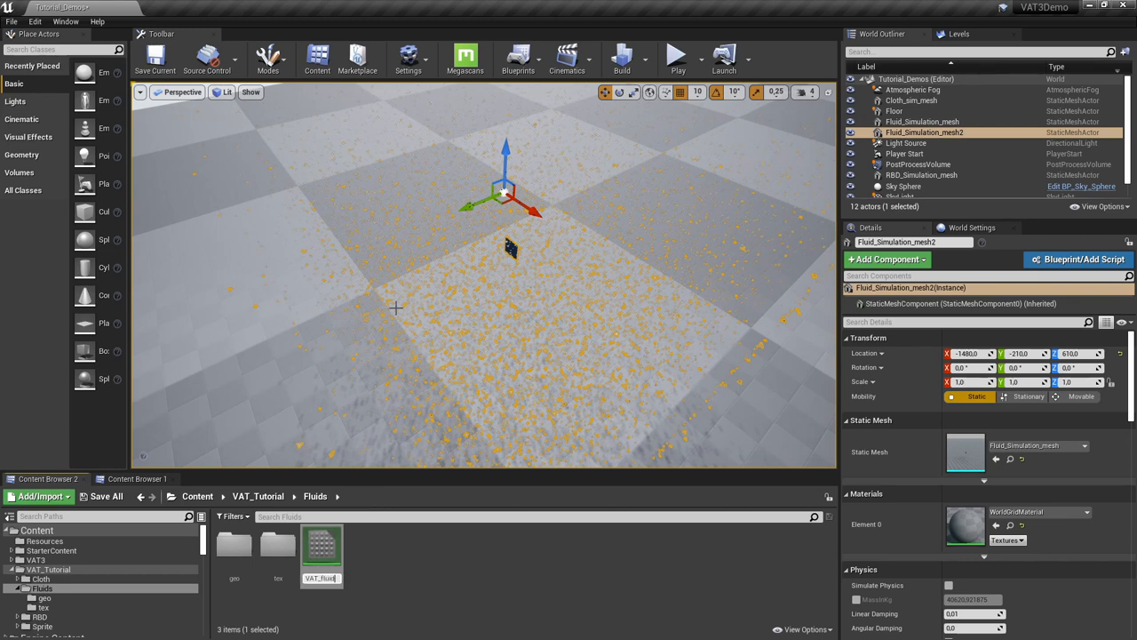
{"action": "double_click", "coordinate": [322, 547]}
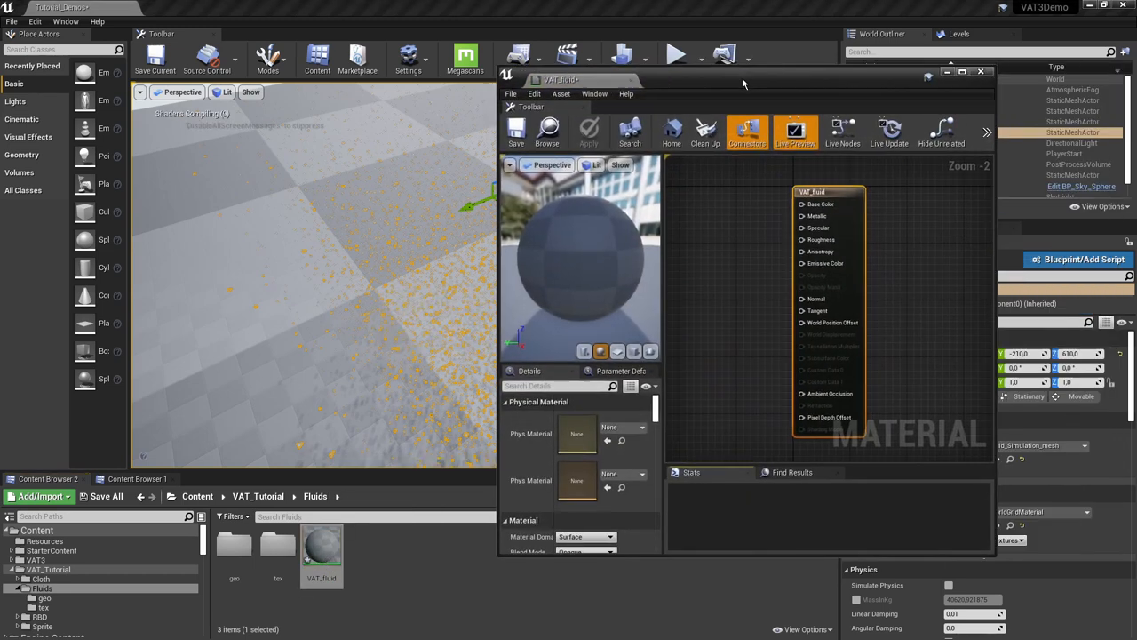
Add a Dynamic Remeshing VAT node and connect its Normal and World Position Offset outputs.
{"action": "left_click", "coordinate": [961, 72]}
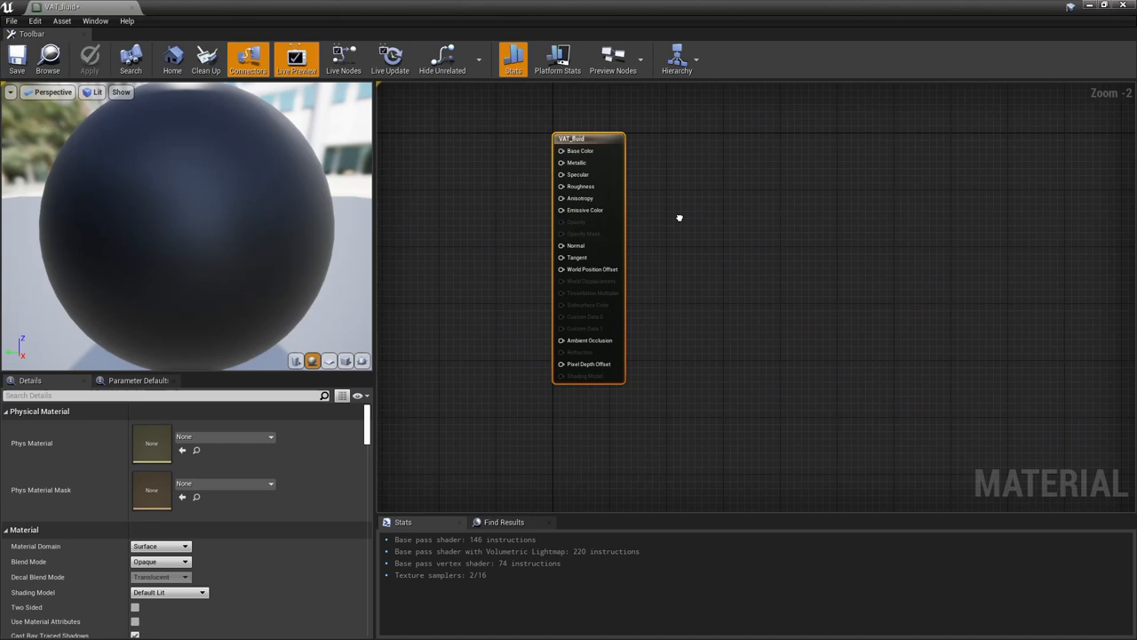
{"action": "right_click", "coordinate": [679, 218]}
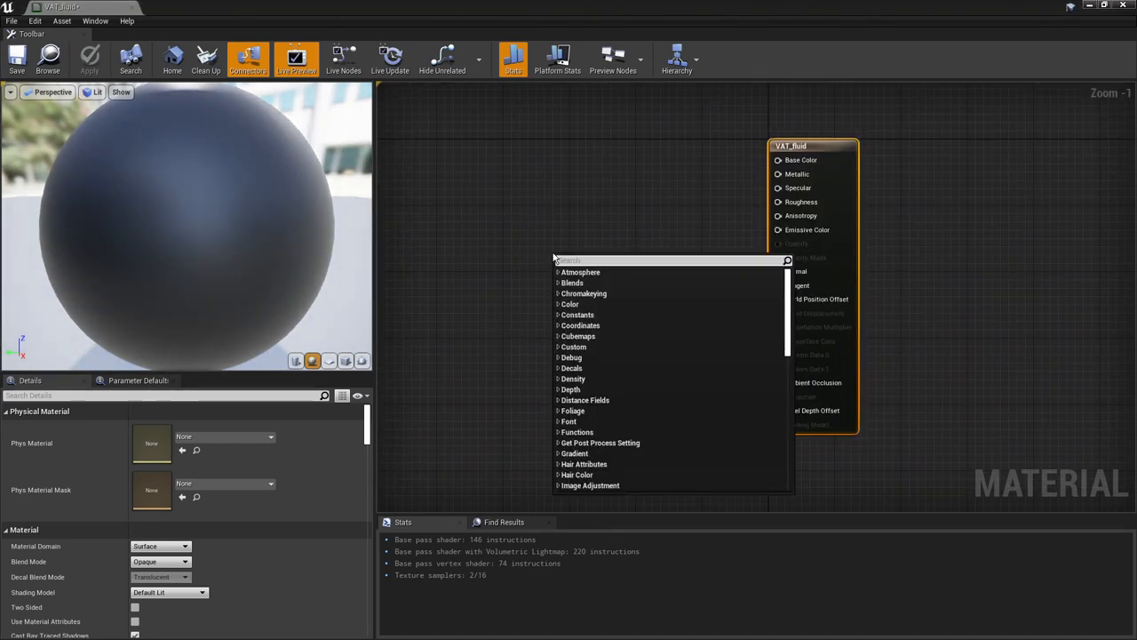
{"action": "type", "text": "vat"}
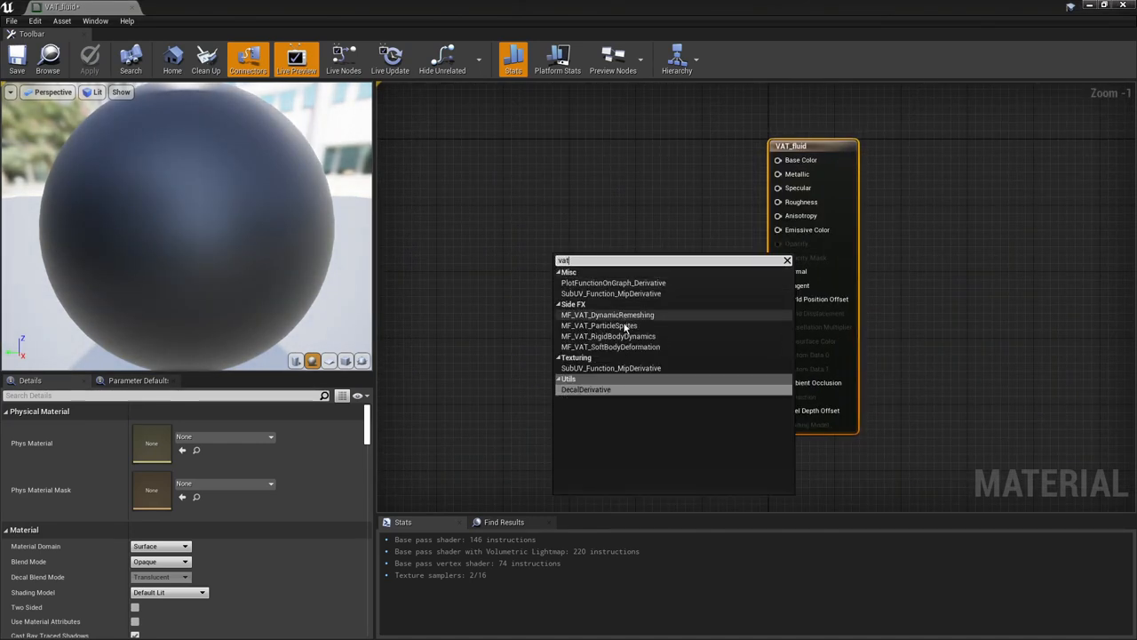
{"action": "mouse_move", "coordinate": [606, 314]}
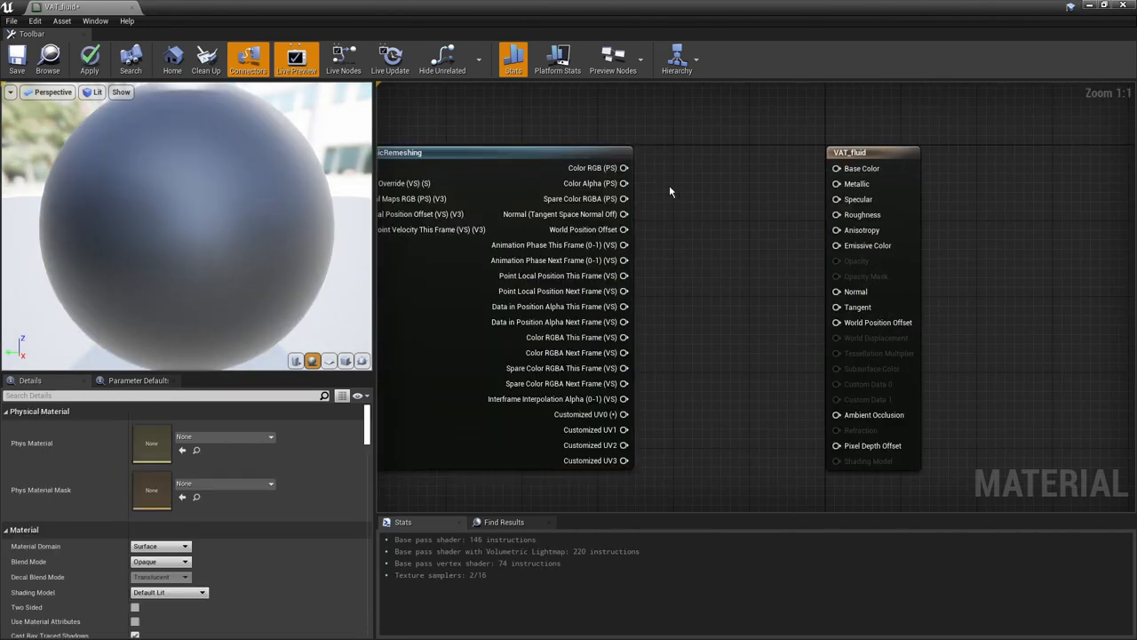
{"action": "mouse_move", "coordinate": [646, 211]}
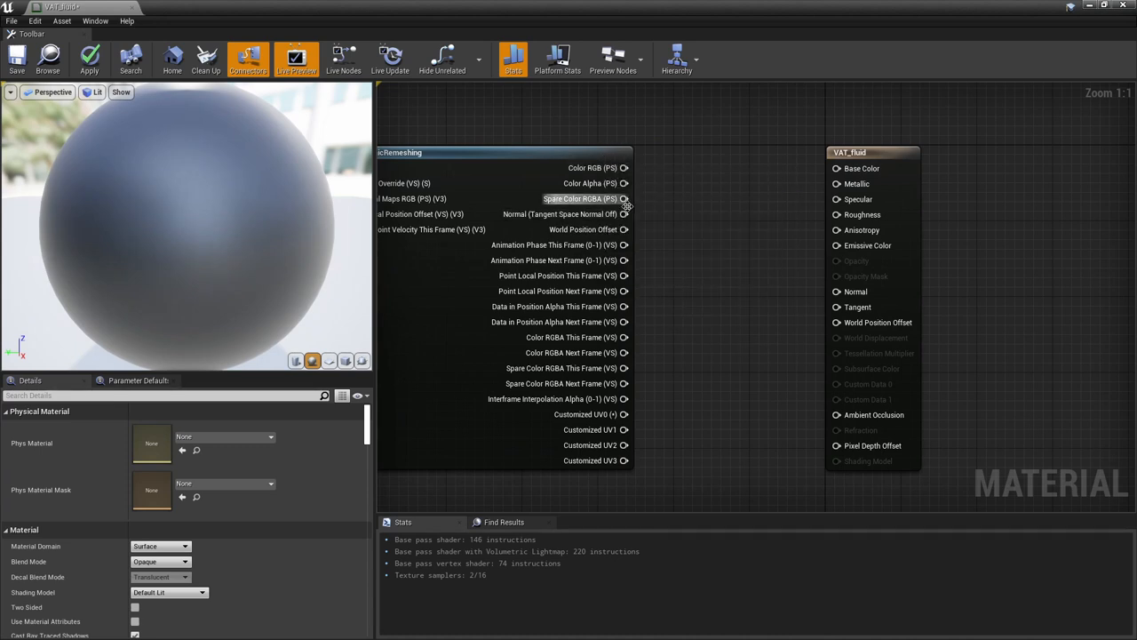
{"action": "mouse_move", "coordinate": [551, 214]}
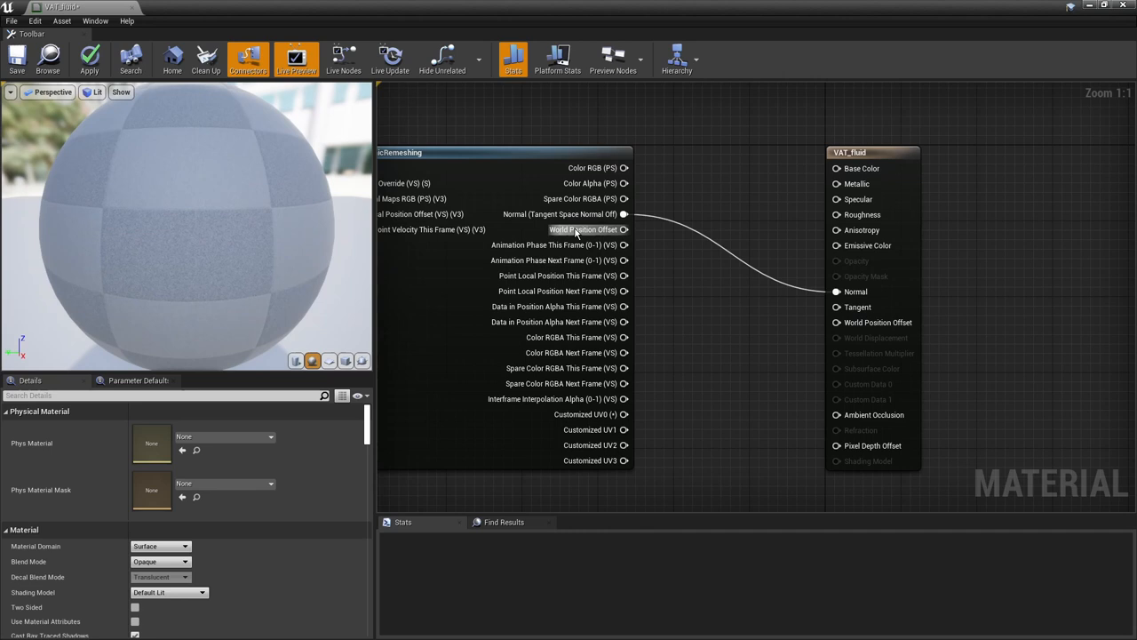
{"action": "mouse_move", "coordinate": [562, 215]}
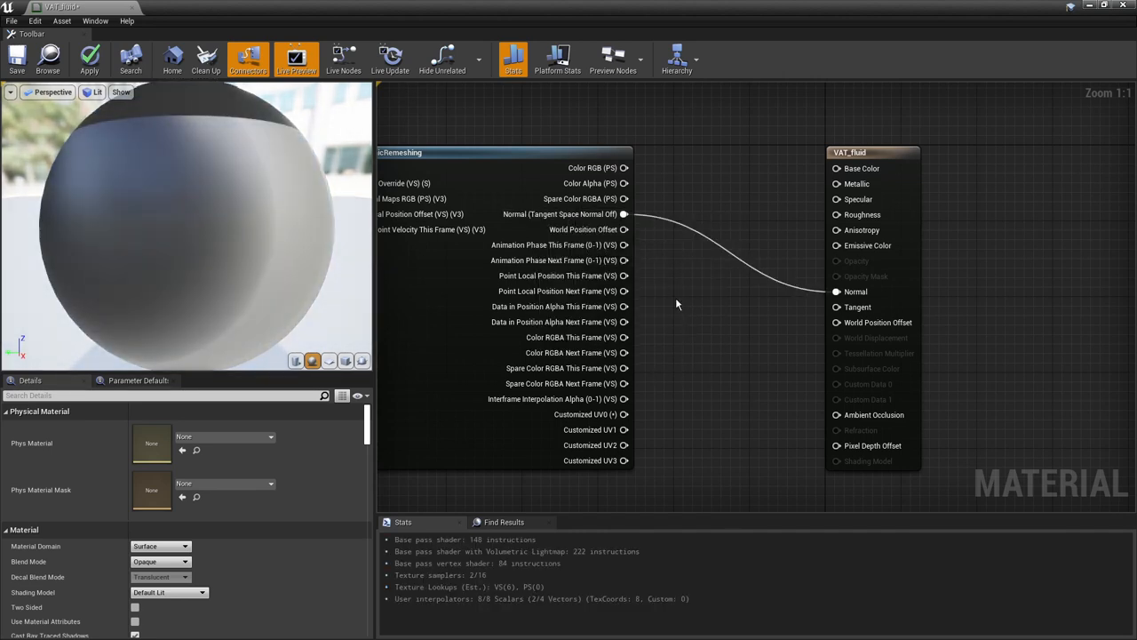
{"action": "mouse_move", "coordinate": [604, 214]}
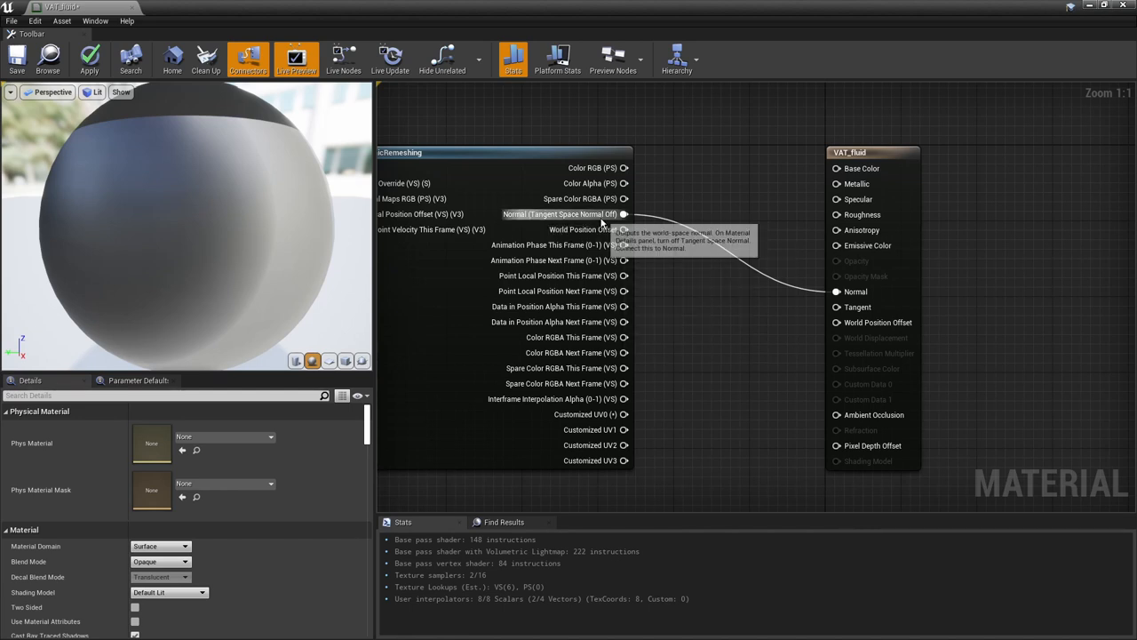
{"action": "mouse_move", "coordinate": [195, 497]}
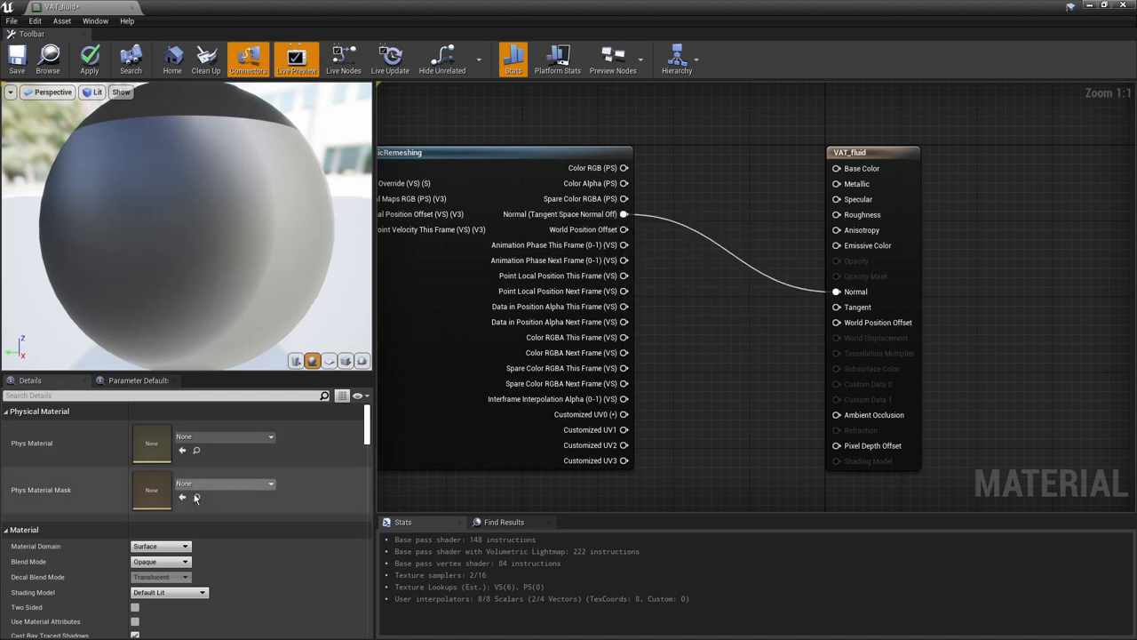
{"action": "mouse_move", "coordinate": [886, 151]}
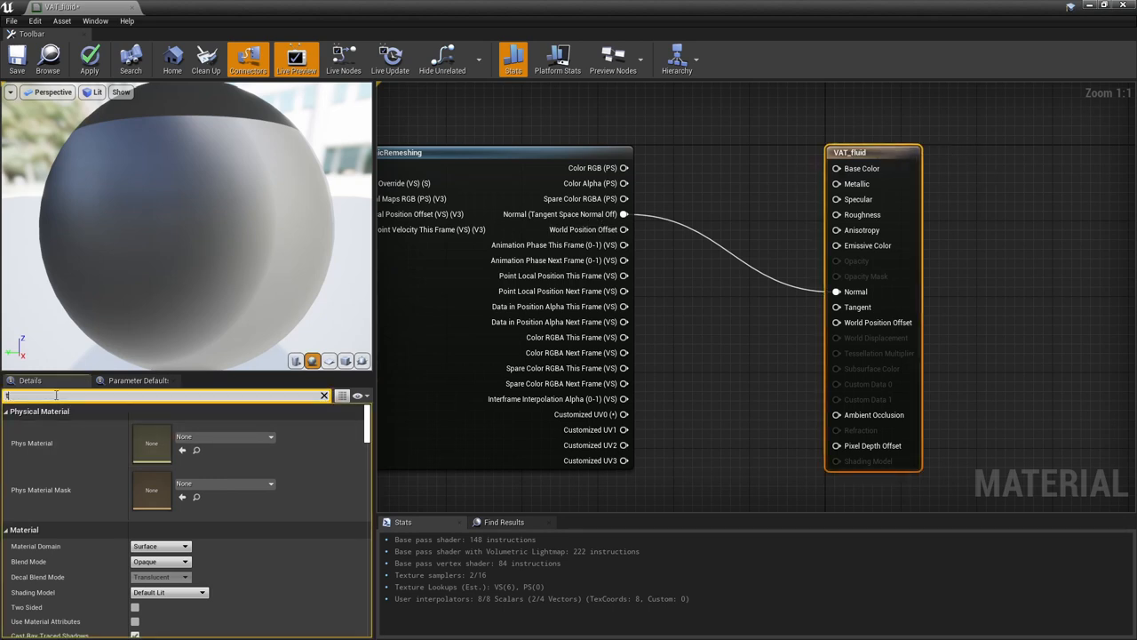
{"action": "type", "text": "ang"}
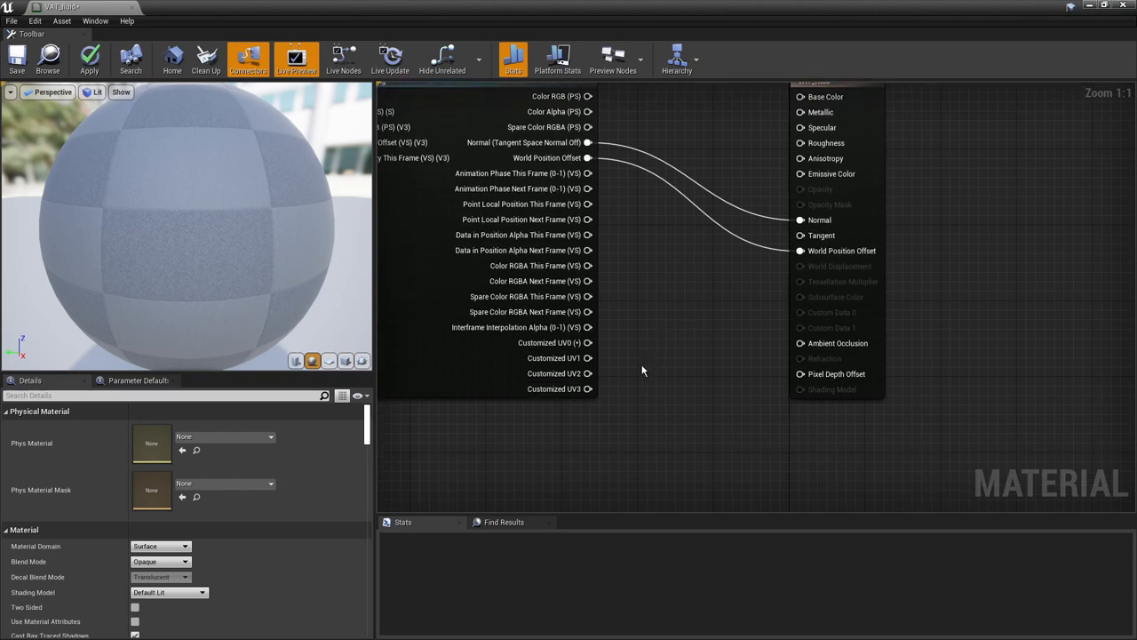
Set Num Customized UVs to 4, disable tangent space normals, and add a black Constant3Vector.
{"action": "left_click", "coordinate": [403, 522]}
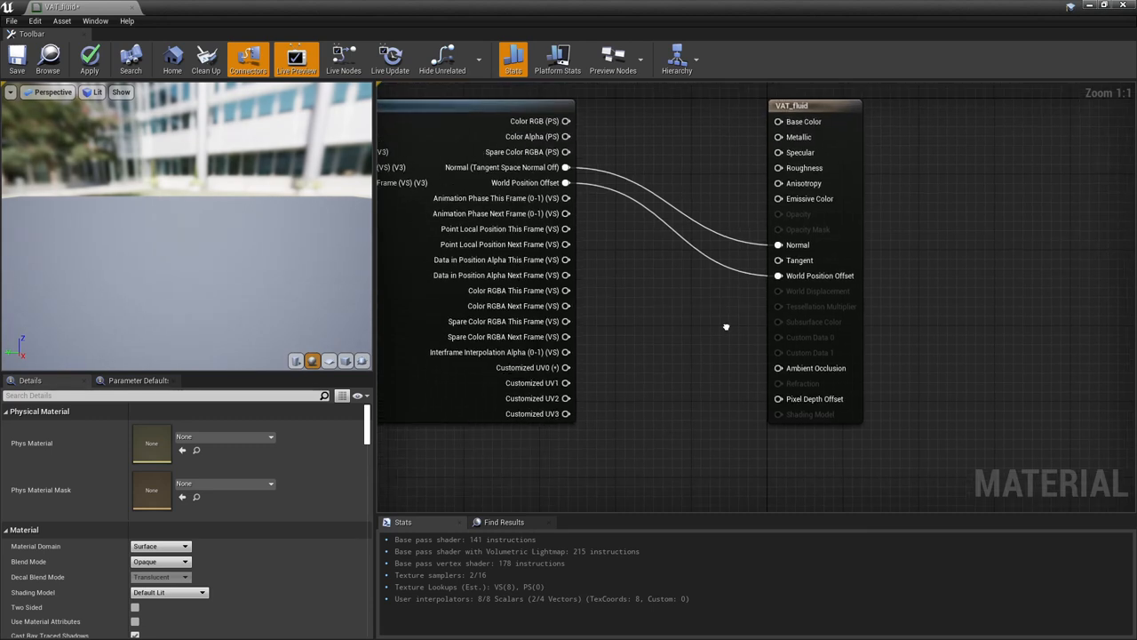
{"action": "left_click", "coordinate": [791, 120]}
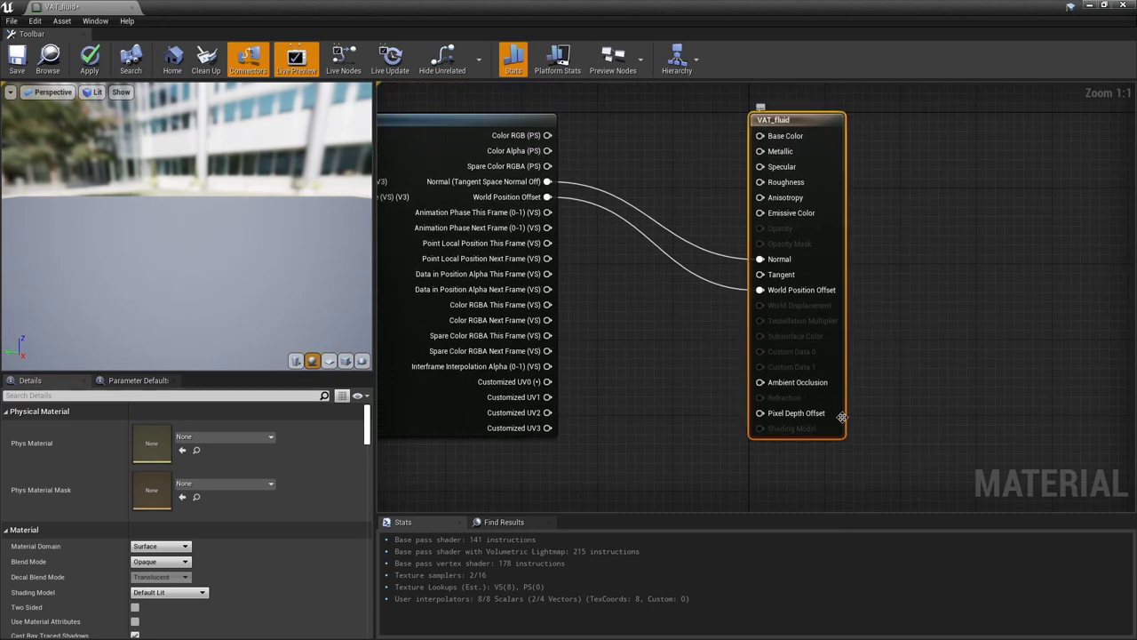
{"action": "mouse_move", "coordinate": [795, 335]}
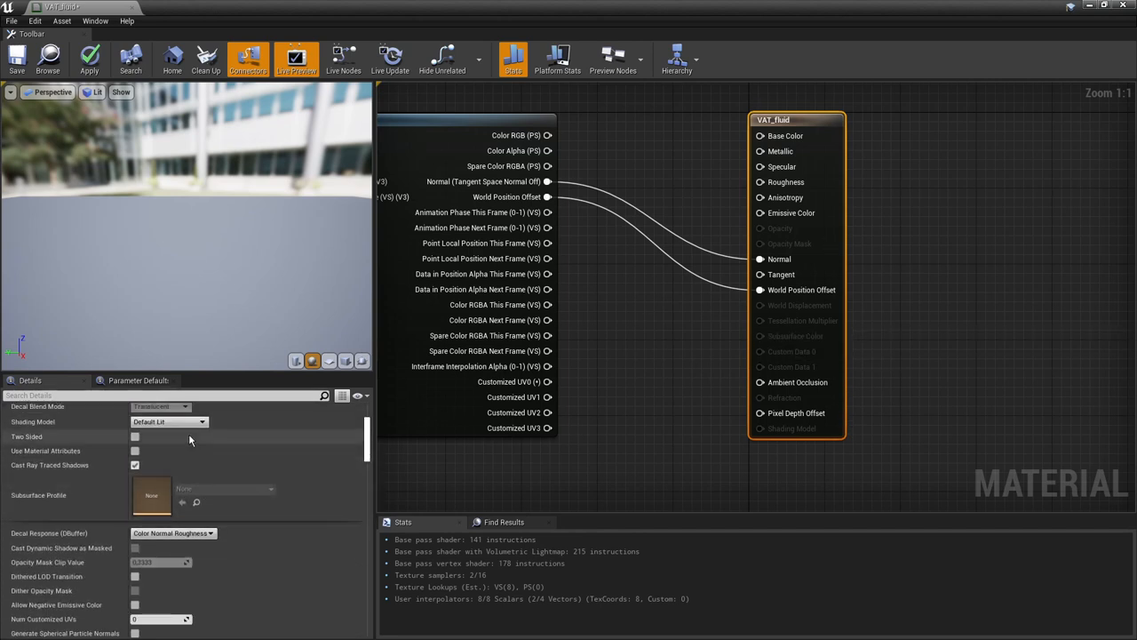
{"action": "scroll", "scroll_direction": "down", "scroll_amount": 3}
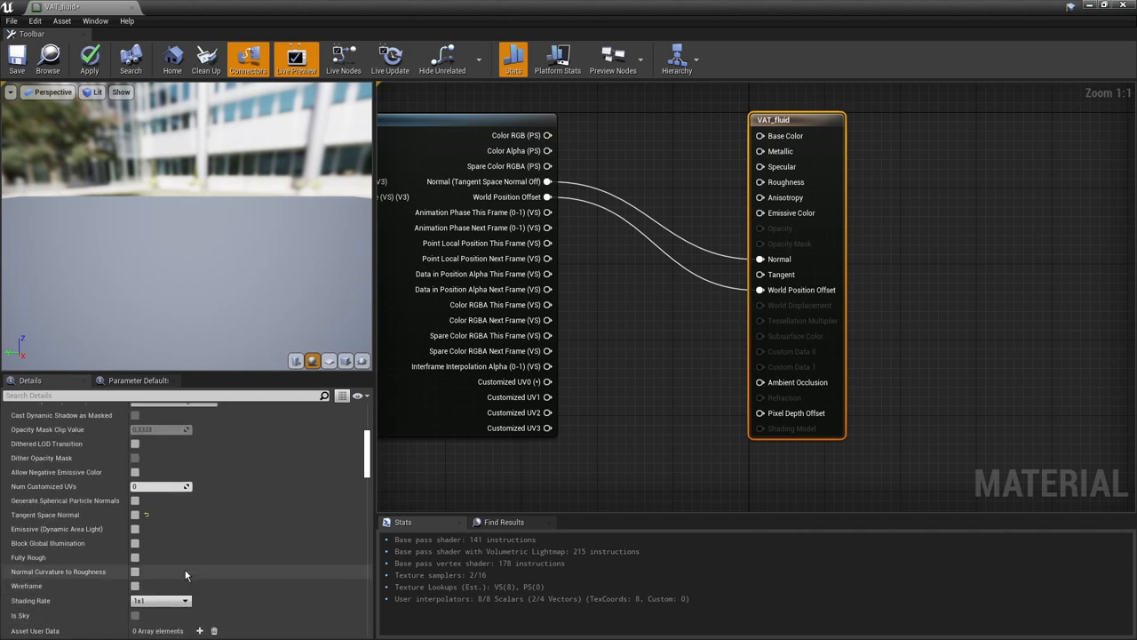
{"action": "mouse_move", "coordinate": [45, 486]}
{"action": "type", "text": "4"}
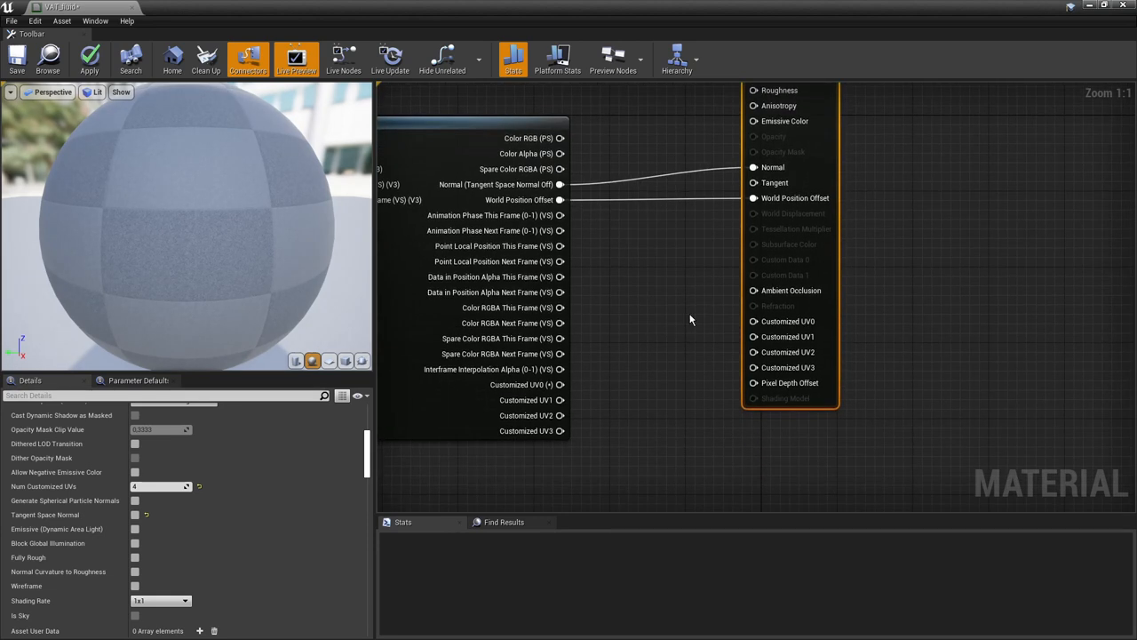
{"action": "mouse_move", "coordinate": [509, 409]}
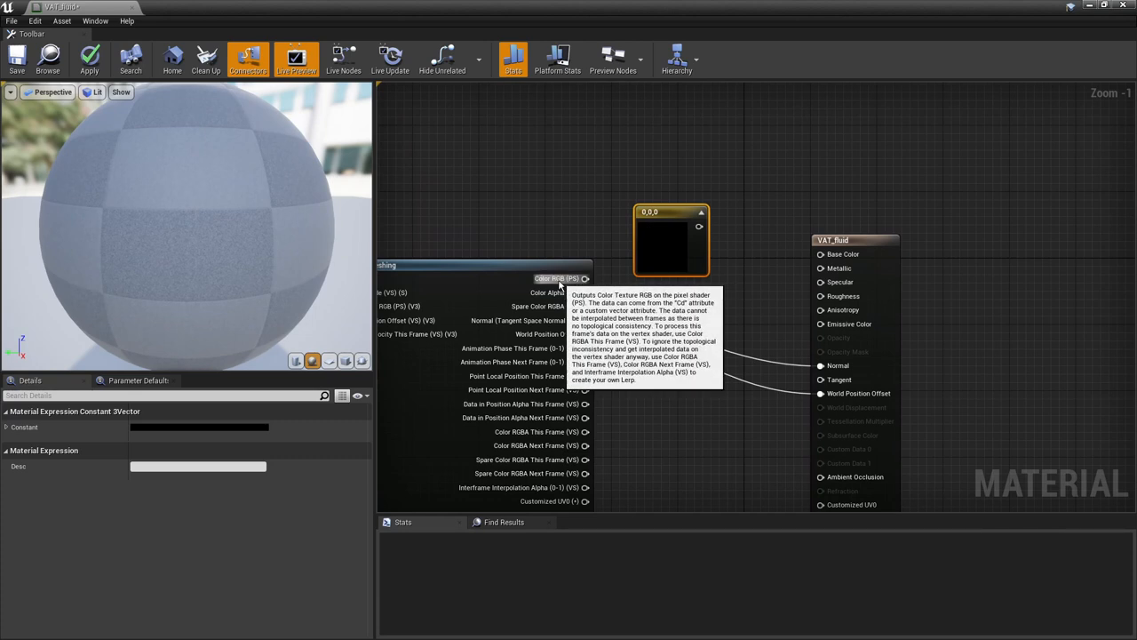
{"action": "mouse_move", "coordinate": [559, 278]}
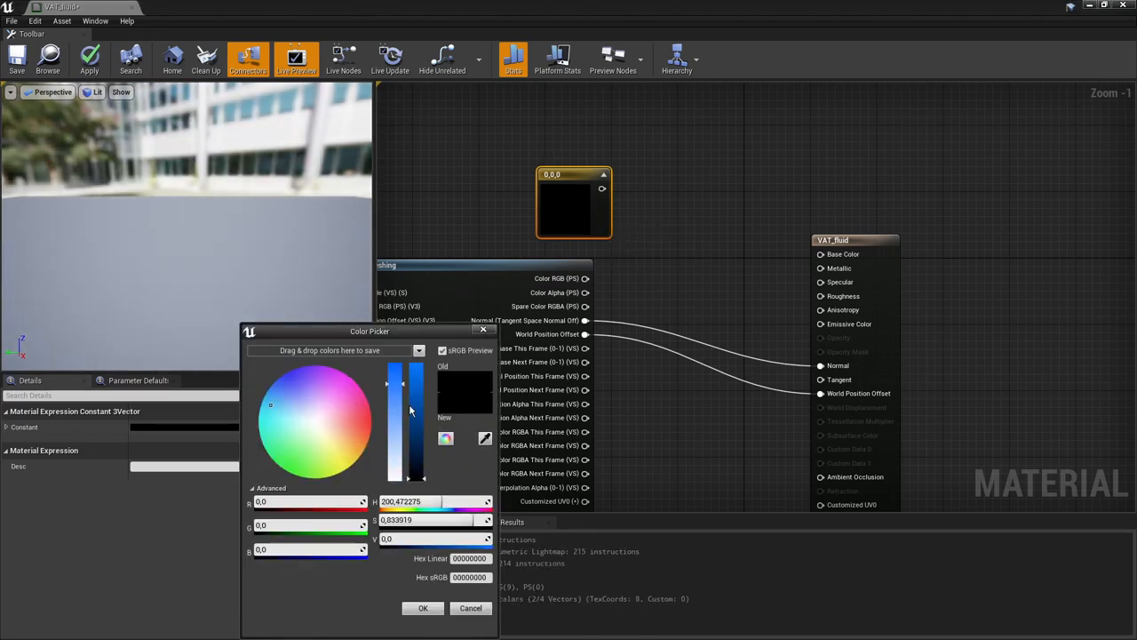
{"action": "left_click", "coordinate": [423, 608]}
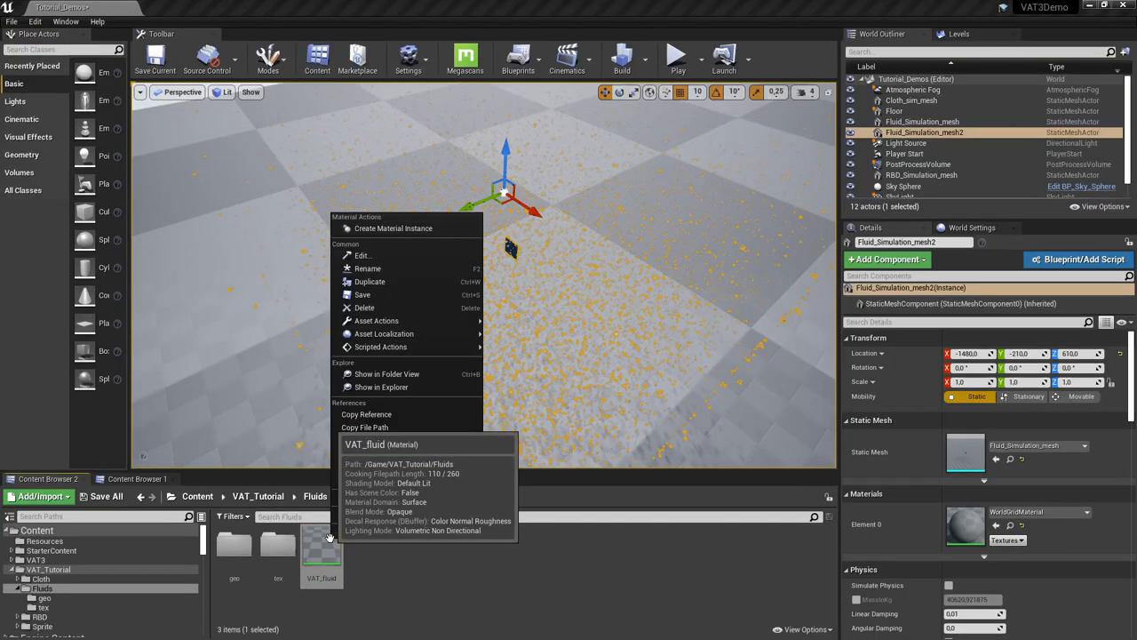
Create VAT_fluid_Inst and assign the Fluid_Simulation pos, rot and lookup textures to its VAT slots.
{"action": "left_click", "coordinate": [393, 228]}
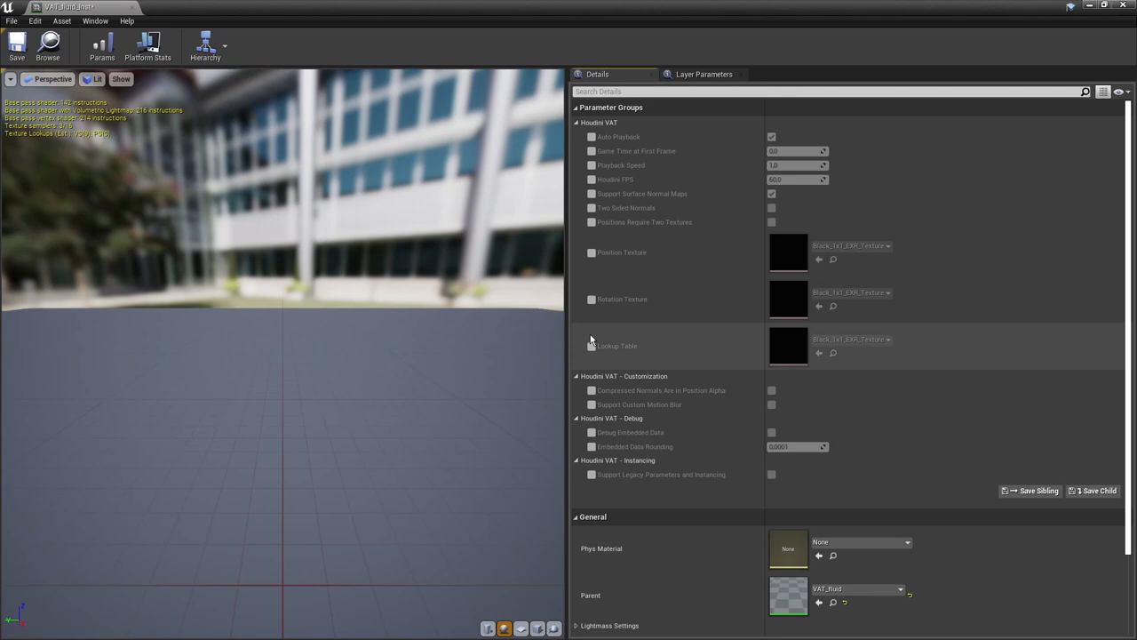
{"action": "left_click", "coordinate": [591, 253]}
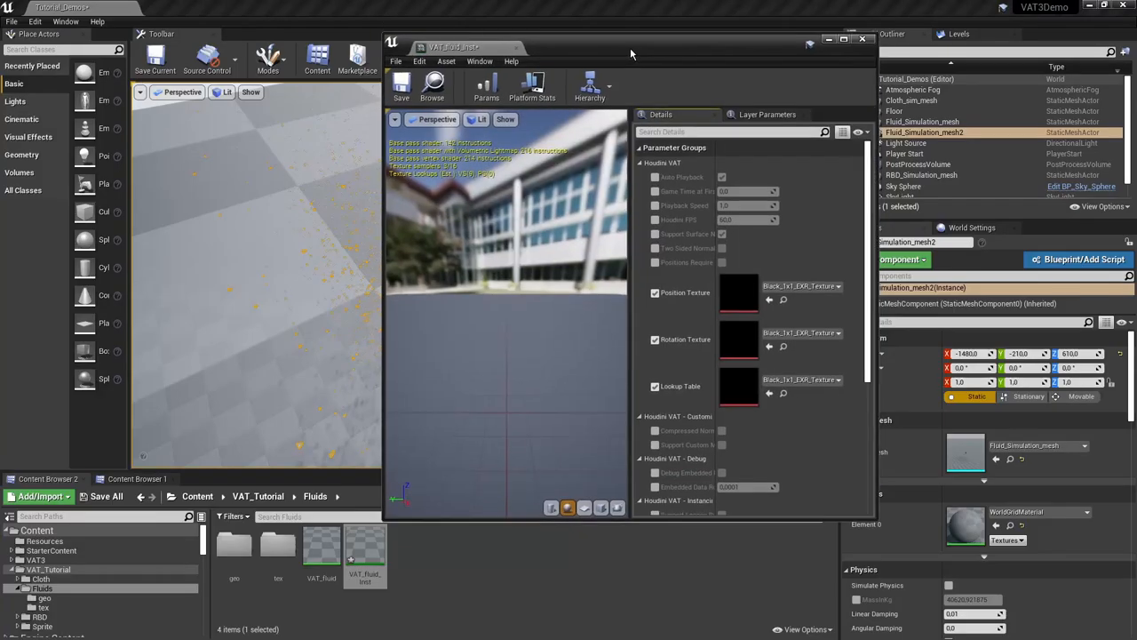
{"action": "left_click", "coordinate": [31, 609]}
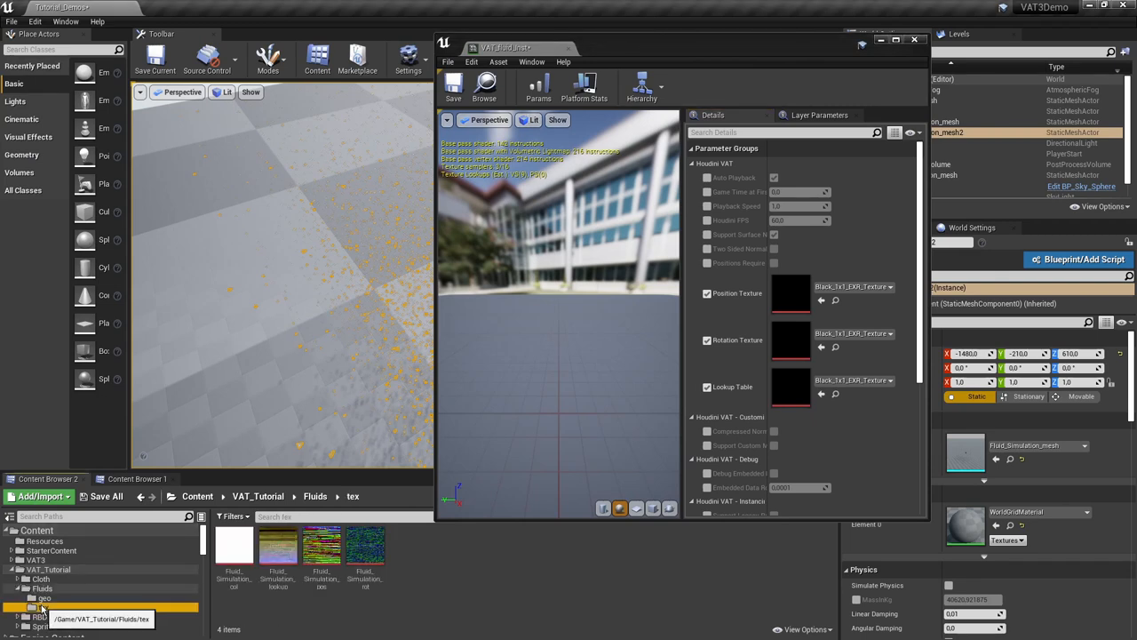
{"action": "left_click", "coordinate": [43, 607]}
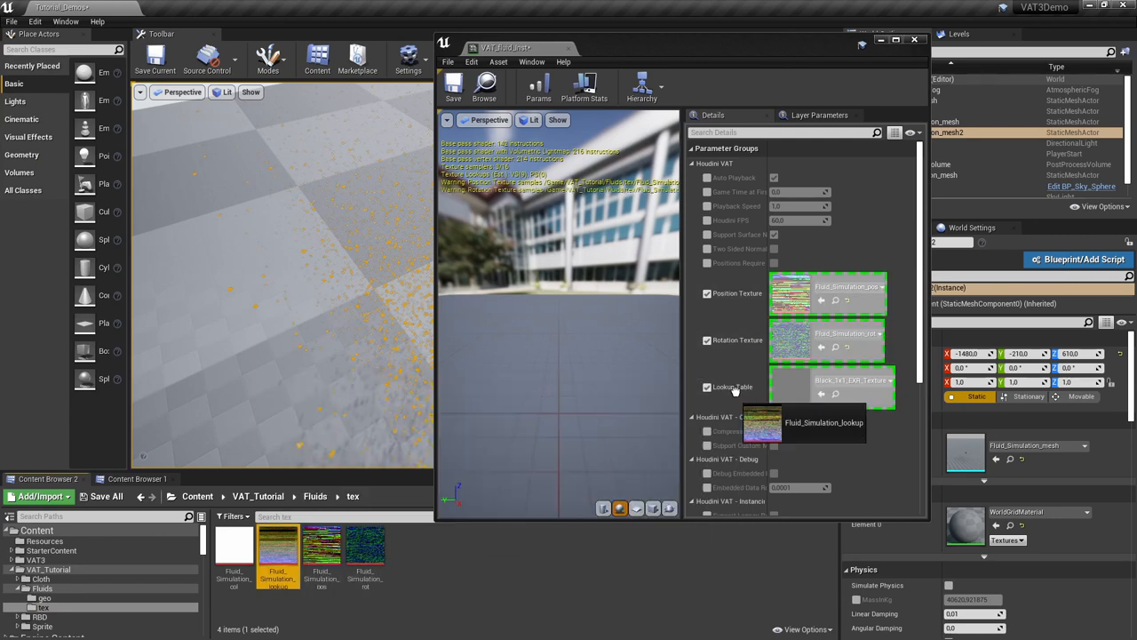
{"action": "left_click", "coordinate": [452, 86]}
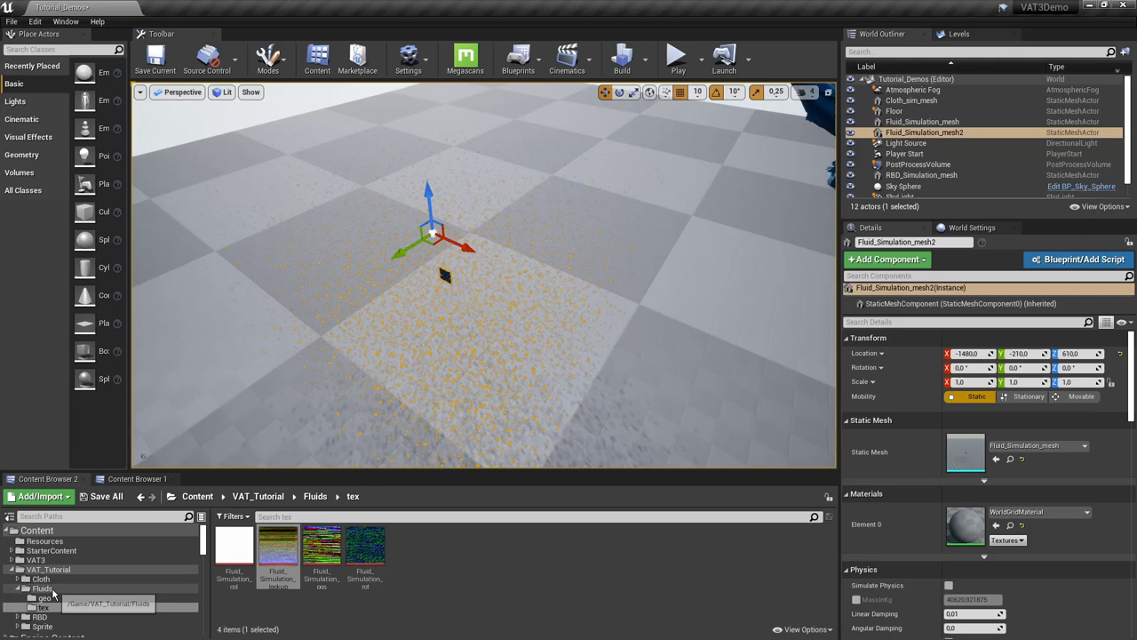
Apply VAT_fluid_Inst to Fluid_Simulation_mesh2 and check the rot texture's Filter setting.
{"action": "left_click", "coordinate": [314, 496]}
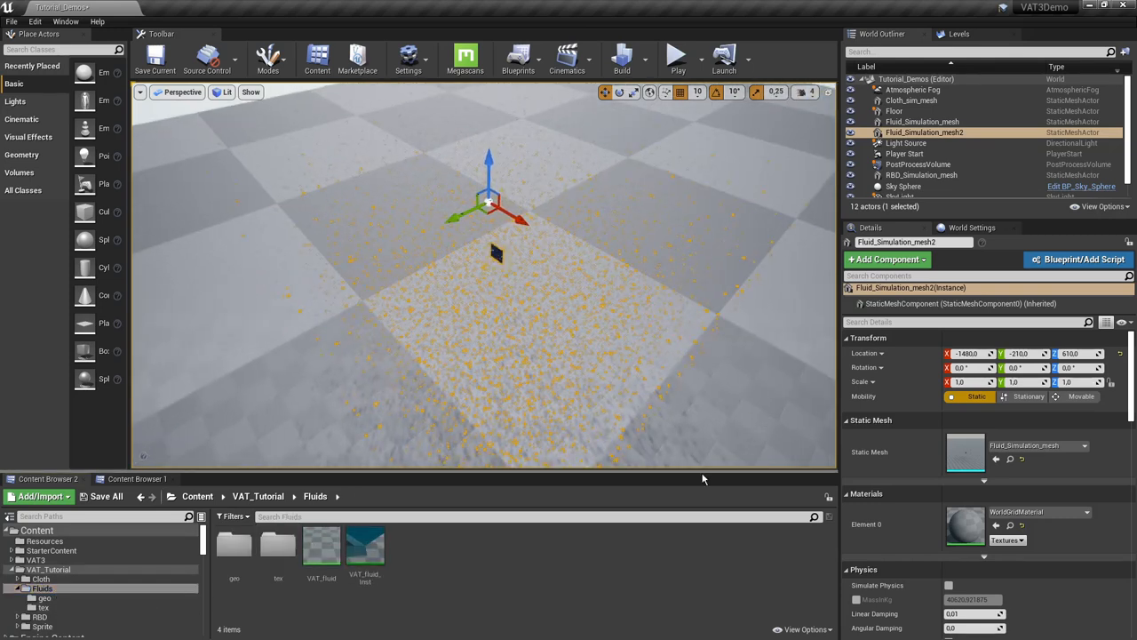
{"action": "left_click", "coordinate": [364, 547]}
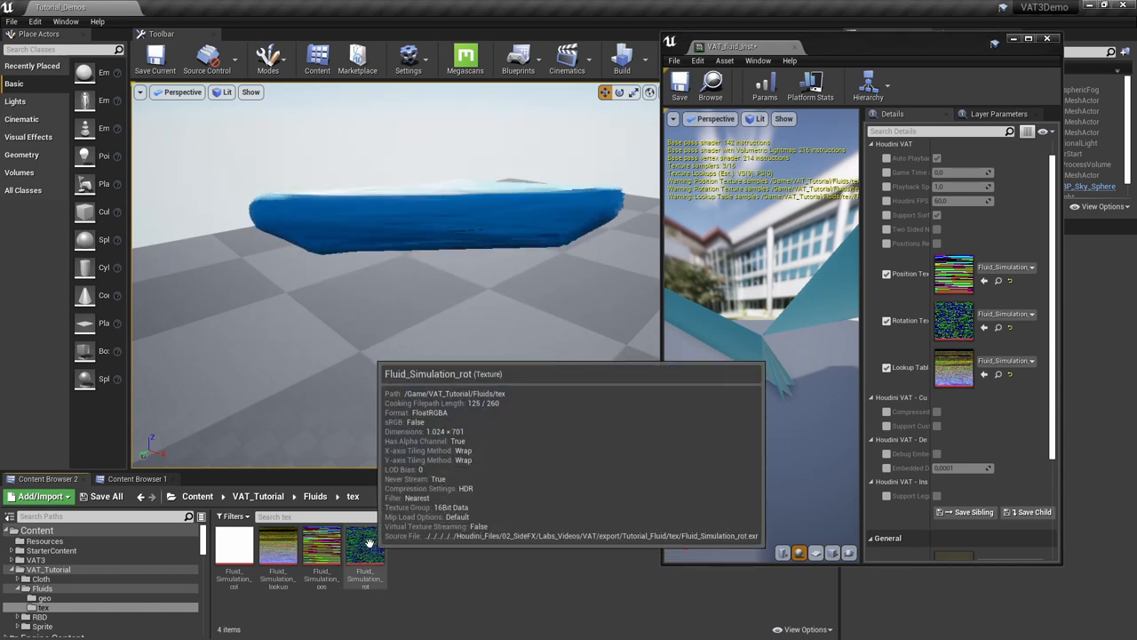
{"action": "double_click", "coordinate": [364, 546]}
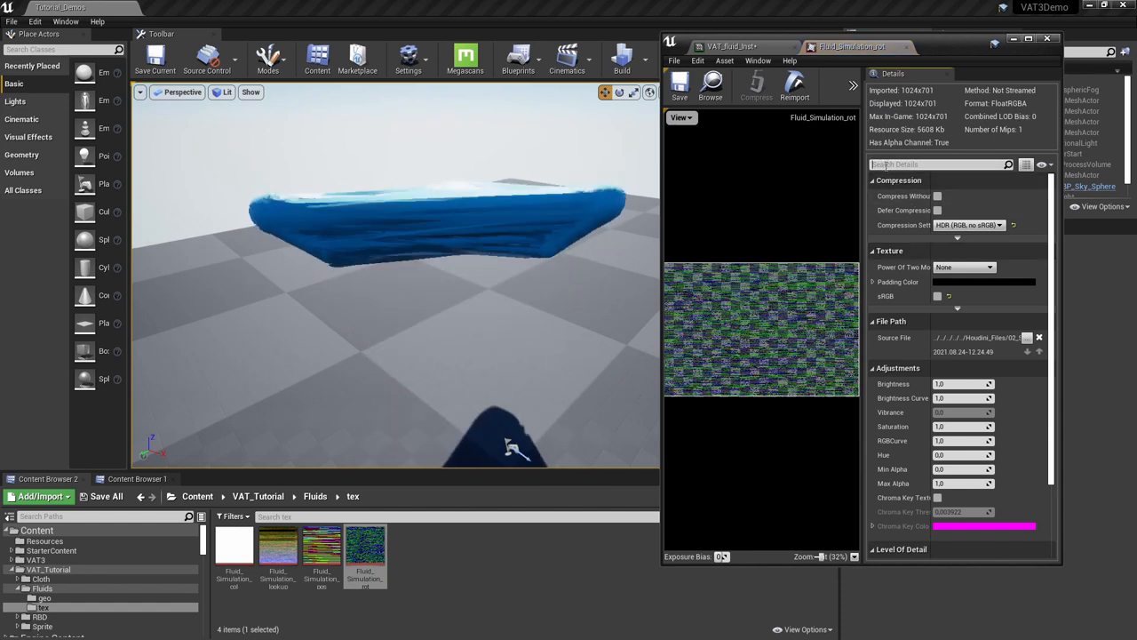
{"action": "type", "text": "filt"}
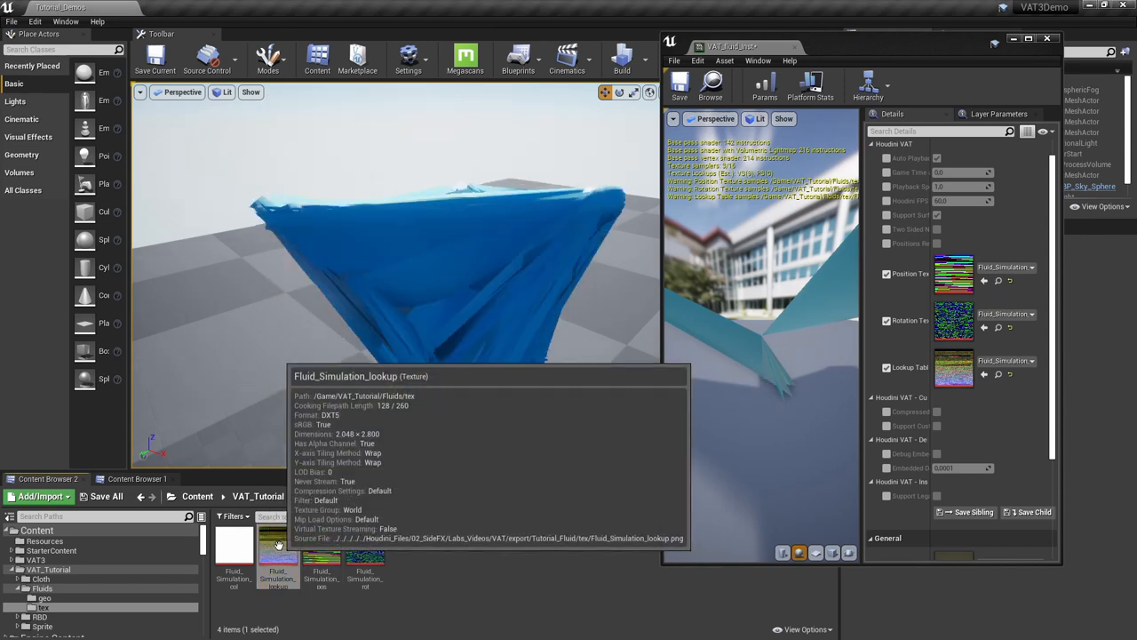
Check the Fluid_Simulation_lookup texture's Filter setting and clear the content browser selection.
{"action": "double_click", "coordinate": [279, 544]}
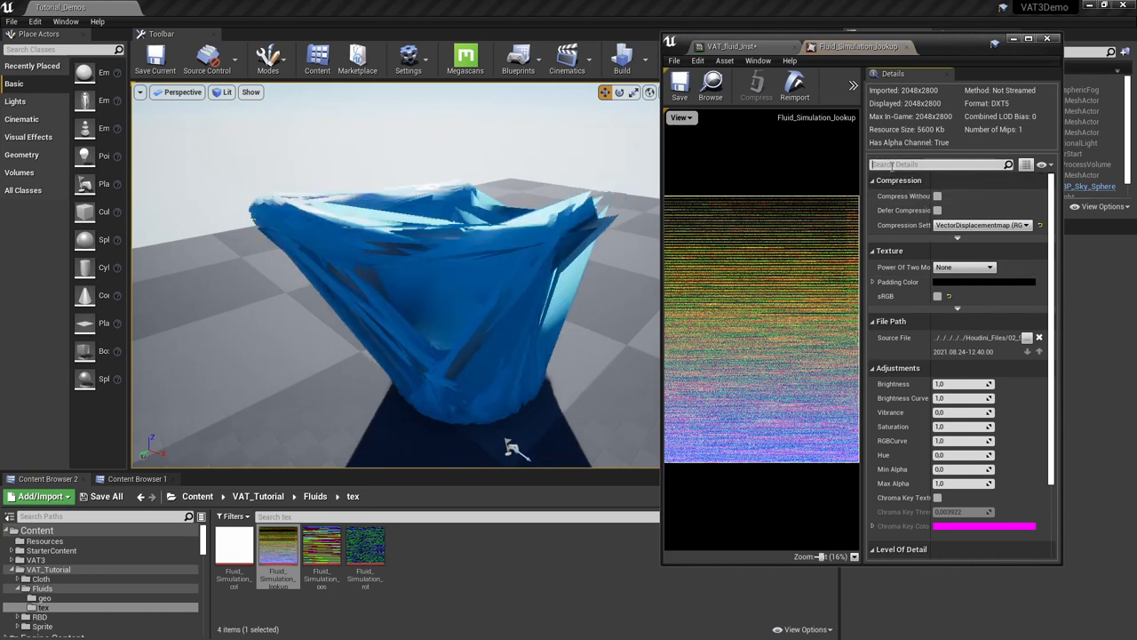
{"action": "type", "text": "fil"}
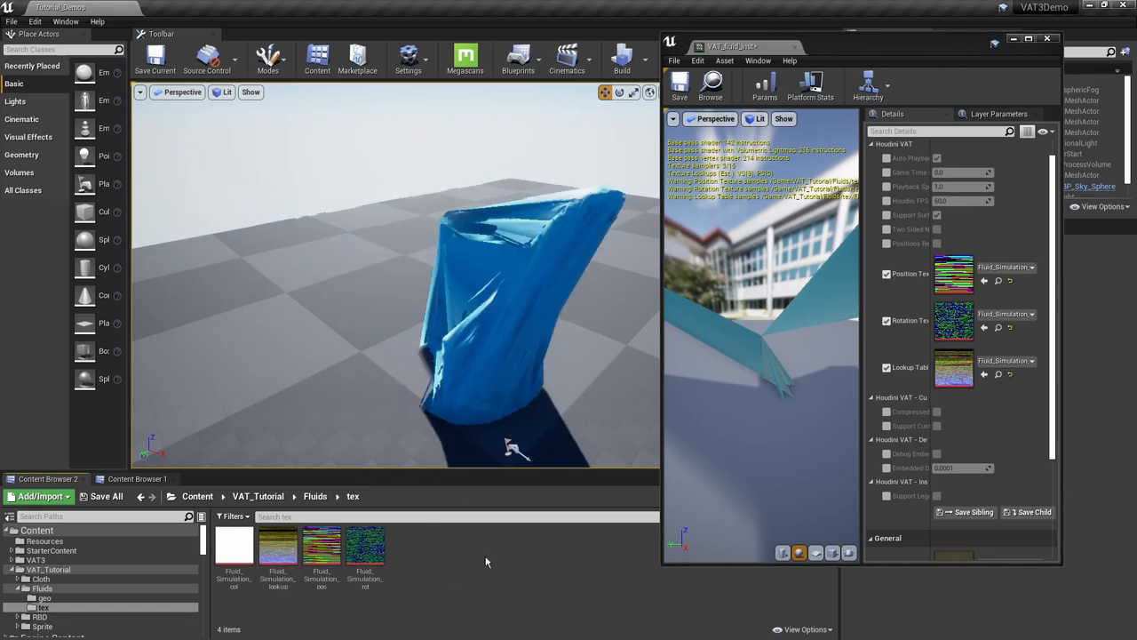
{"action": "left_click", "coordinate": [278, 547]}
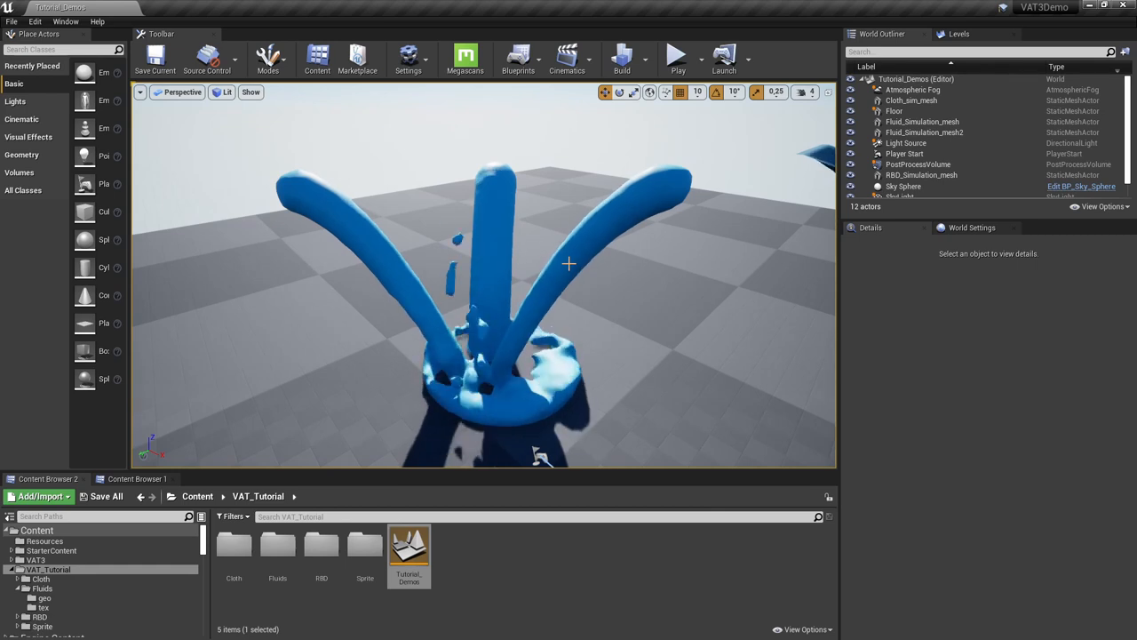
Select Fluid_Simulation_mesh2 in the viewport to edit its Location in Details.
{"action": "left_click", "coordinate": [924, 132]}
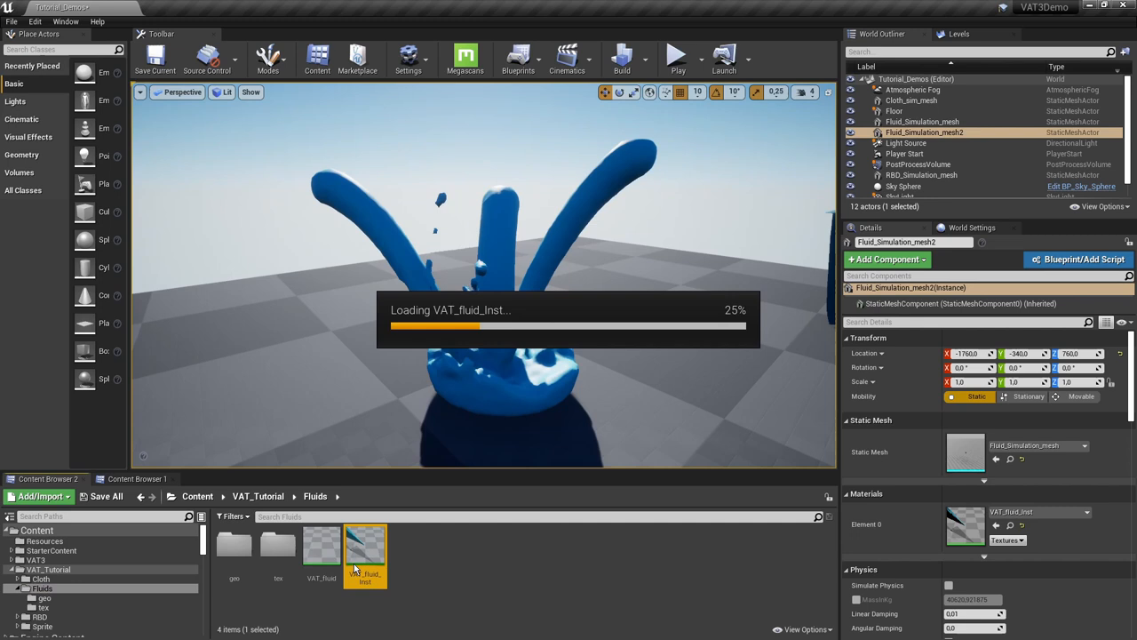
Set VAT_fluid_Inst's Playback Speed to 0.41 and check Houdini's 24 FPS frame rate.
{"action": "double_click", "coordinate": [364, 546]}
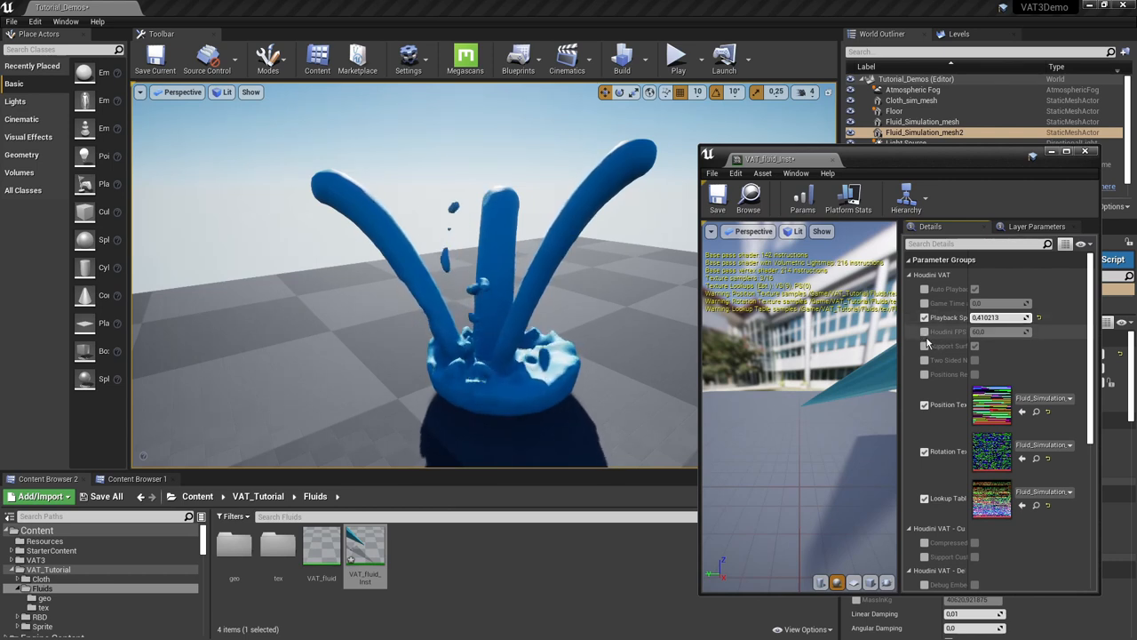
{"action": "left_click", "coordinate": [924, 331]}
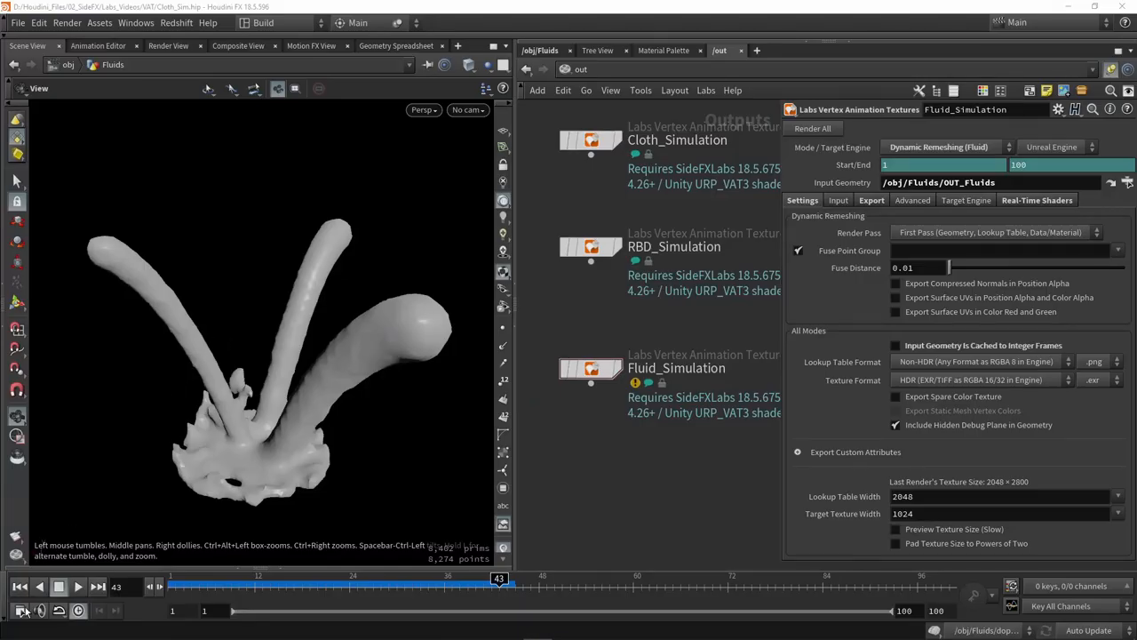
{"action": "left_click", "coordinate": [23, 611]}
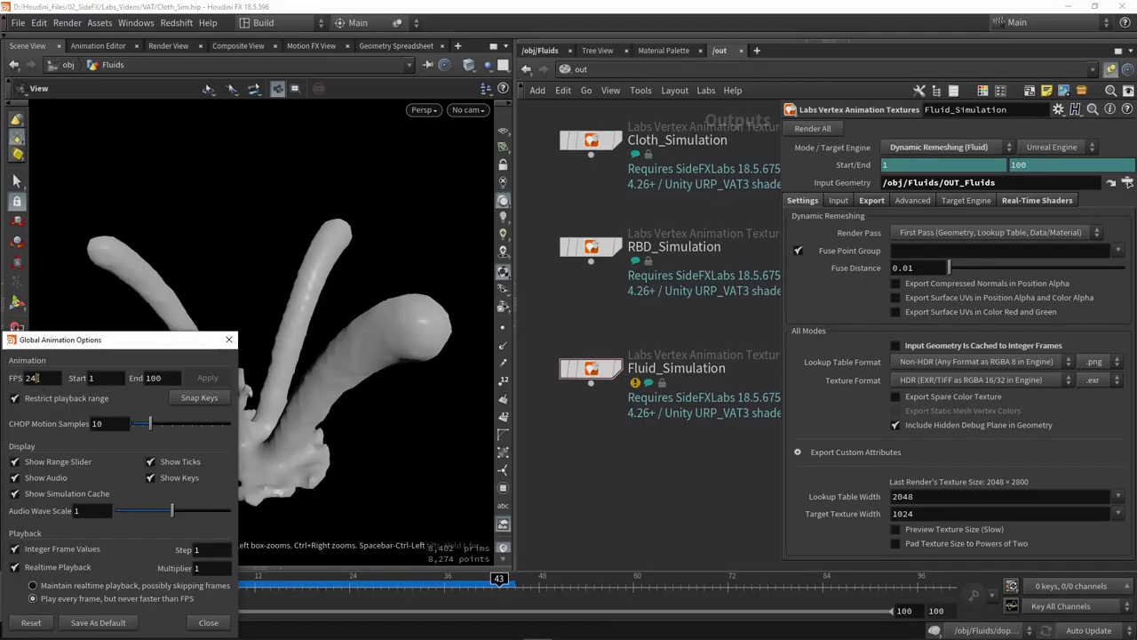